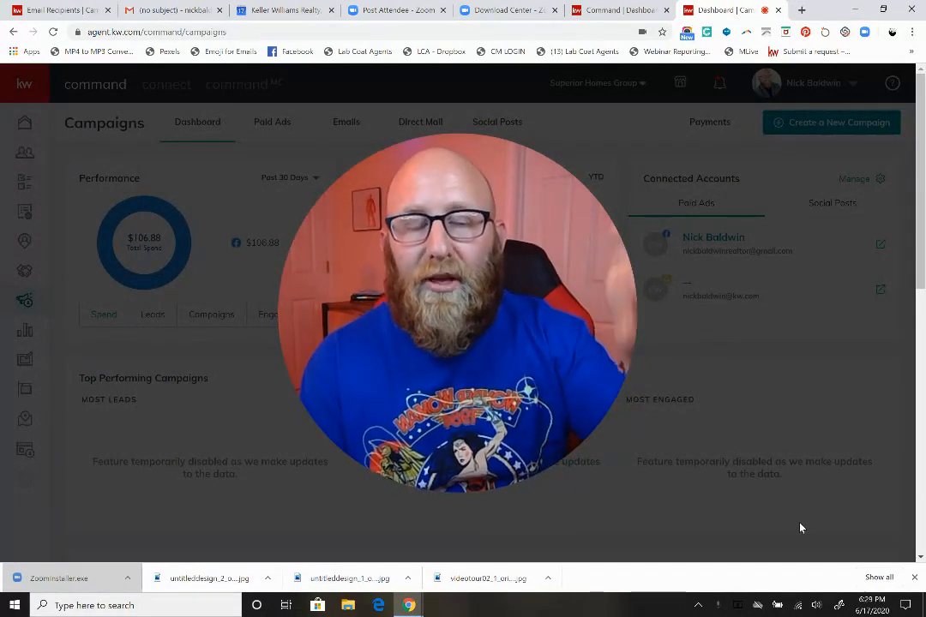
{"action": "mouse_move", "coordinate": [745, 459]}
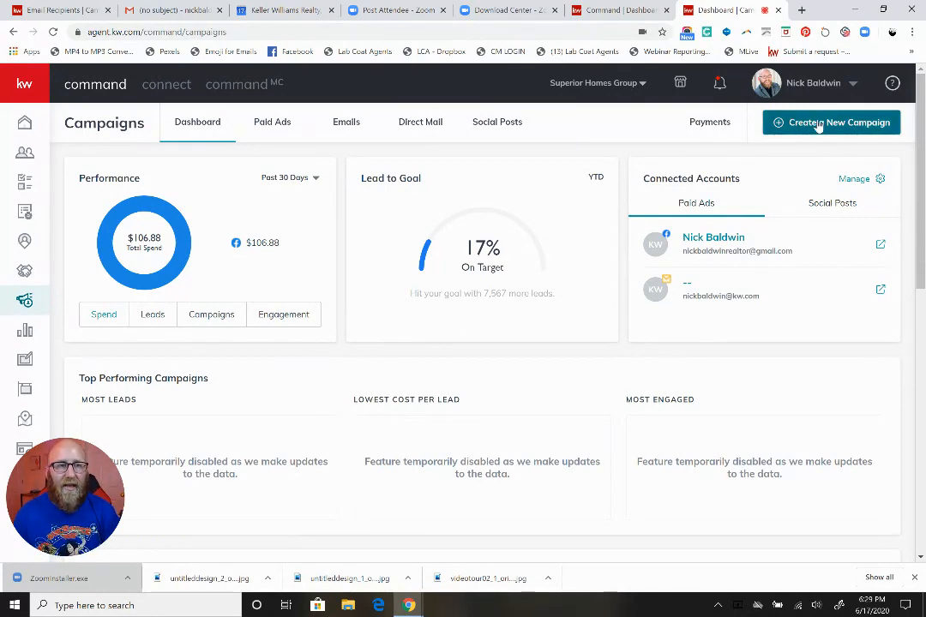
Create a new campaign named 'facebook leads - kw app' with the Other goal on Command Email
{"action": "left_click", "coordinate": [831, 122]}
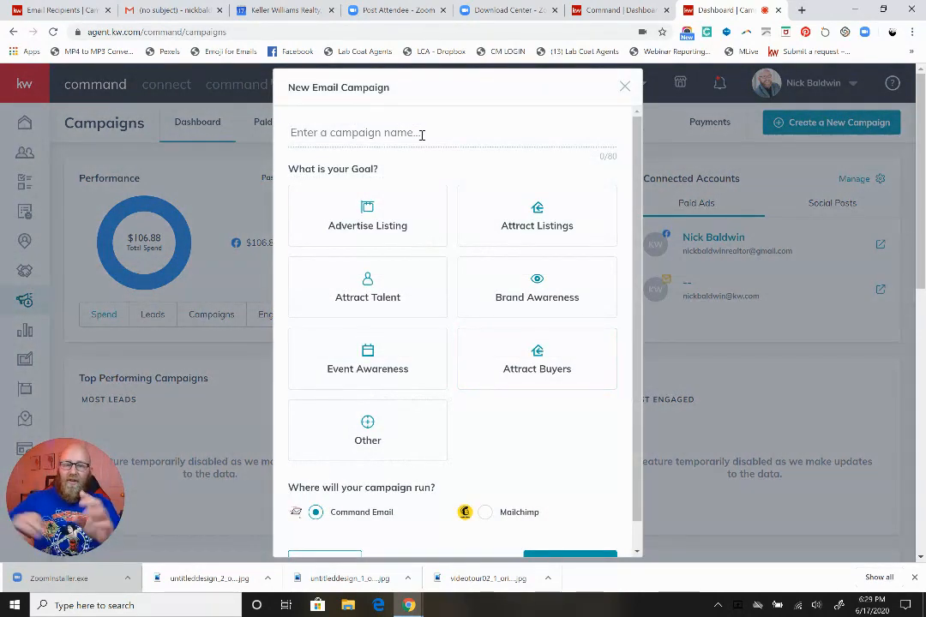
{"action": "type", "text": "facebook leads - ke a"}
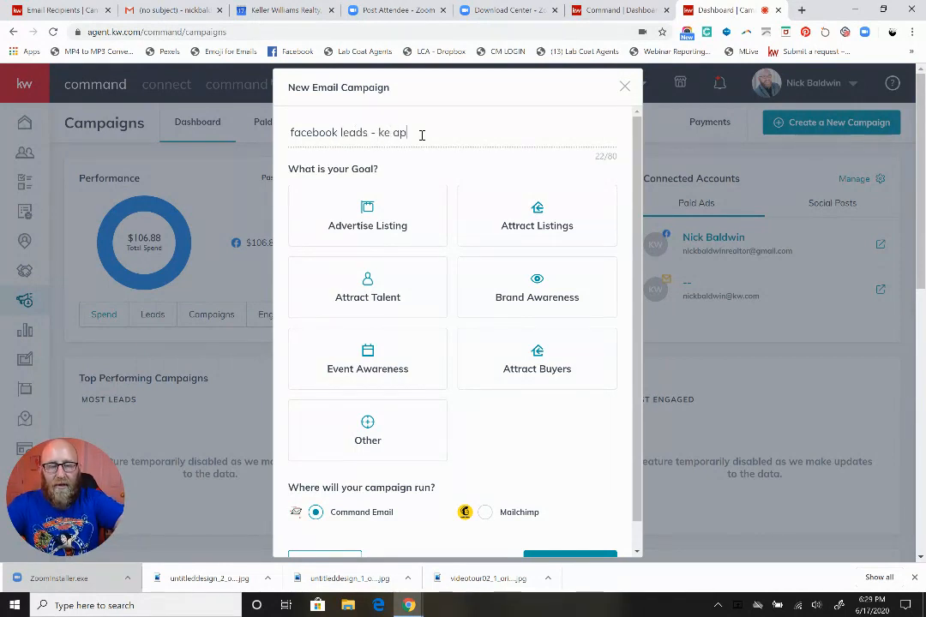
{"action": "type", "text": "p"}
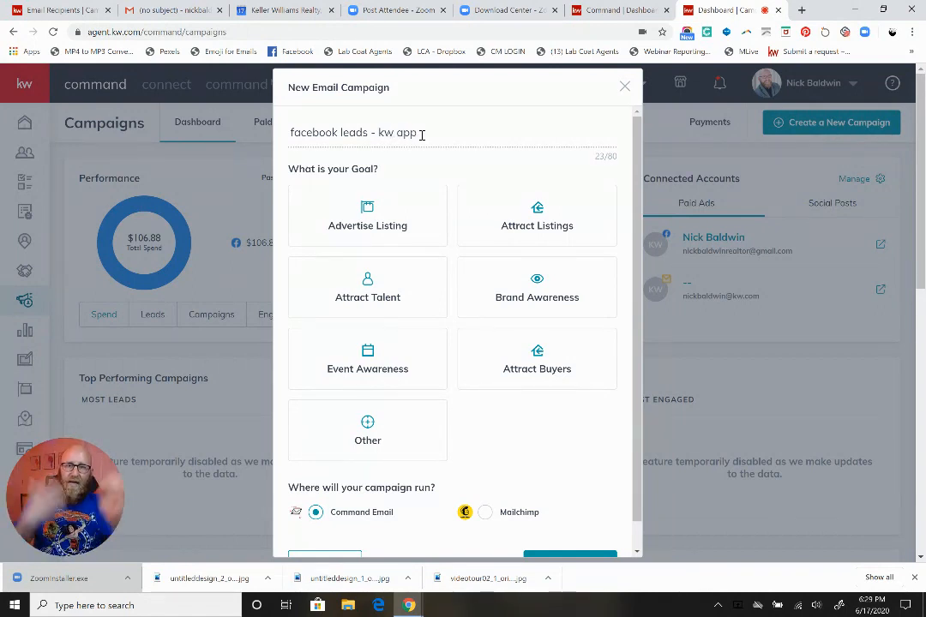
{"action": "left_click", "coordinate": [367, 431]}
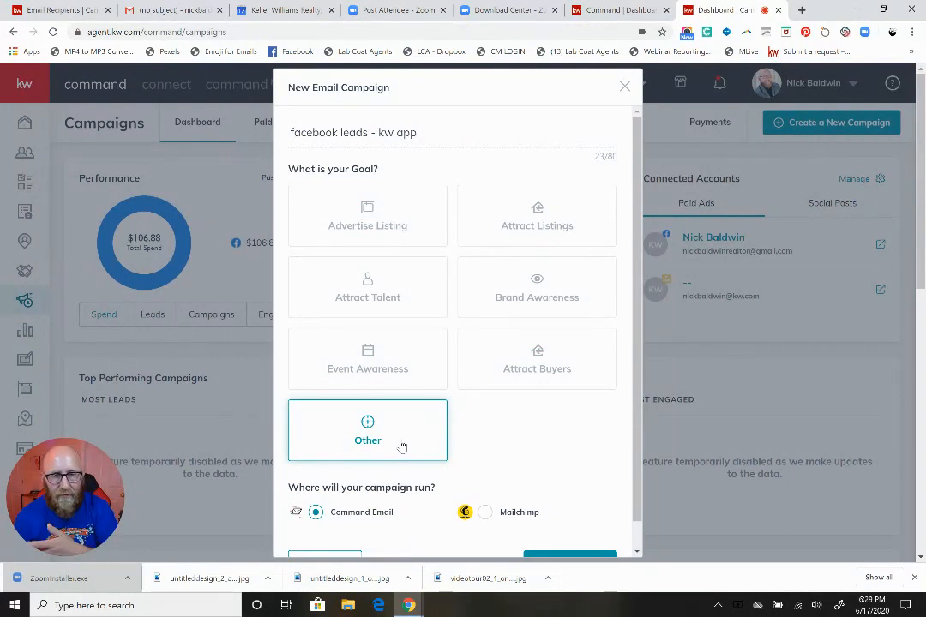
{"action": "scroll", "scroll_direction": "down", "scroll_amount": 3}
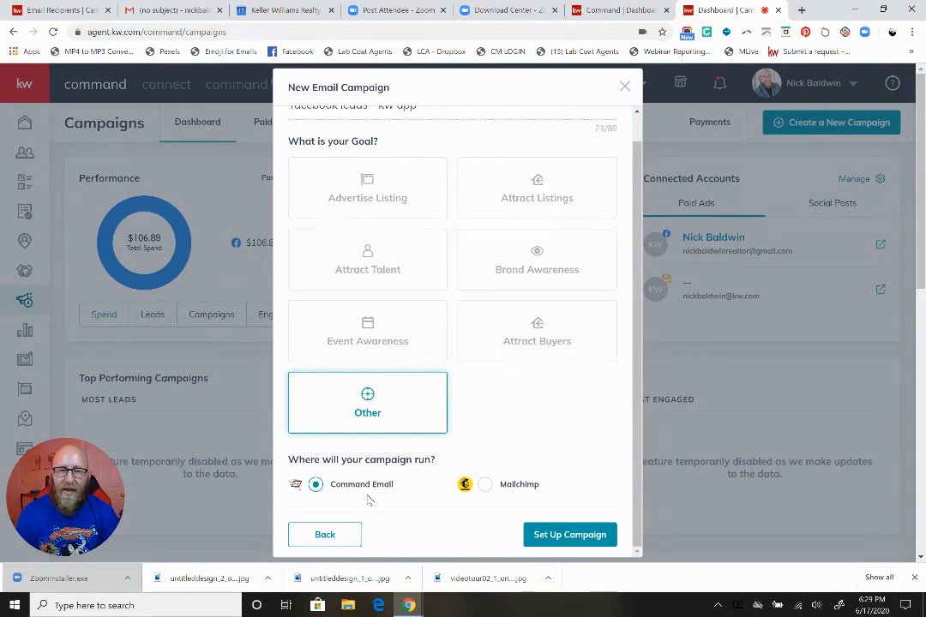
{"action": "mouse_move", "coordinate": [517, 494]}
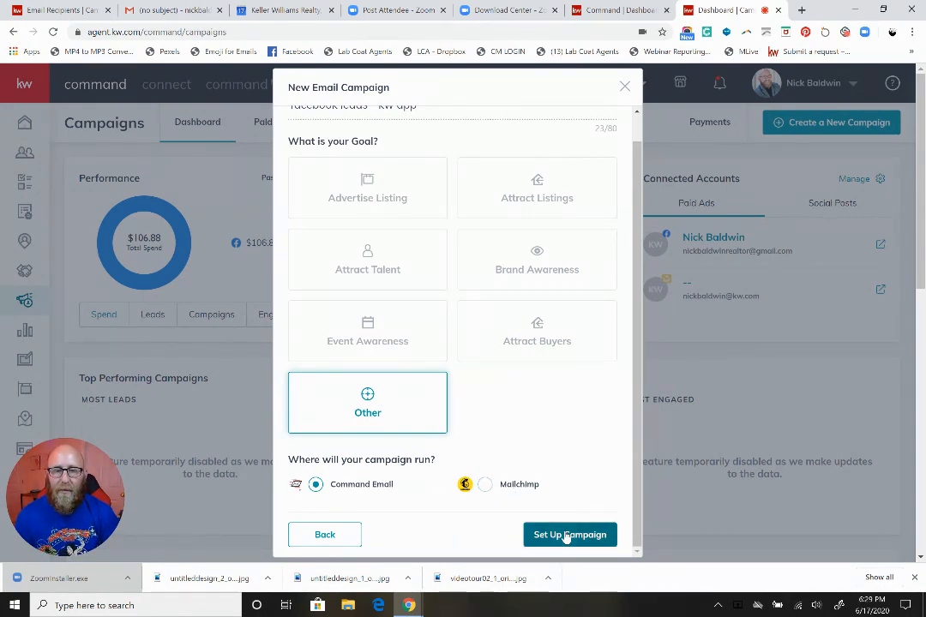
Proceed with Set Up Campaign to reach the Email Configuration Steps page
{"action": "left_click", "coordinate": [570, 534]}
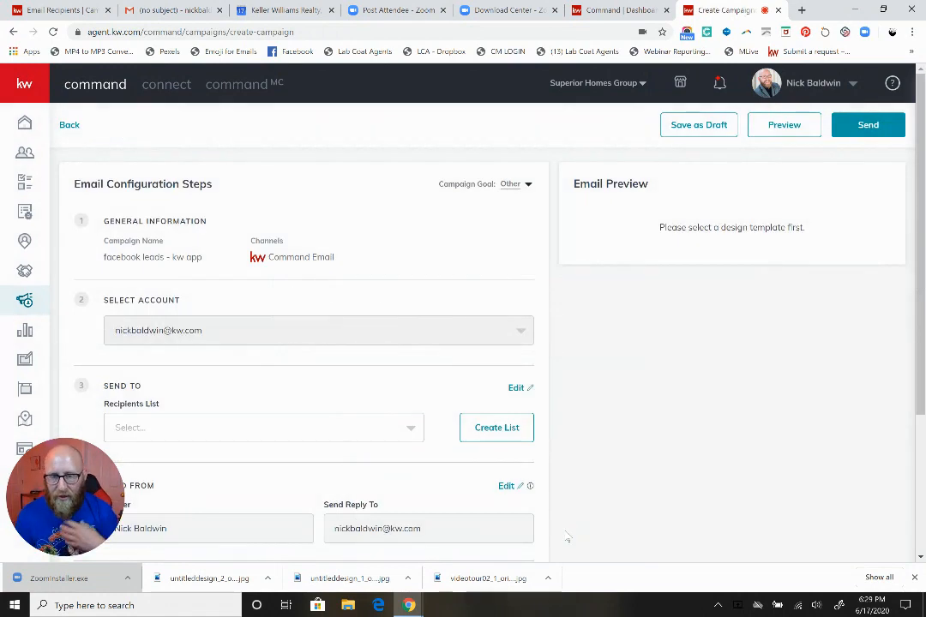
{"action": "left_click_drag", "start_coordinate": [64, 497], "coordinate": [487, 497]}
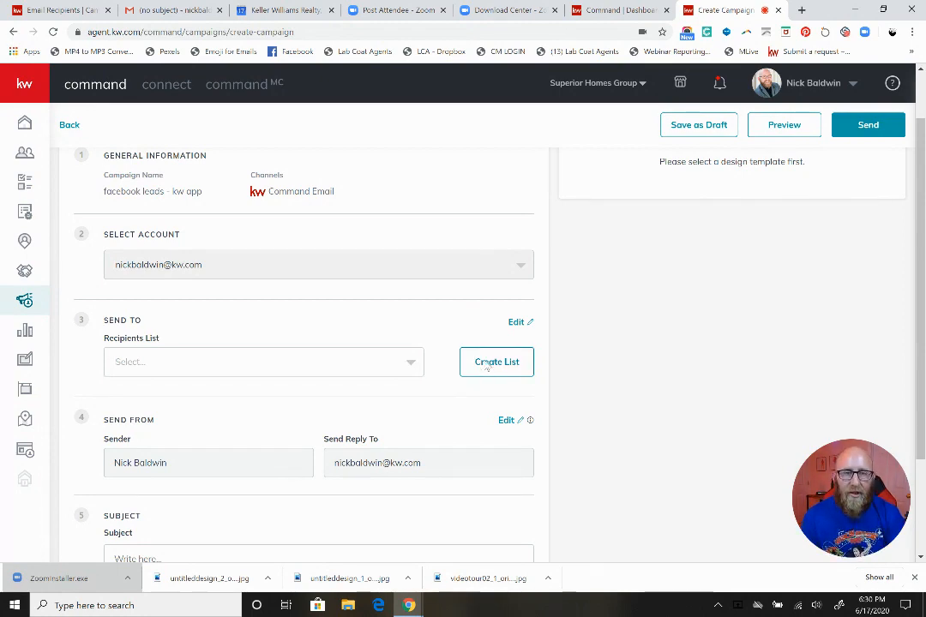
{"action": "left_click", "coordinate": [496, 361]}
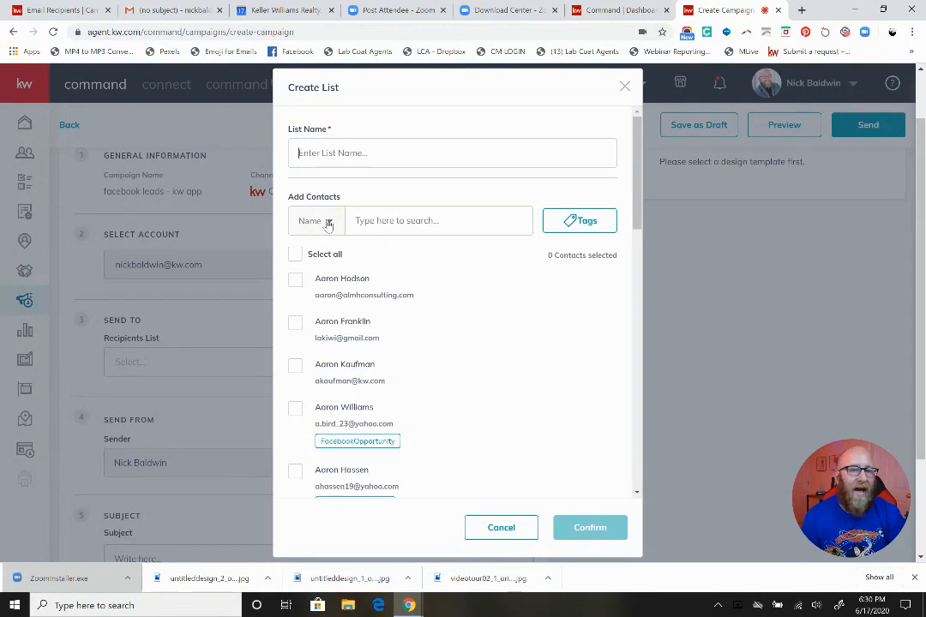
{"action": "left_click", "coordinate": [315, 220]}
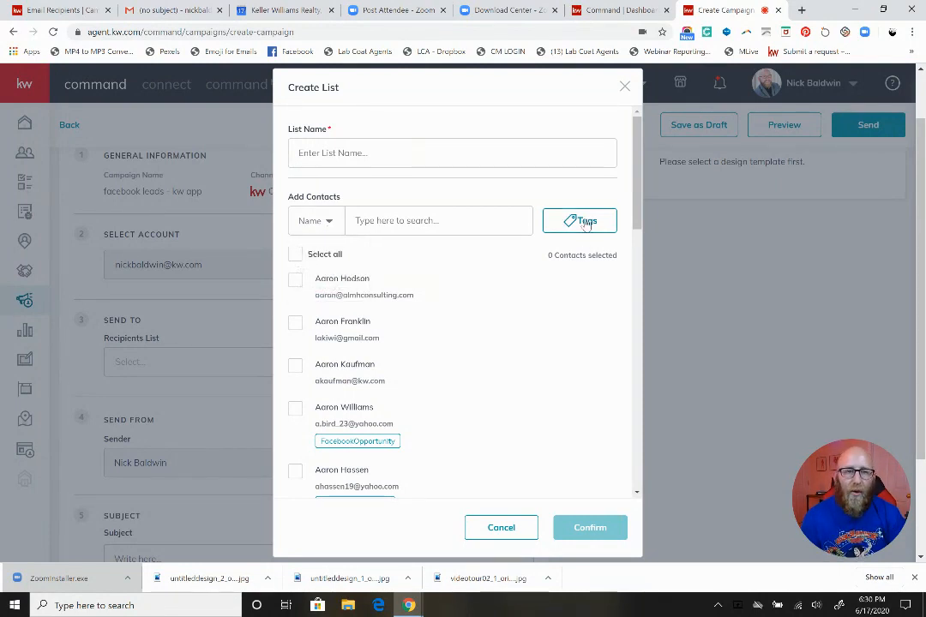
{"action": "left_click", "coordinate": [579, 220]}
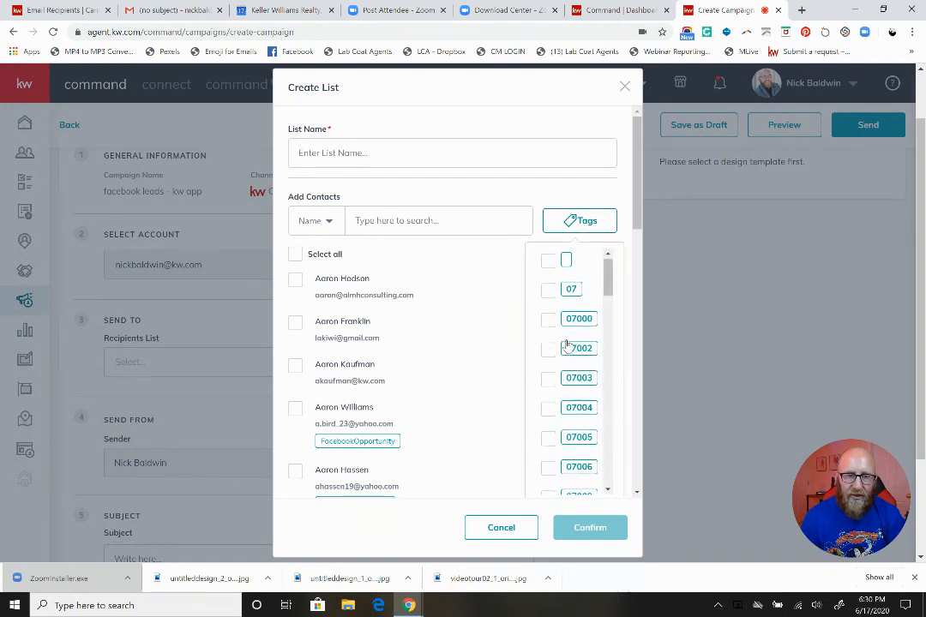
{"action": "left_click", "coordinate": [580, 220]}
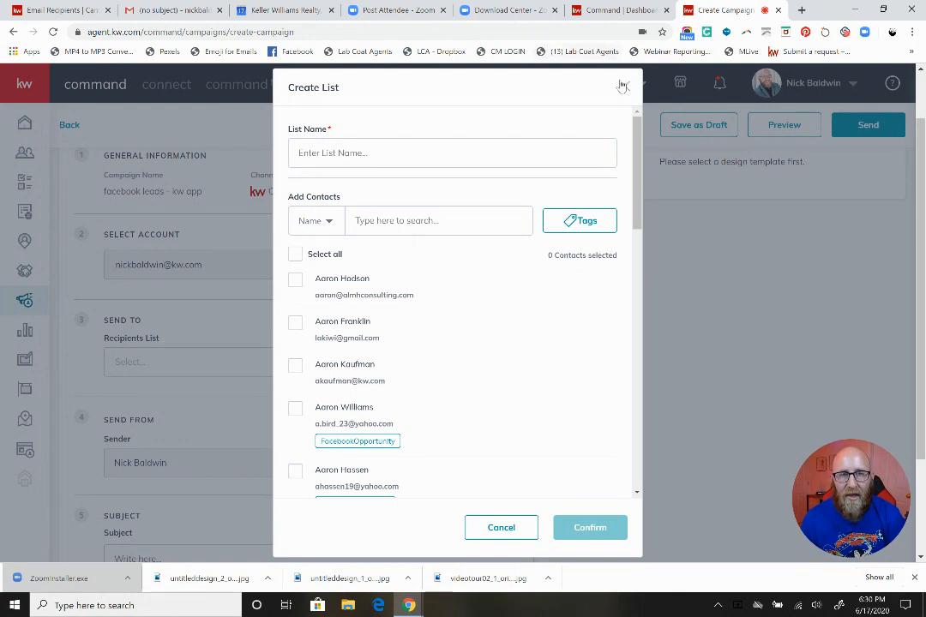
{"action": "left_click", "coordinate": [623, 86]}
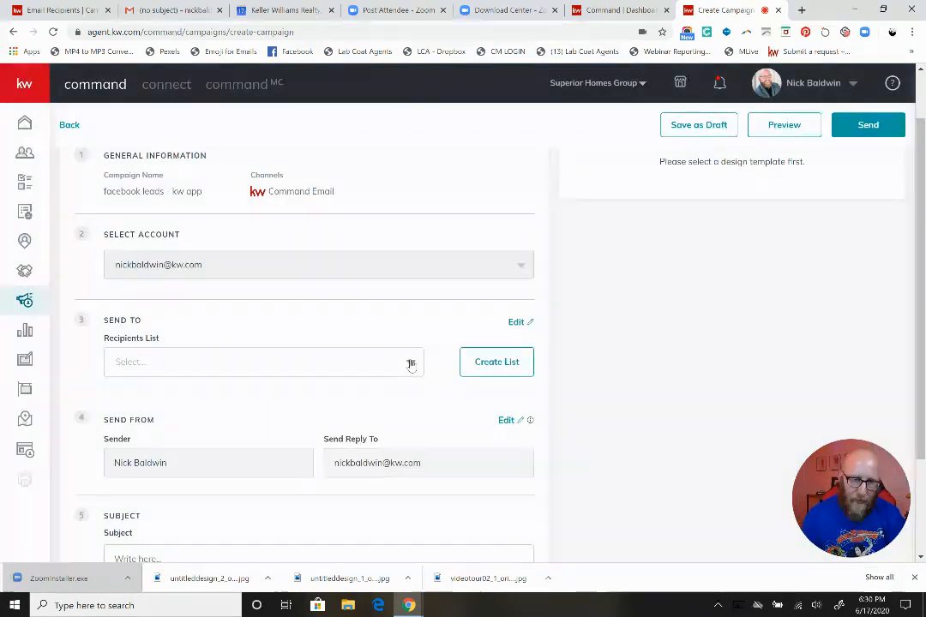
{"action": "left_click", "coordinate": [263, 361]}
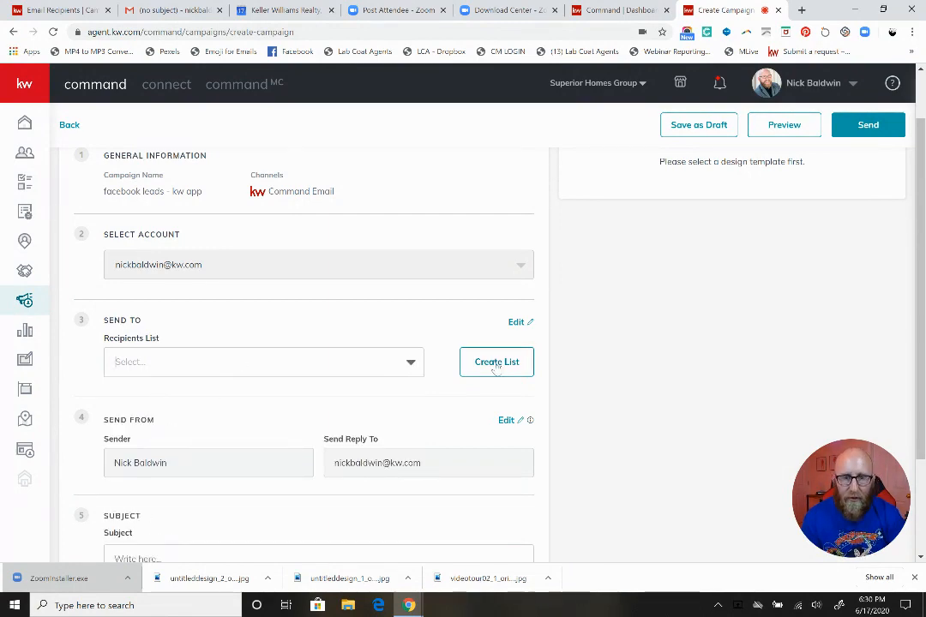
{"action": "left_click", "coordinate": [496, 362]}
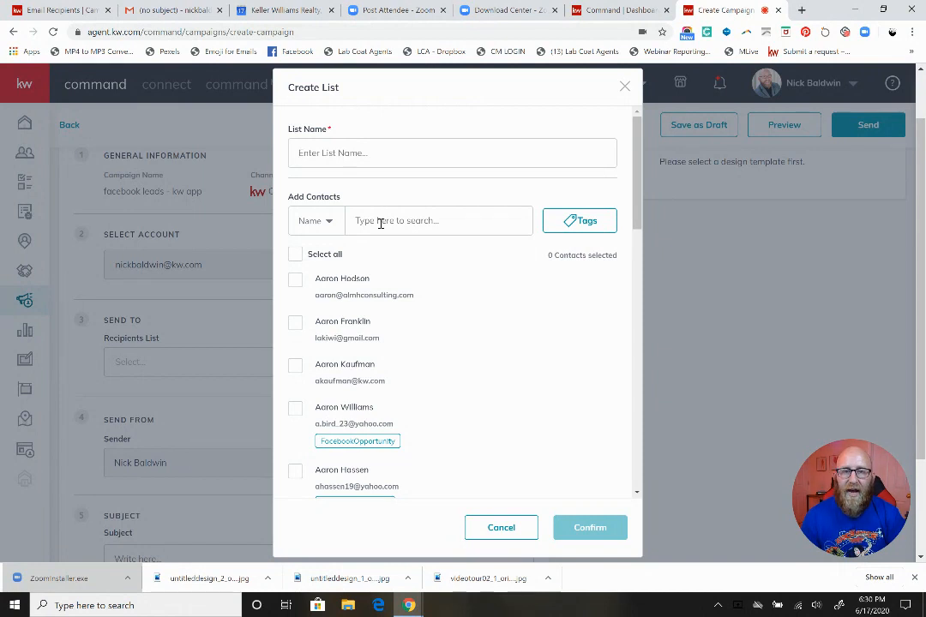
{"action": "left_click", "coordinate": [315, 220]}
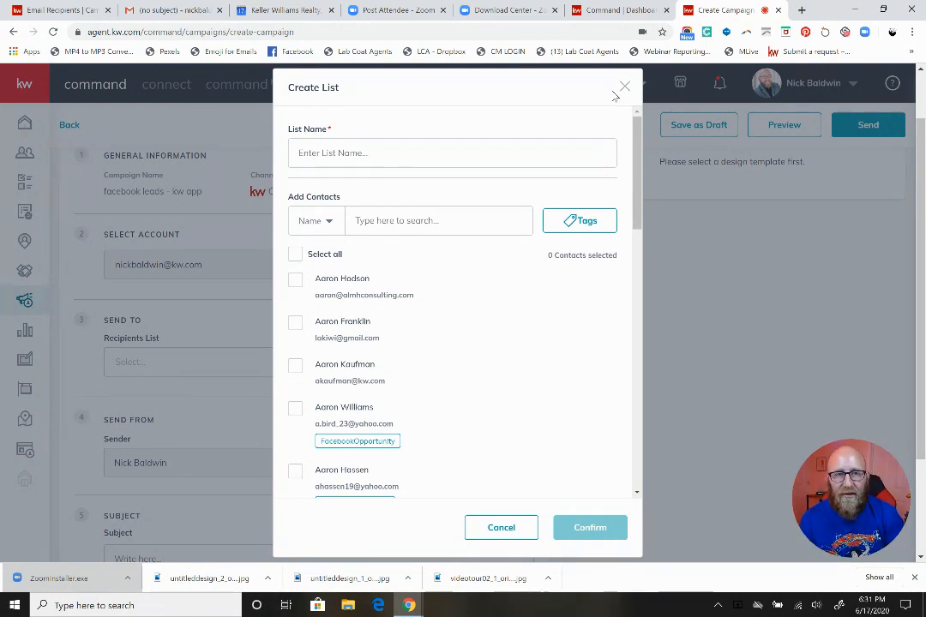
{"action": "left_click", "coordinate": [623, 87]}
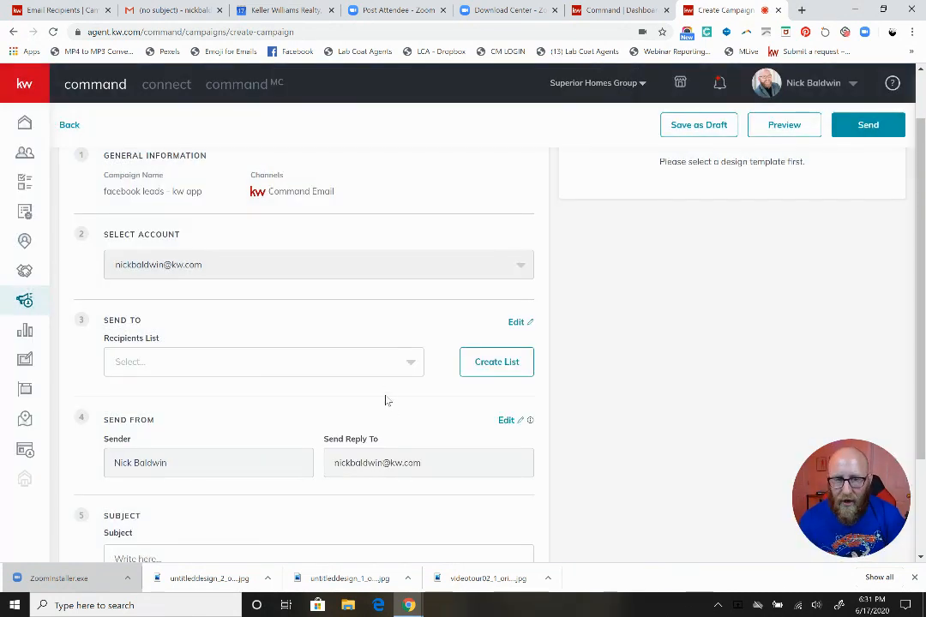
Choose FB leads as the recipients list, start the subject and bring up the design template picker
{"action": "left_click", "coordinate": [264, 361]}
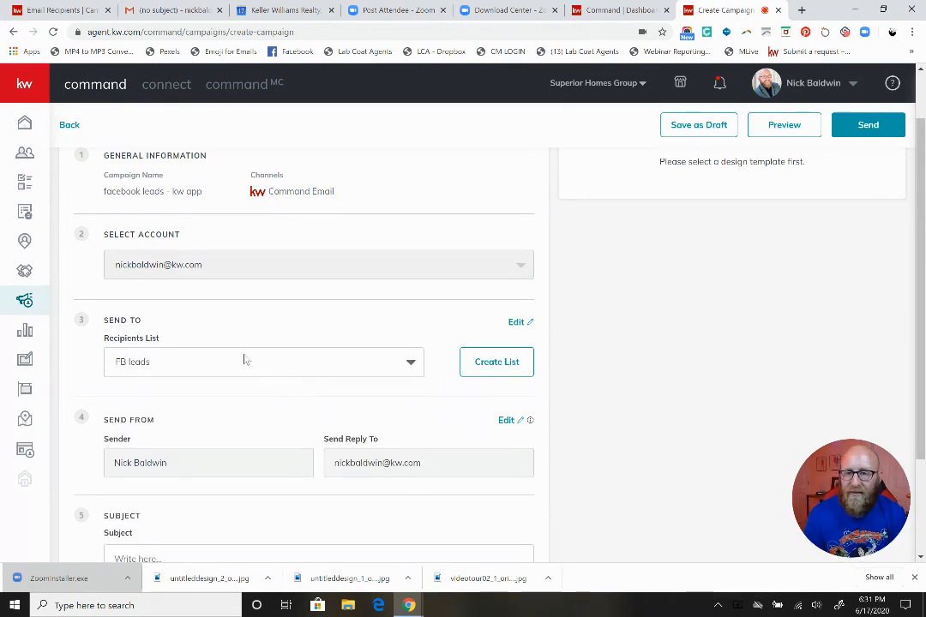
{"action": "mouse_move", "coordinate": [261, 332]}
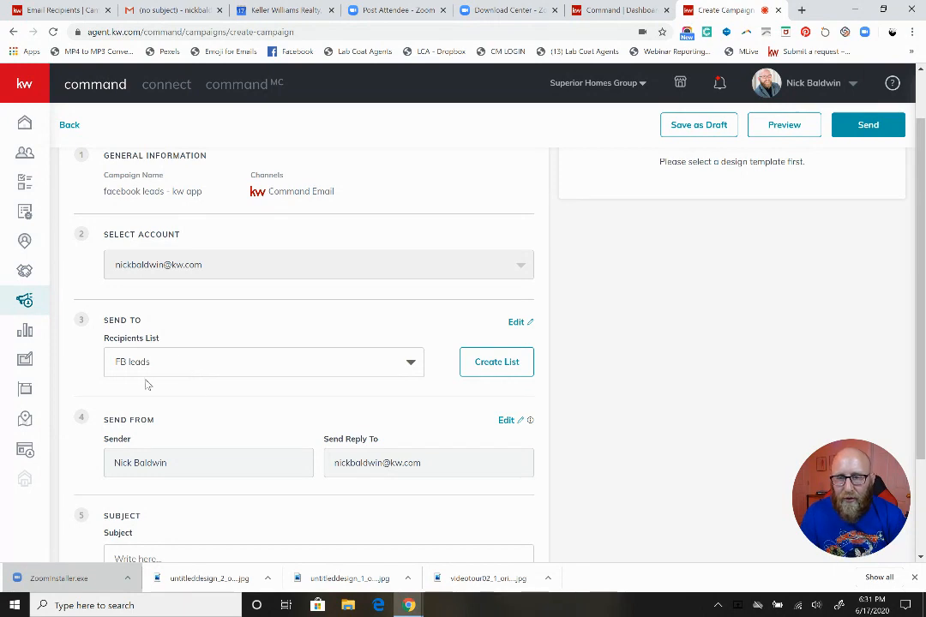
{"action": "scroll", "scroll_direction": "down", "scroll_amount": 3}
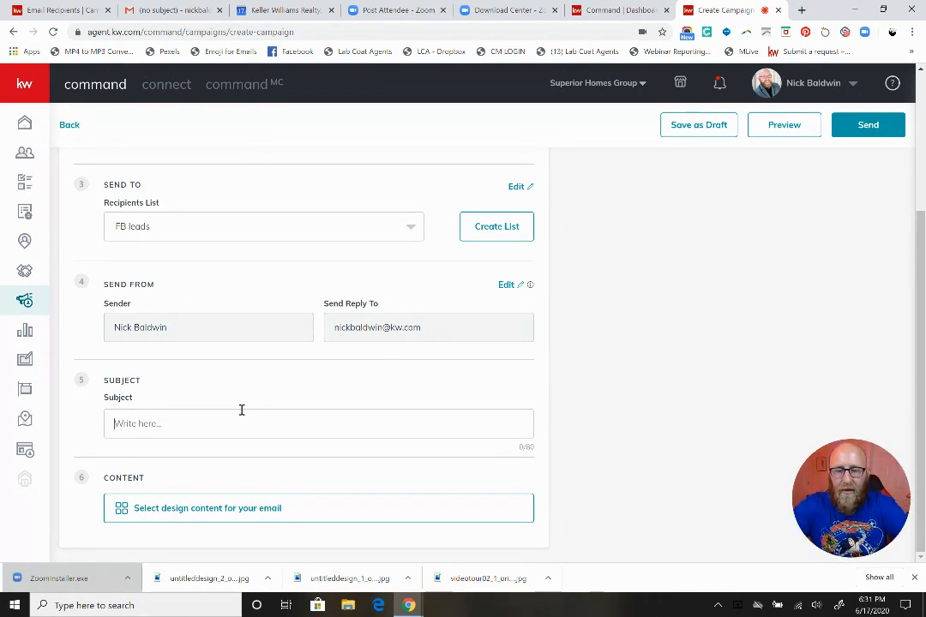
{"action": "type", "text": "Search"}
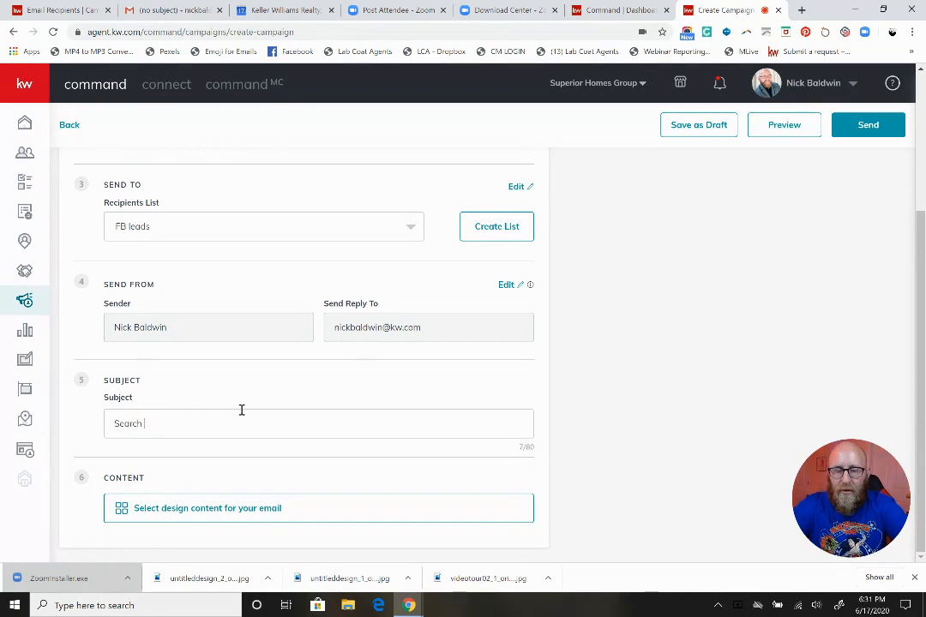
{"action": "type", "text": "The"}
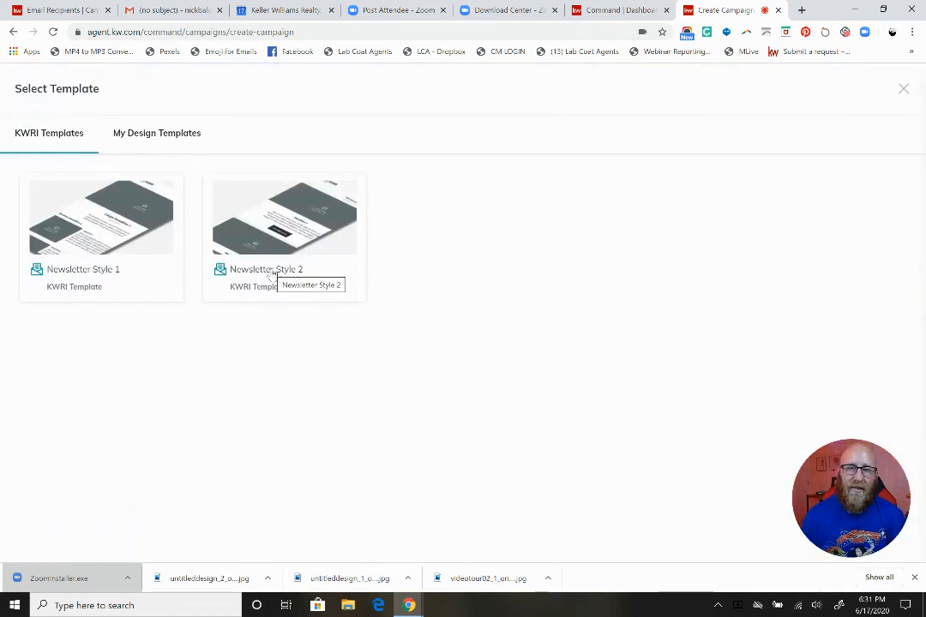
Apply Newsletter Style 2 with title 'The Keller Williams App' and subtitle 'the New Way to Search for a Home'
{"action": "left_click", "coordinate": [284, 217]}
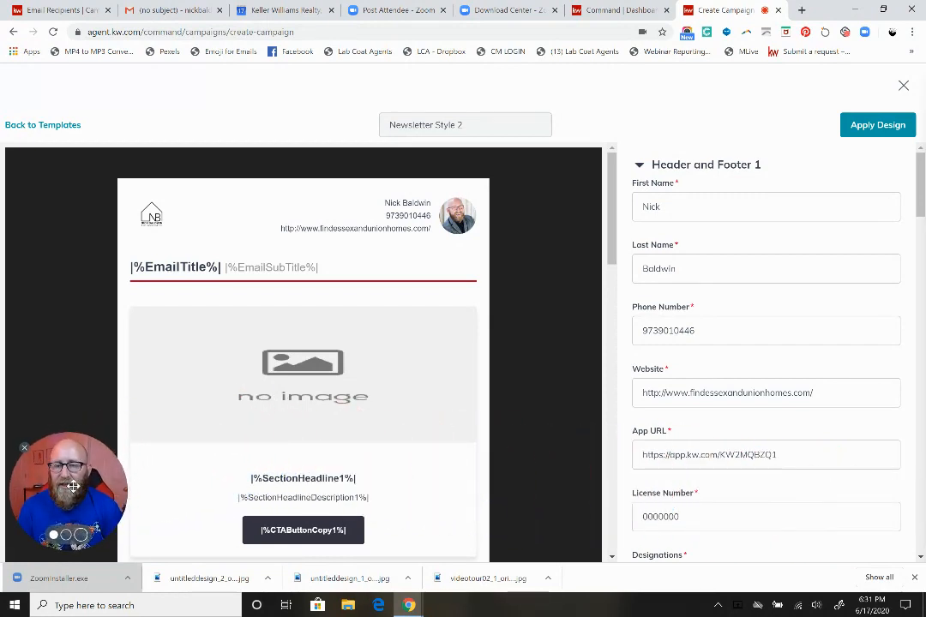
{"action": "mouse_move", "coordinate": [531, 366]}
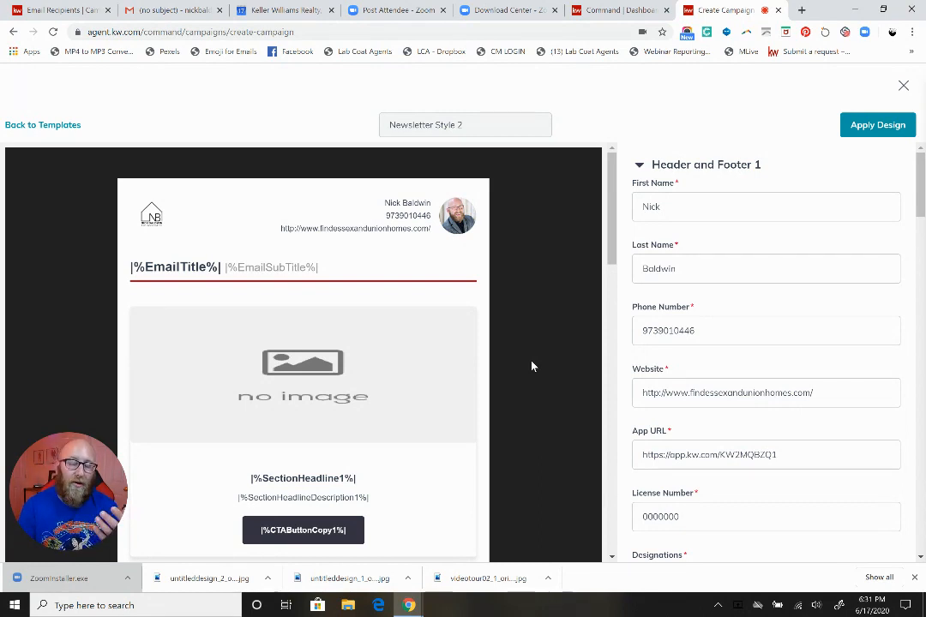
{"action": "mouse_move", "coordinate": [386, 405]}
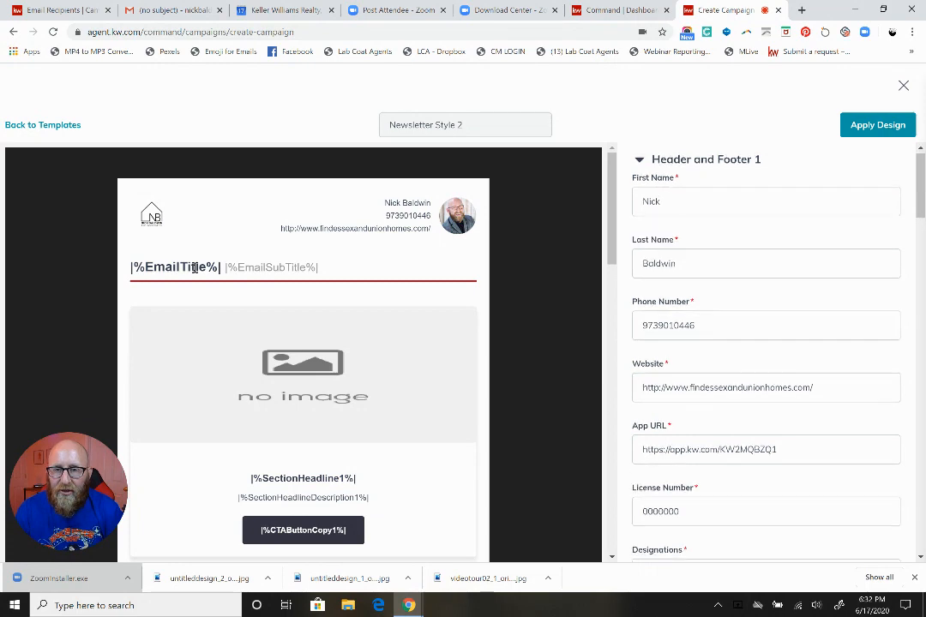
{"action": "scroll", "scroll_direction": "down", "scroll_amount": 3}
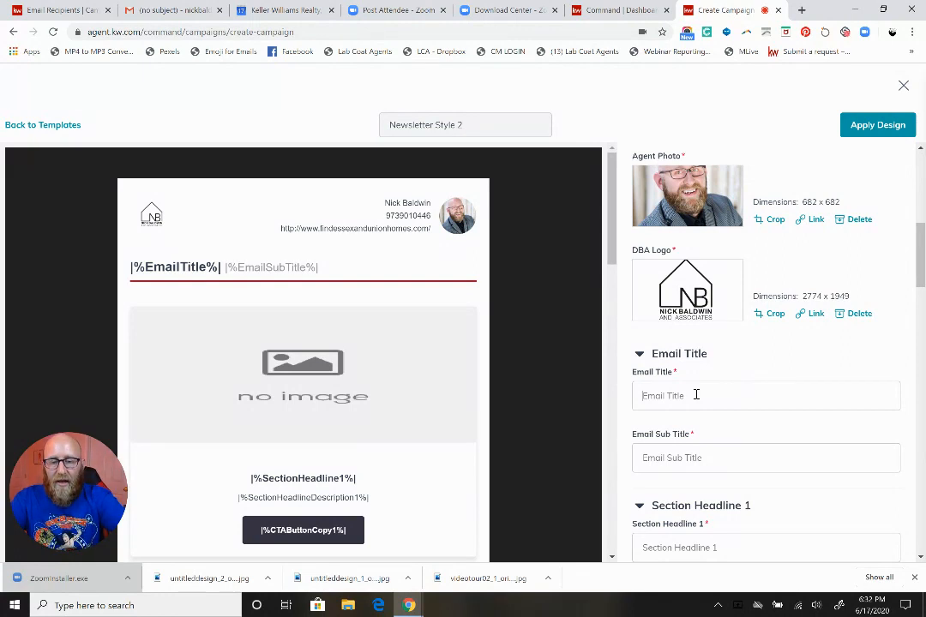
{"action": "type", "text": "The Keller Williams App"}
{"action": "left_click", "coordinate": [766, 458]}
{"action": "type", "text": "the New Way to Search"}
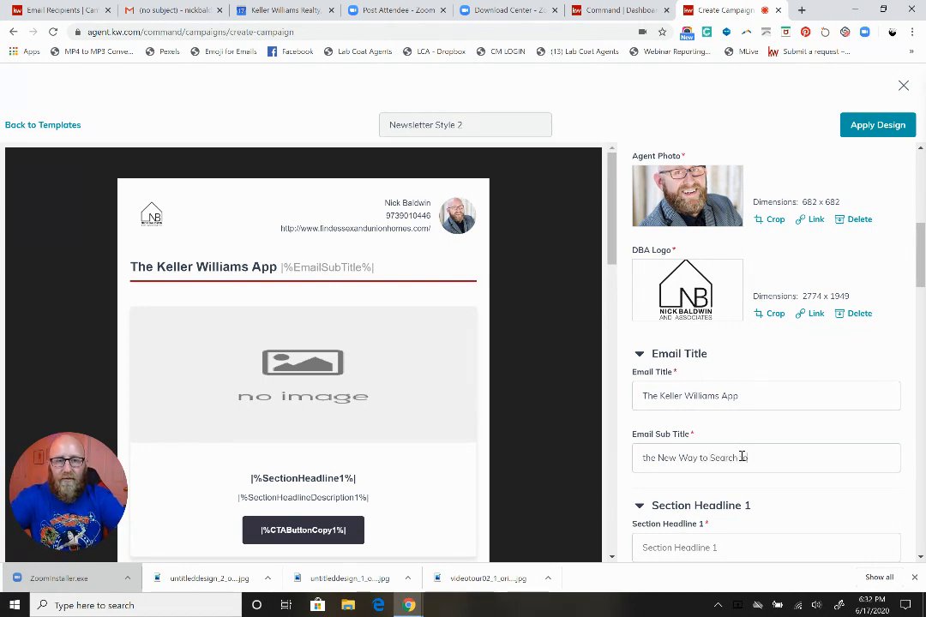
{"action": "type", "text": "for a Home"}
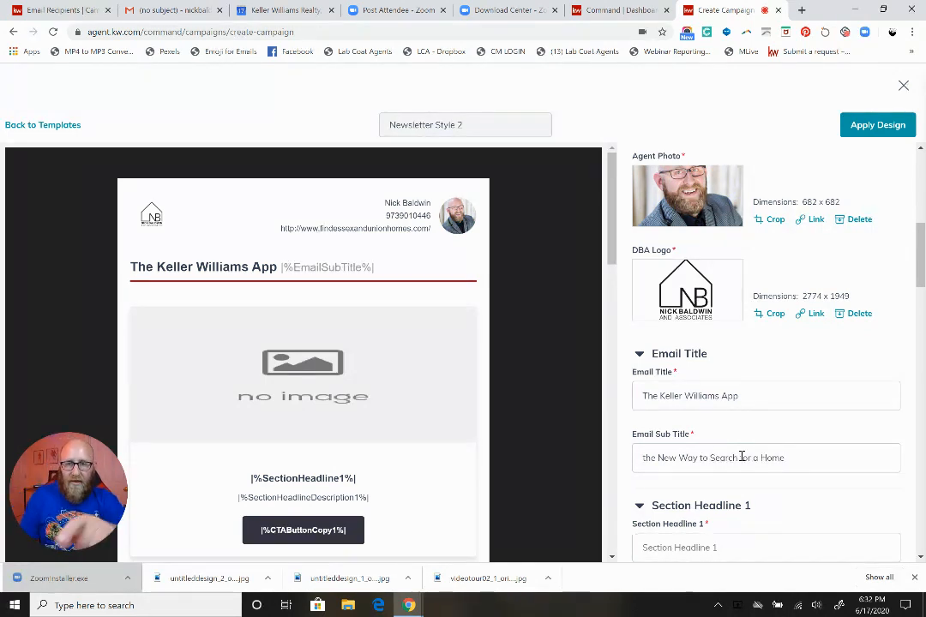
{"action": "type", "text": "the New Way to Search for a Home"}
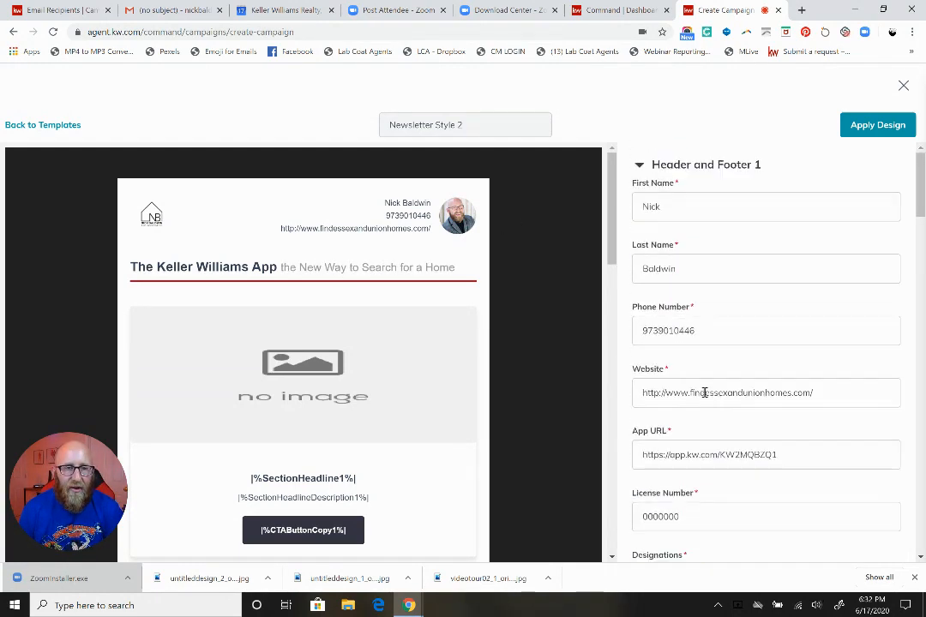
{"action": "triple_click", "coordinate": [727, 393]}
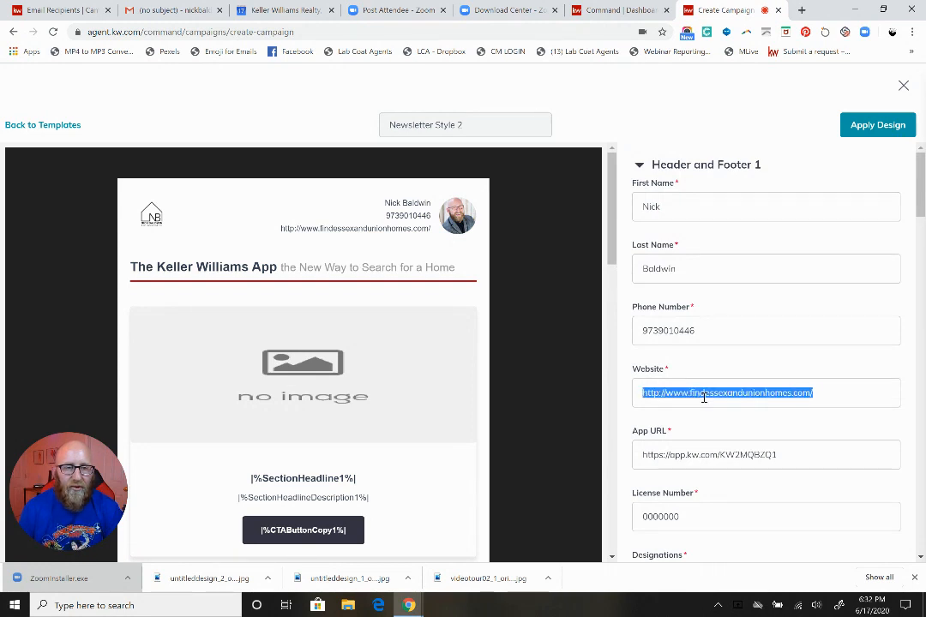
{"action": "type", "text": "b"}
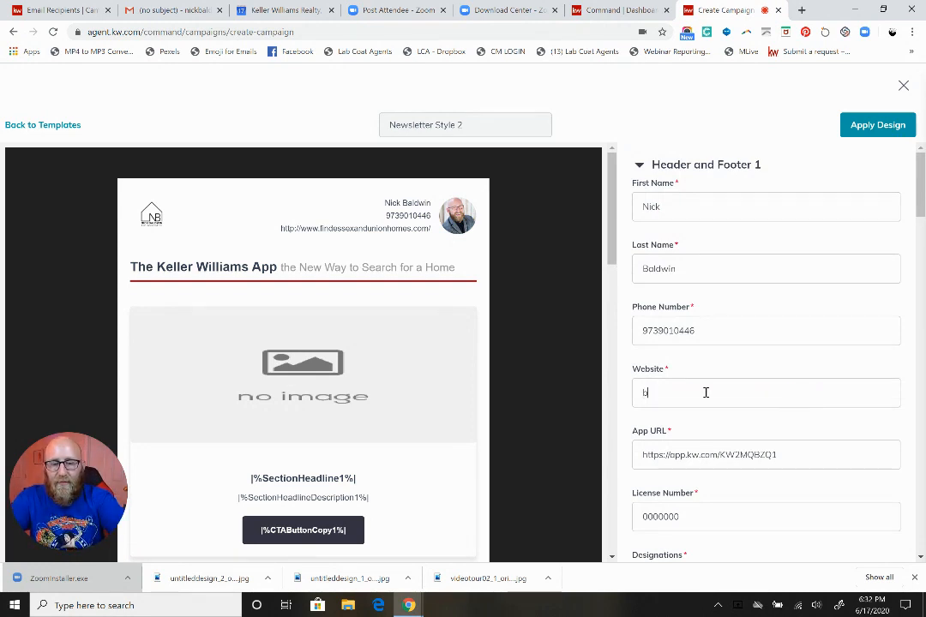
{"action": "type", "text": "uyingmd"}
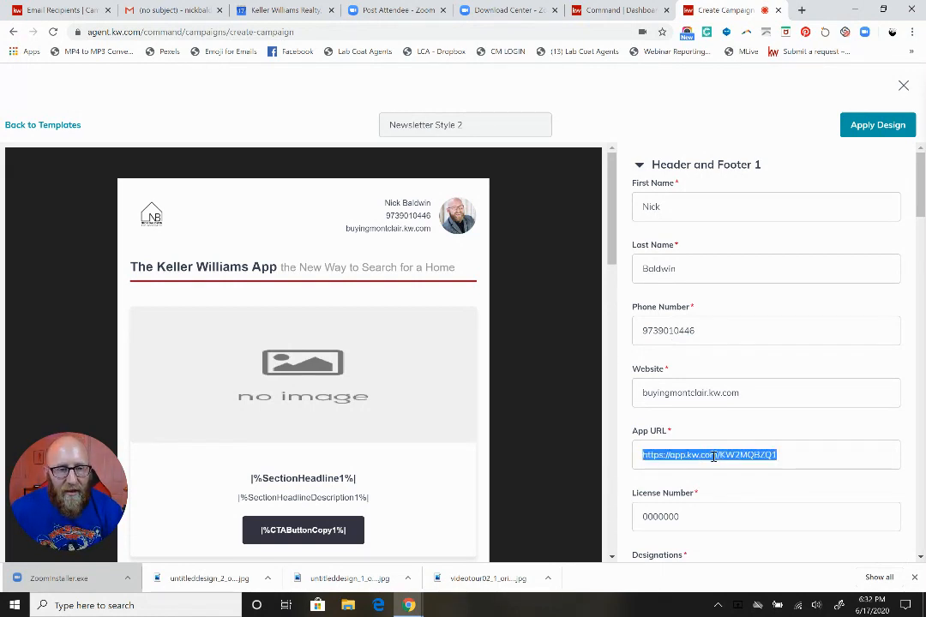
{"action": "right_click", "coordinate": [709, 454]}
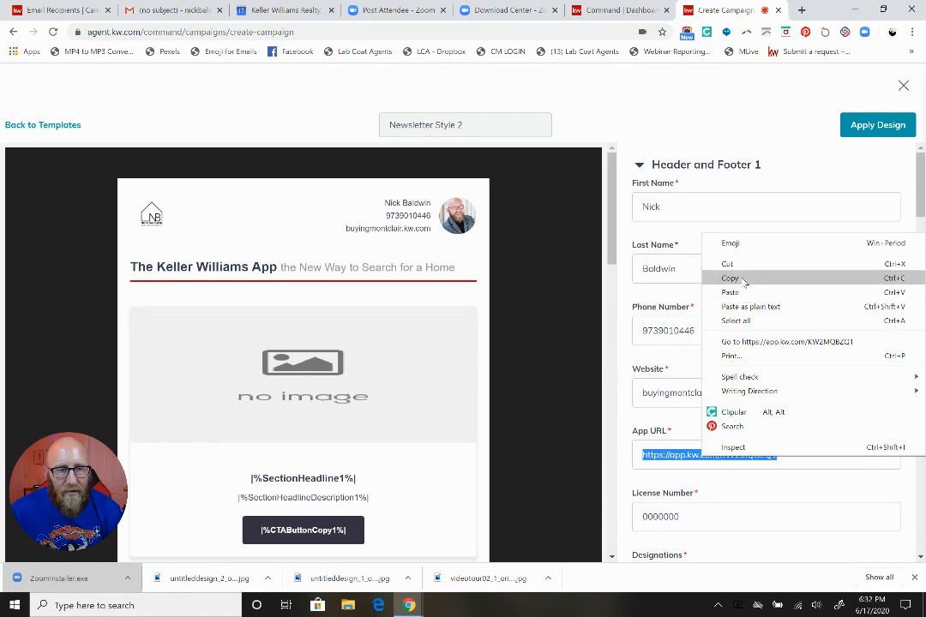
{"action": "left_click", "coordinate": [730, 278]}
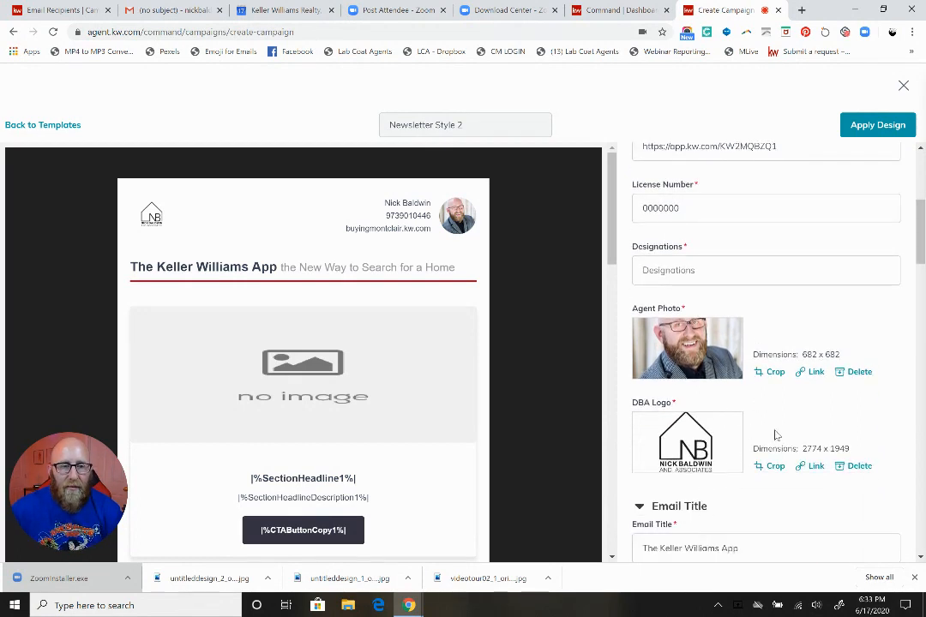
{"action": "mouse_move", "coordinate": [793, 420]}
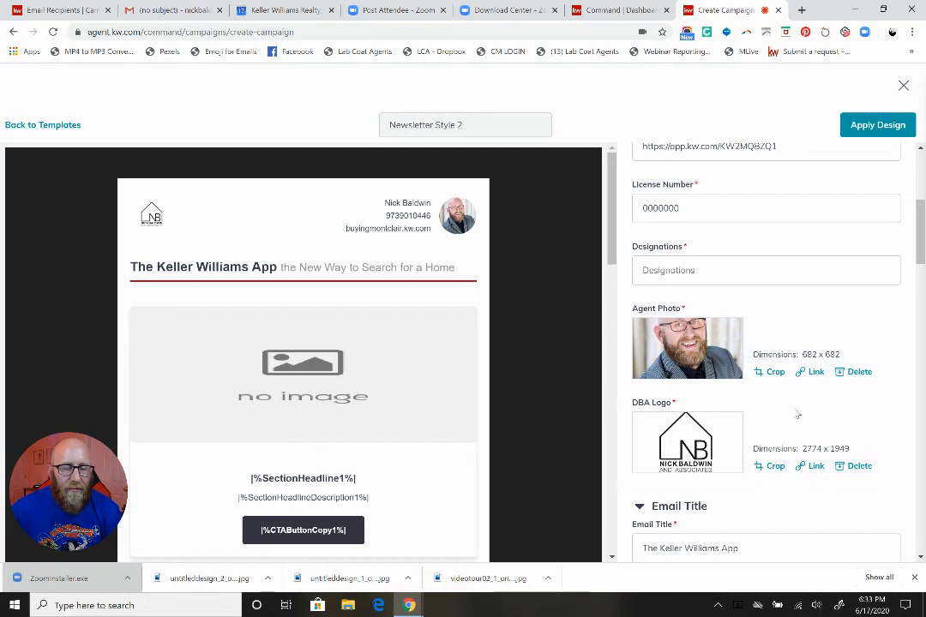
Move down to the Section Headline 1 field to begin the first section
{"action": "scroll", "scroll_direction": "down", "scroll_amount": 3}
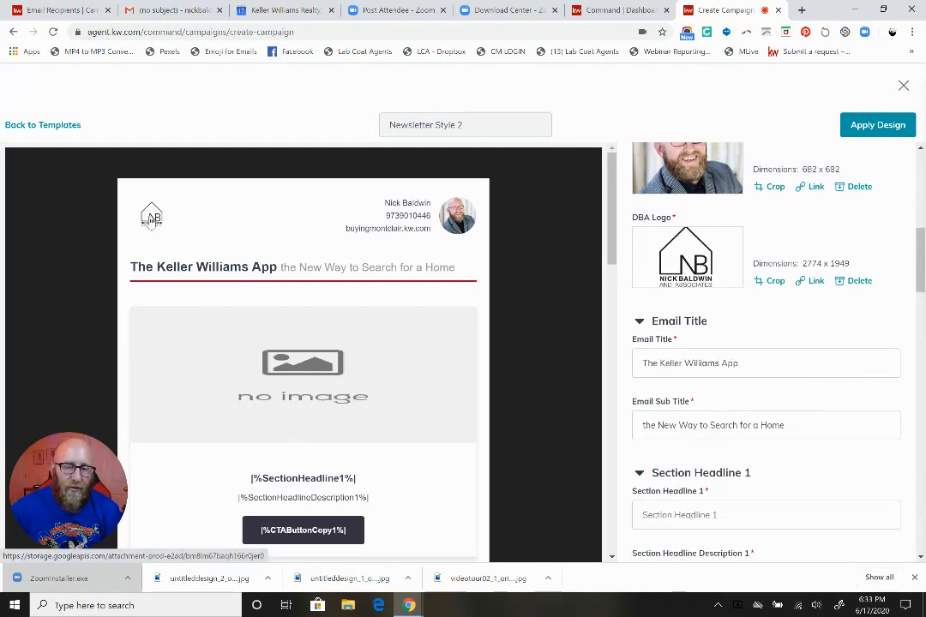
{"action": "scroll", "scroll_direction": "down", "scroll_amount": 3}
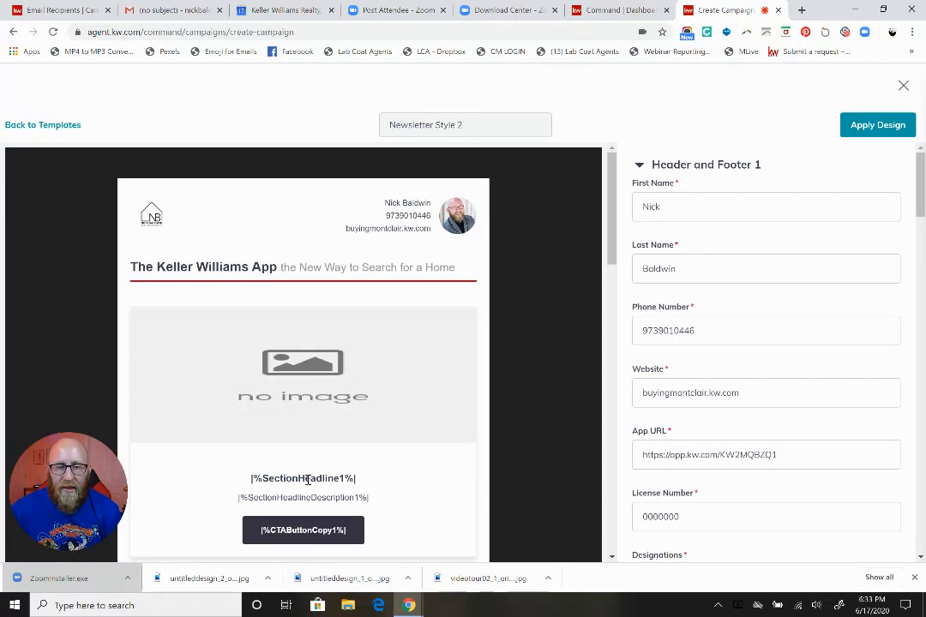
{"action": "scroll", "scroll_direction": "down", "scroll_amount": 3}
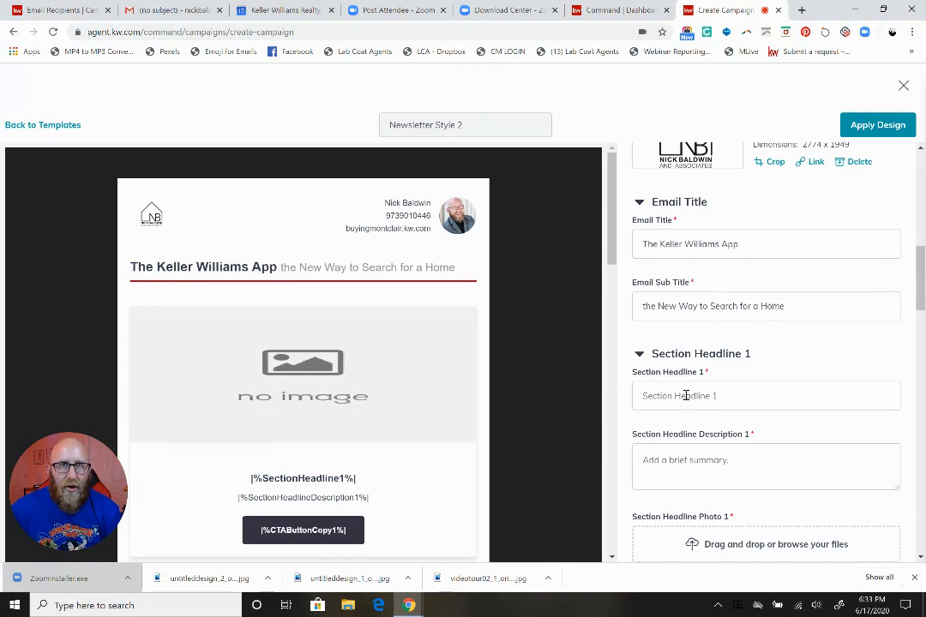
{"action": "left_click", "coordinate": [766, 395]}
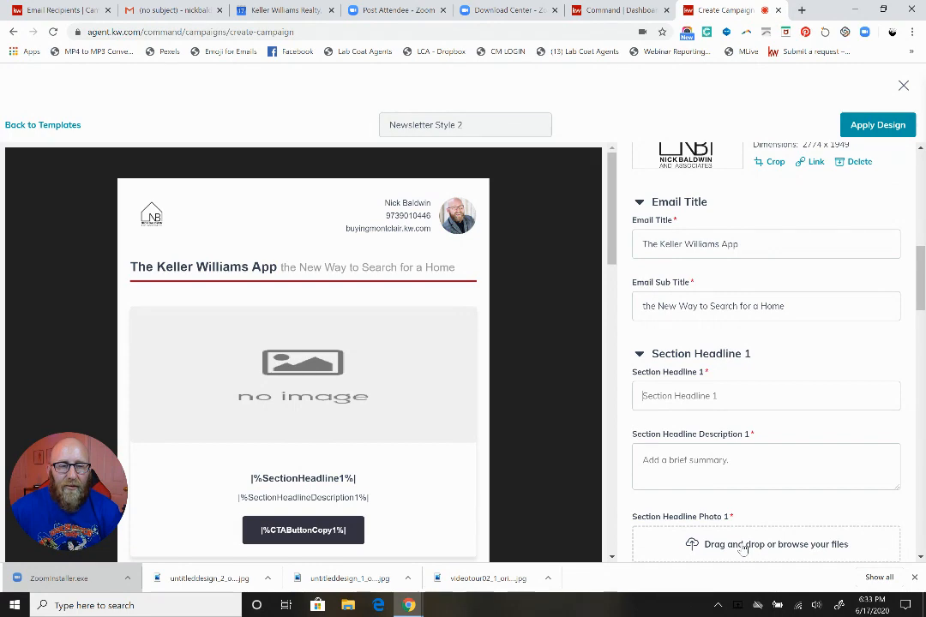
Upload videotour02_1_original as Section Headline Photo 1 and crop it
{"action": "left_click", "coordinate": [765, 544]}
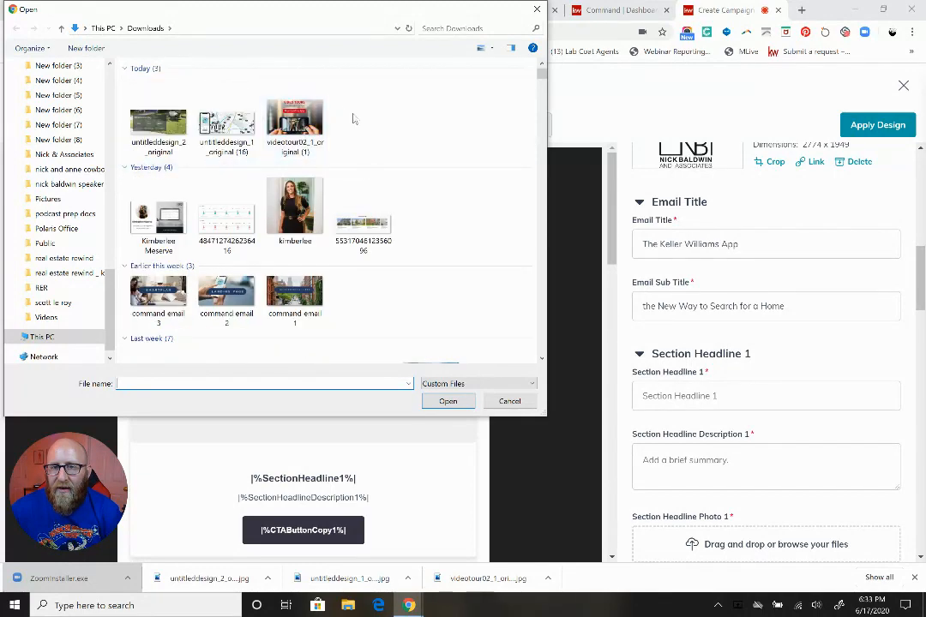
{"action": "left_click", "coordinate": [295, 118]}
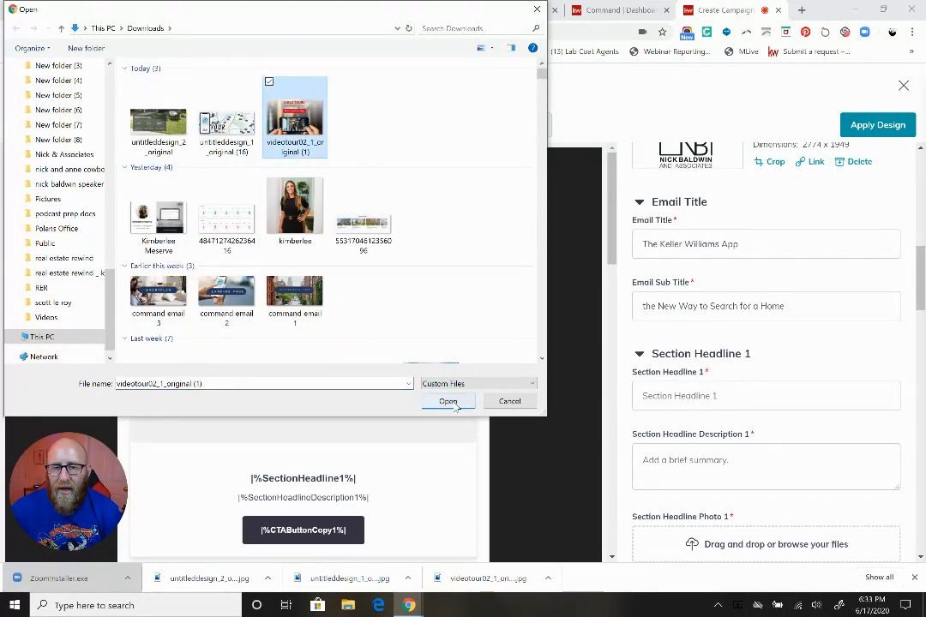
{"action": "left_click", "coordinate": [447, 401]}
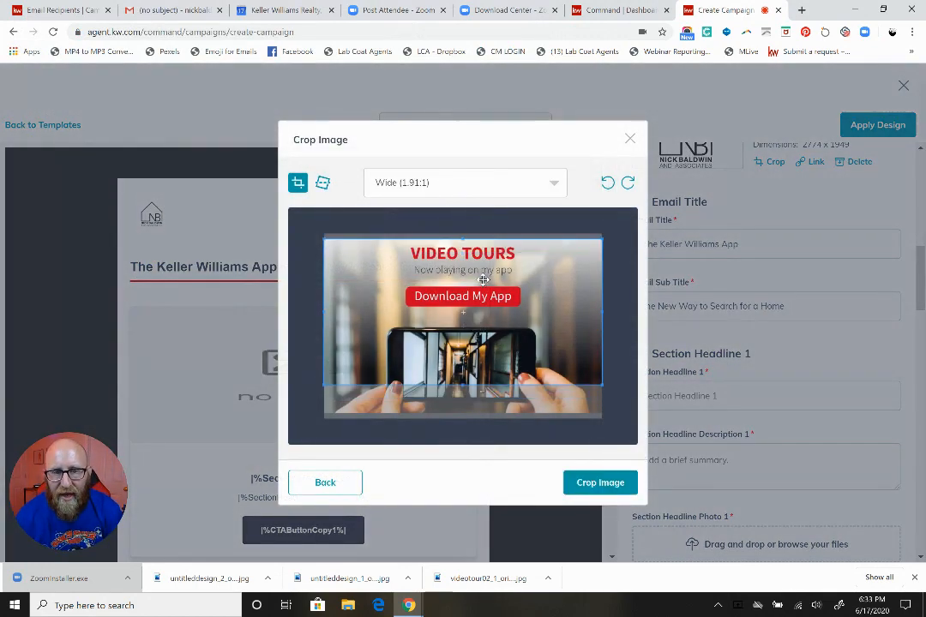
{"action": "left_click", "coordinate": [600, 482]}
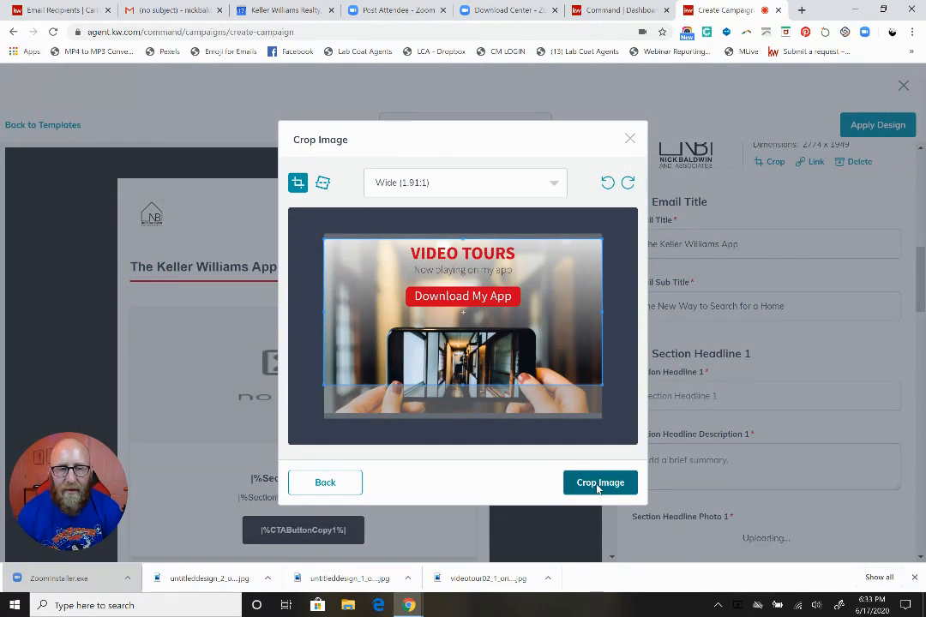
{"action": "left_click", "coordinate": [600, 482]}
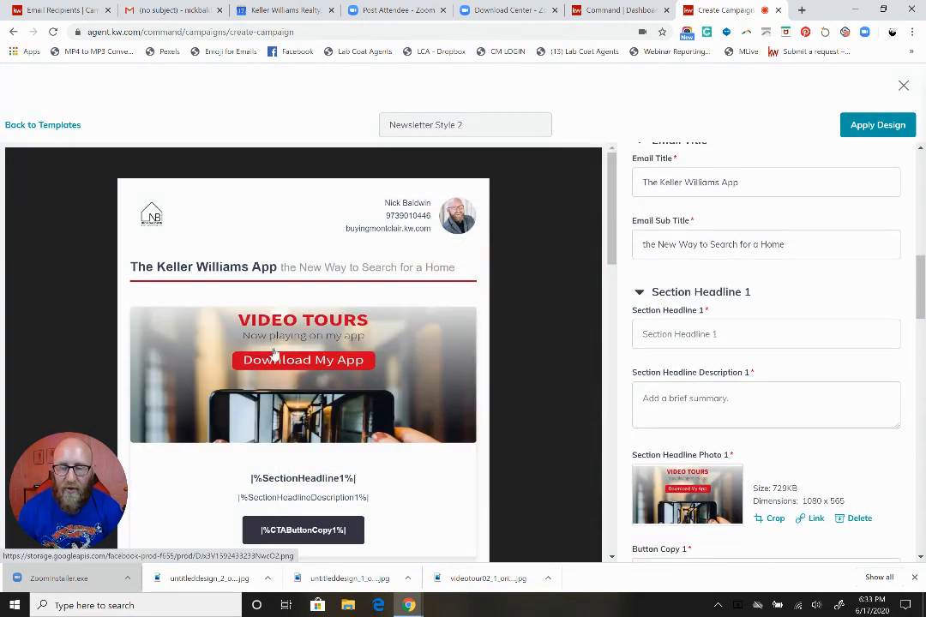
Enter 'Request a Live Video Tour' as Section Headline 1
{"action": "left_click", "coordinate": [766, 334]}
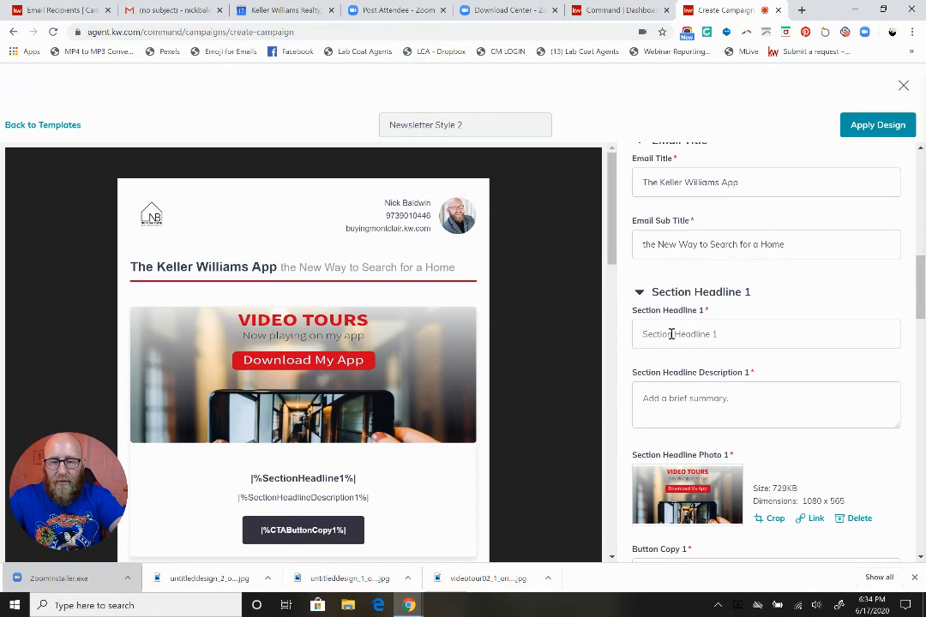
{"action": "type", "text": "Request a Live Video Tour"}
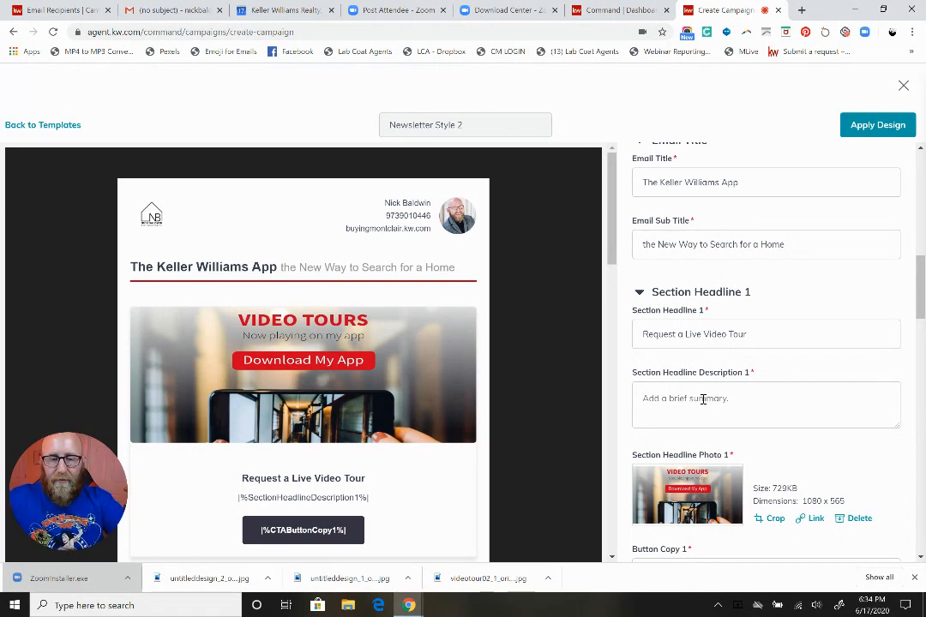
Write Section Description 1 about a Keller Williams agent walking you through a live video tour via the app
{"action": "type", "text": "When you request a live v"}
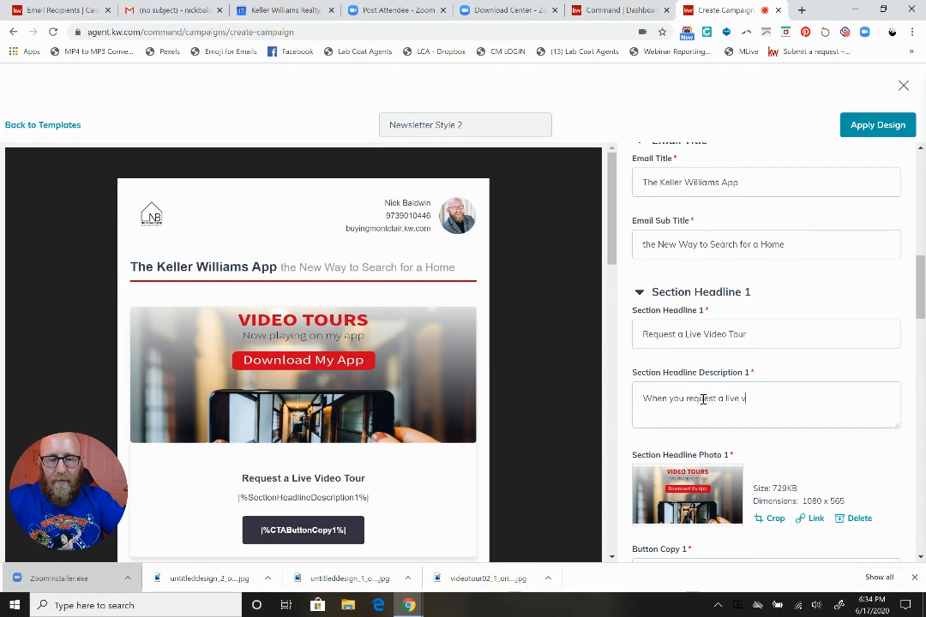
{"action": "type", "text": "ideo tour of a"}
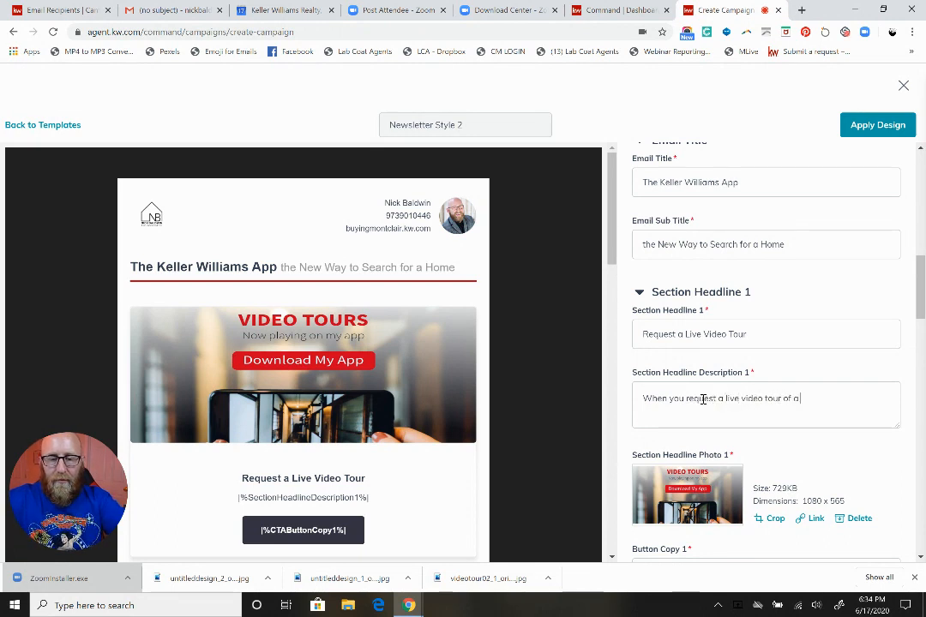
{"action": "type", "text": "home through our at"}
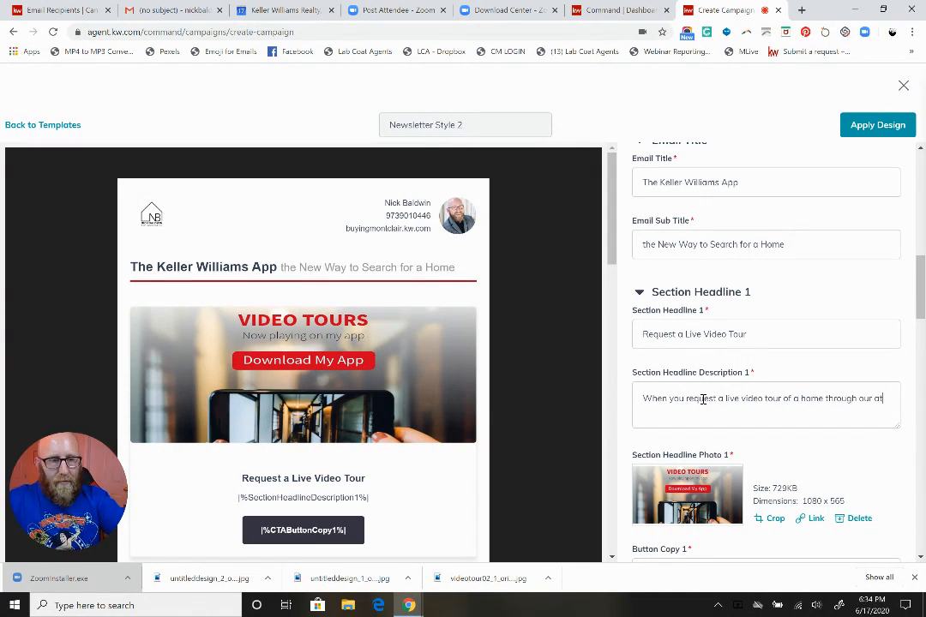
{"action": "type", "text": "app, an amazing"}
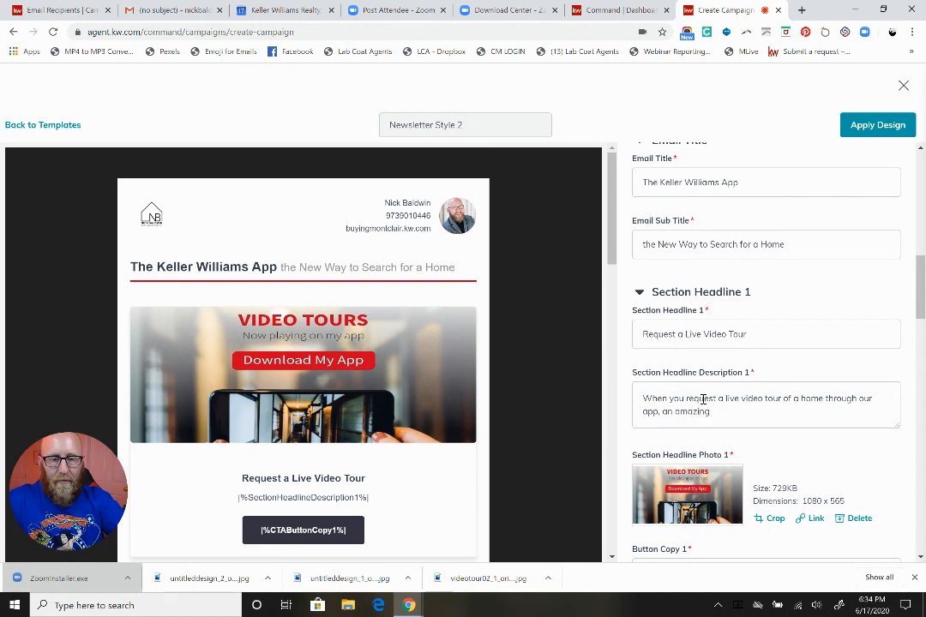
{"action": "type", "text": "Keller Will"}
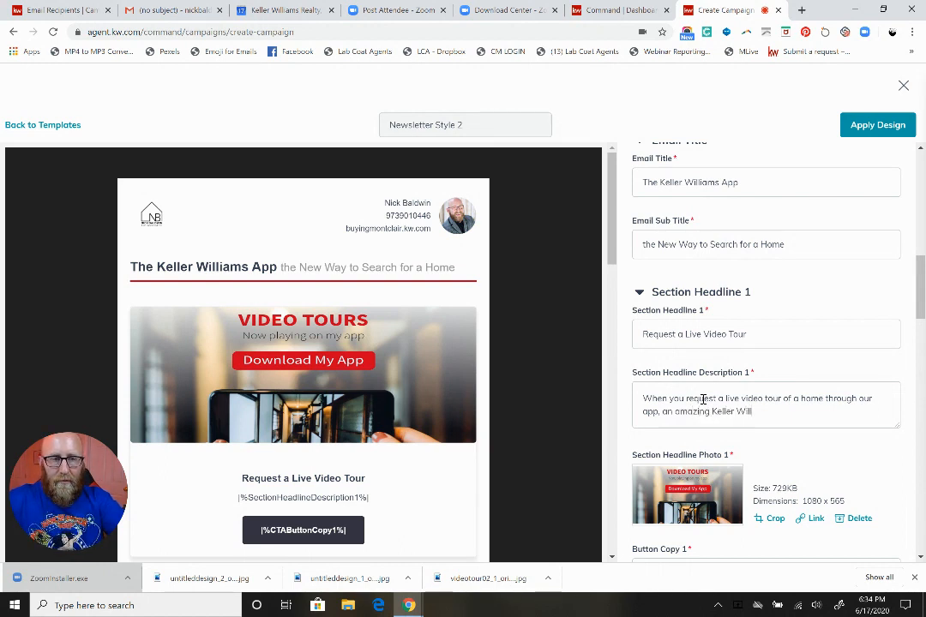
{"action": "type", "text": "Williams Agent w"}
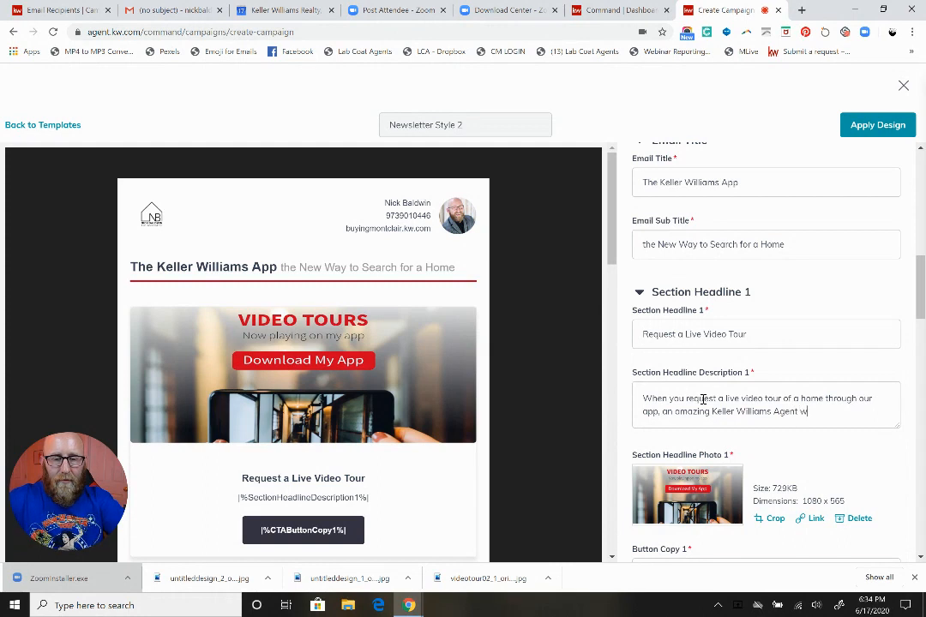
{"action": "type", "text": "will"}
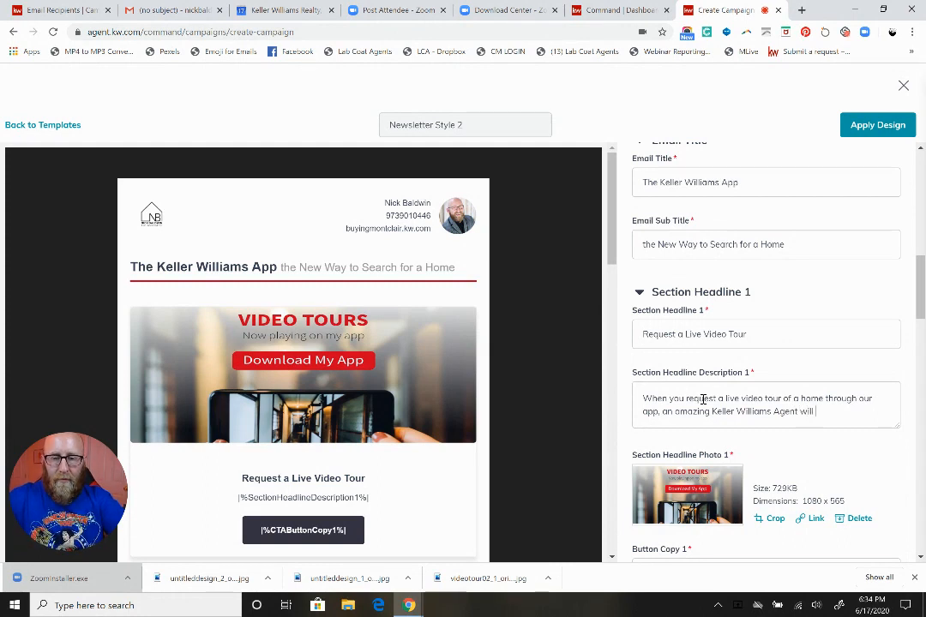
{"action": "type", "text": "walk"}
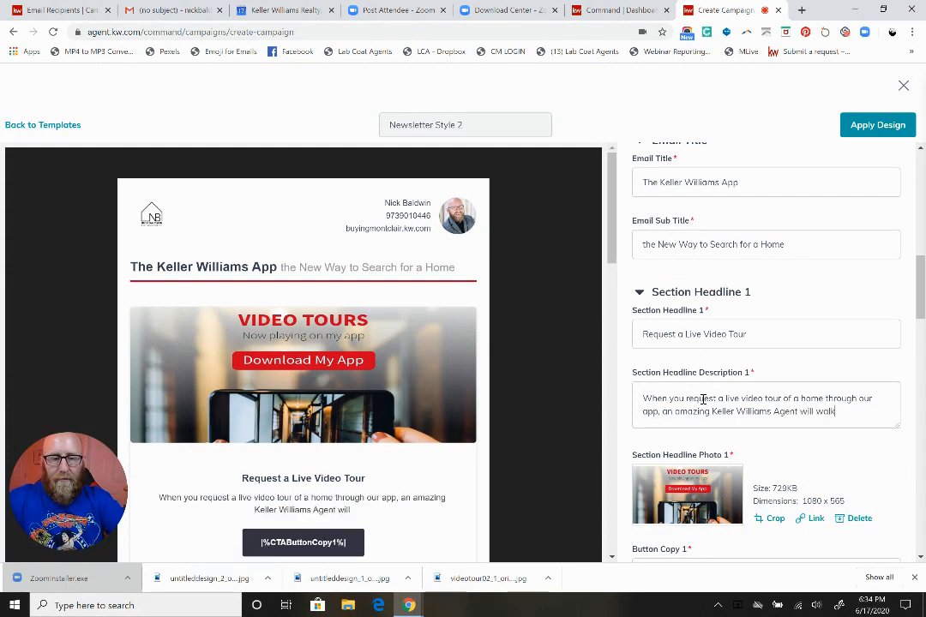
{"action": "type", "text": "you th"}
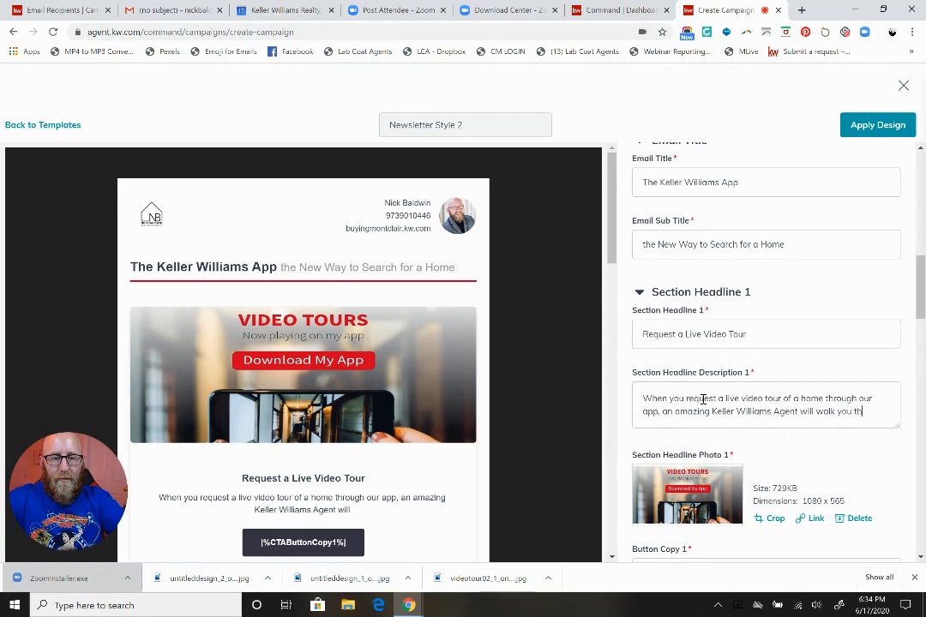
{"action": "type", "text": "through the home on the live video chat"}
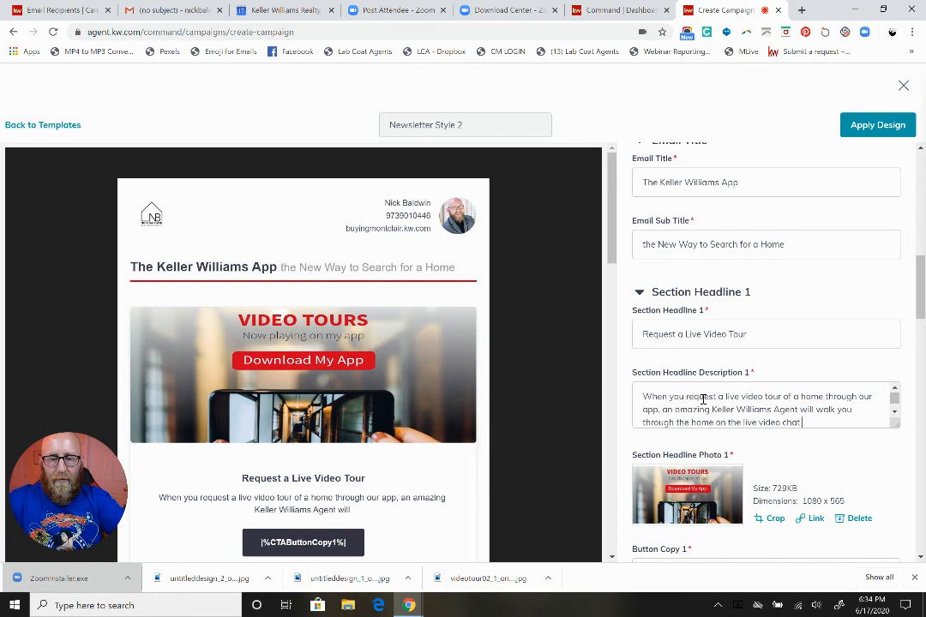
{"action": "type", "text": "application of your choice."}
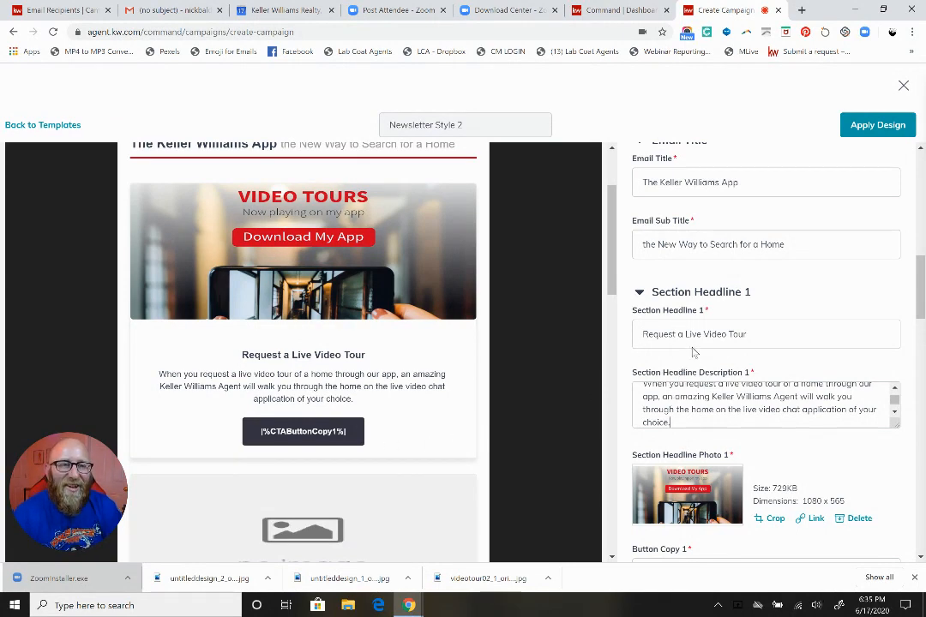
{"action": "scroll", "scroll_direction": "down", "scroll_amount": 3}
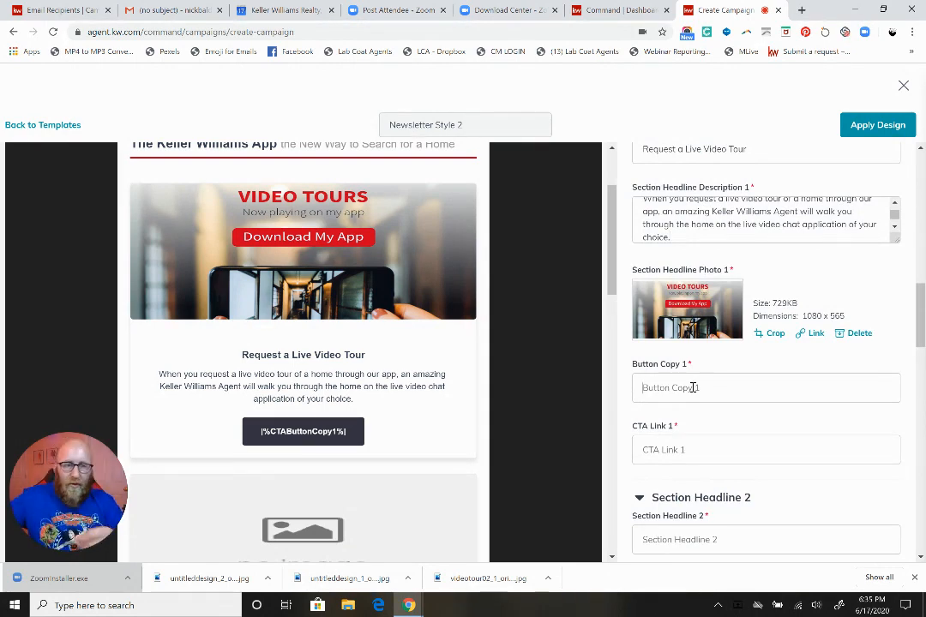
{"action": "type", "text": "Download Now"}
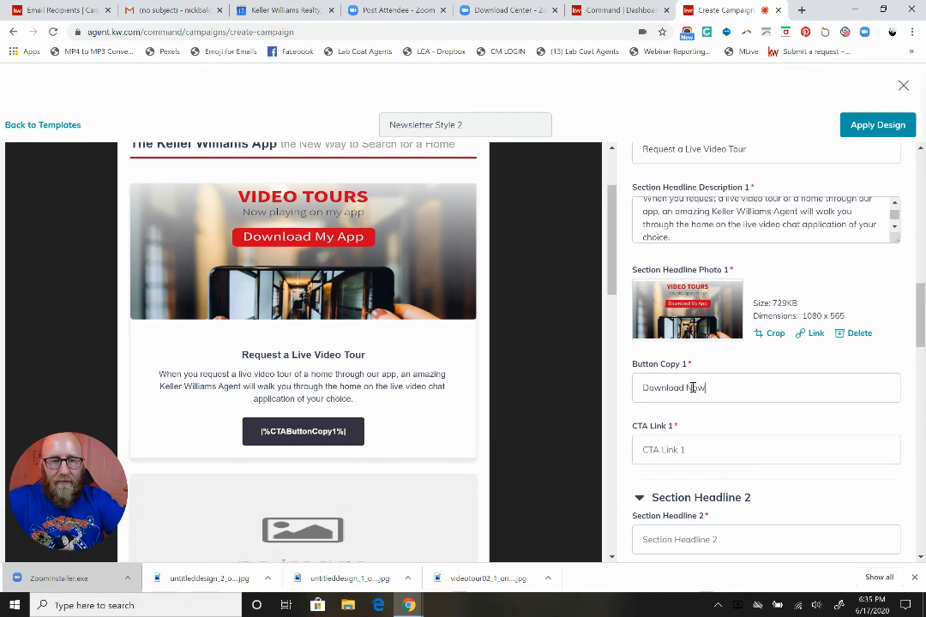
{"action": "left_click", "coordinate": [766, 449]}
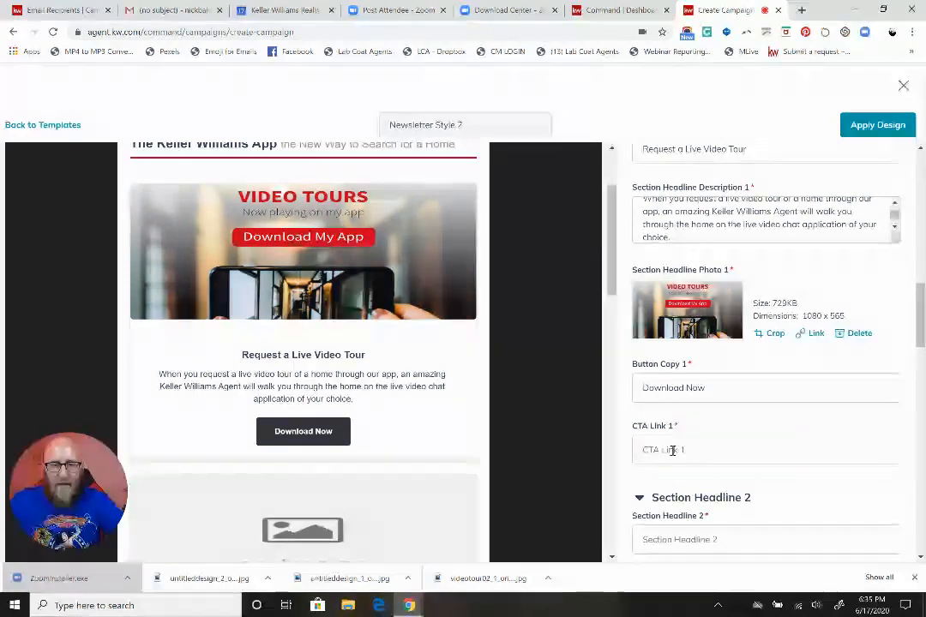
{"action": "type", "text": "https://app.kw.com/KW2MQBZQ1"}
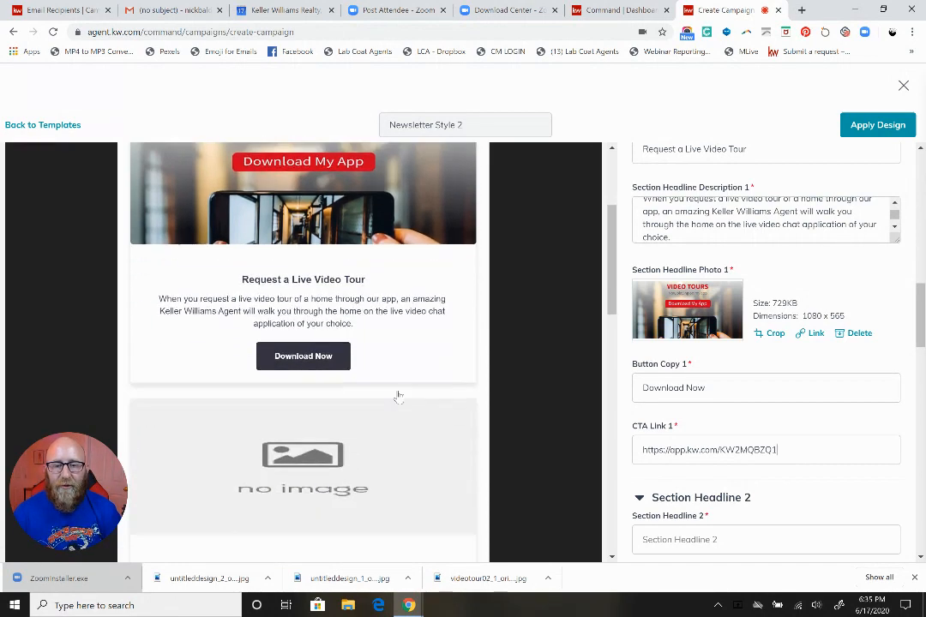
{"action": "scroll", "scroll_direction": "down", "scroll_amount": 3}
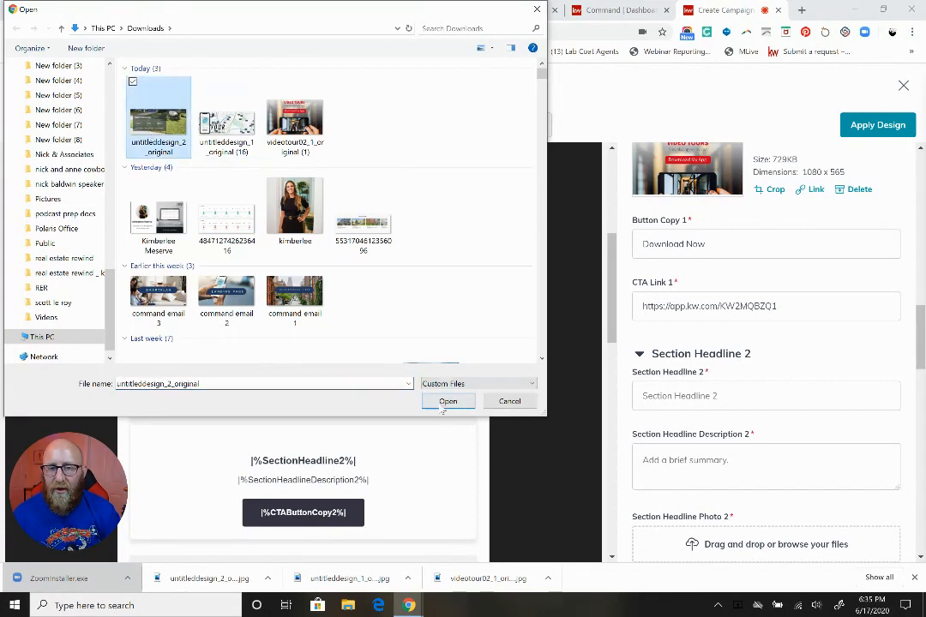
Upload the What Locals Say image as Section Headline Photo 2 with the Wide (1.91:1) crop
{"action": "left_click", "coordinate": [447, 402]}
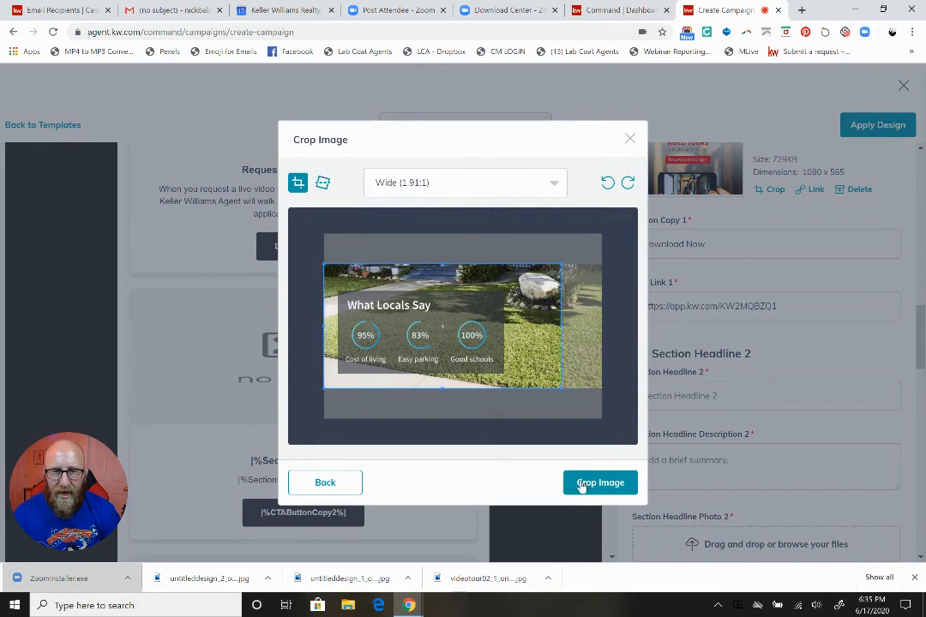
{"action": "left_click", "coordinate": [600, 481]}
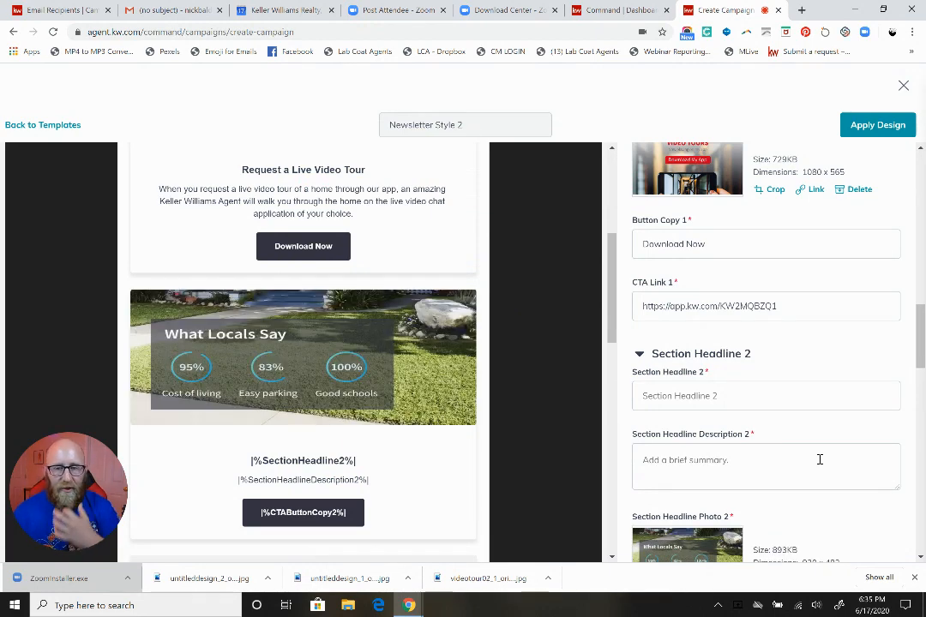
{"action": "mouse_move", "coordinate": [763, 406]}
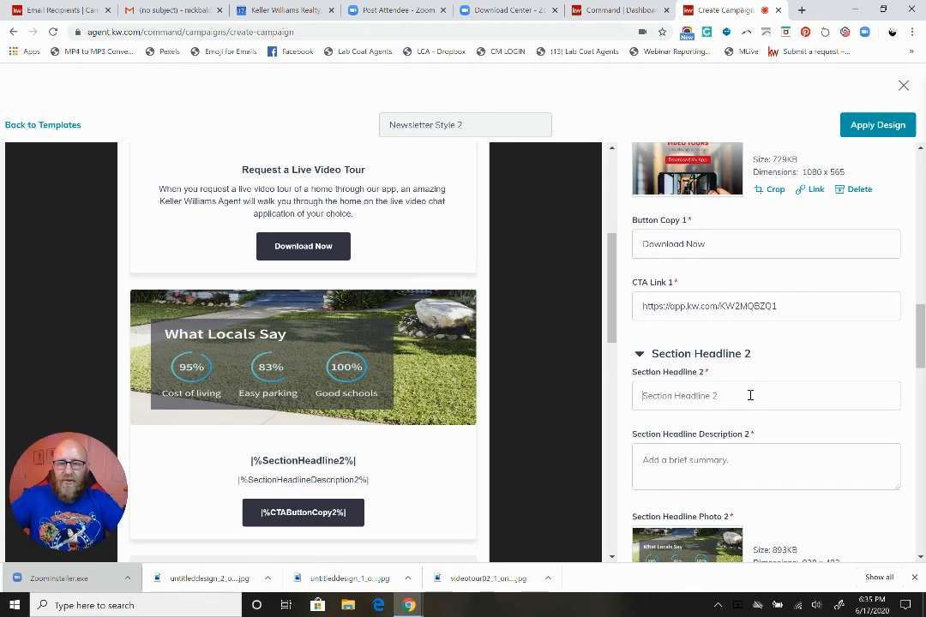
Enter 'What the Locals Say' as Section Headline 2
{"action": "type", "text": "What the Locals"}
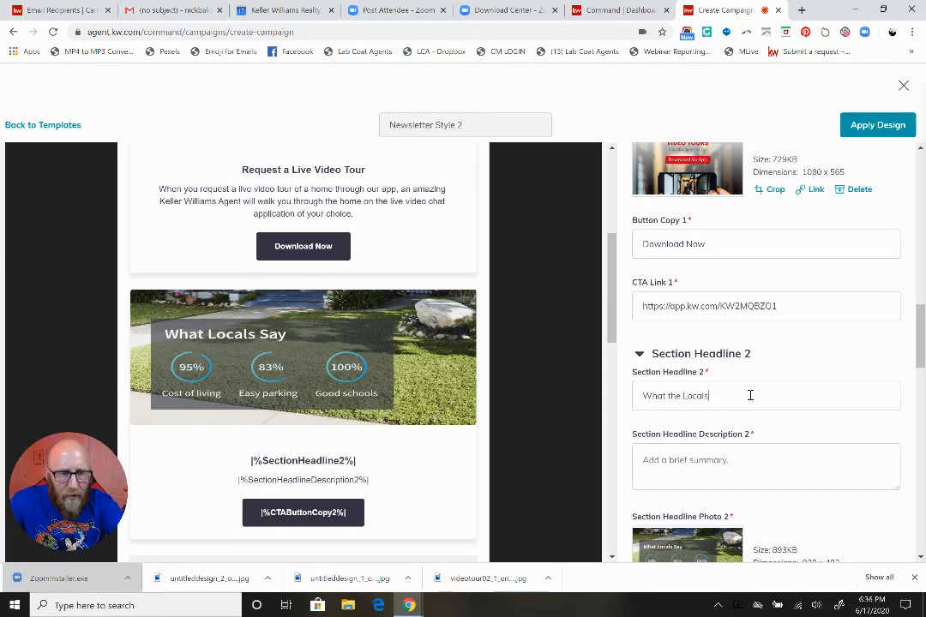
{"action": "type", "text": "Say"}
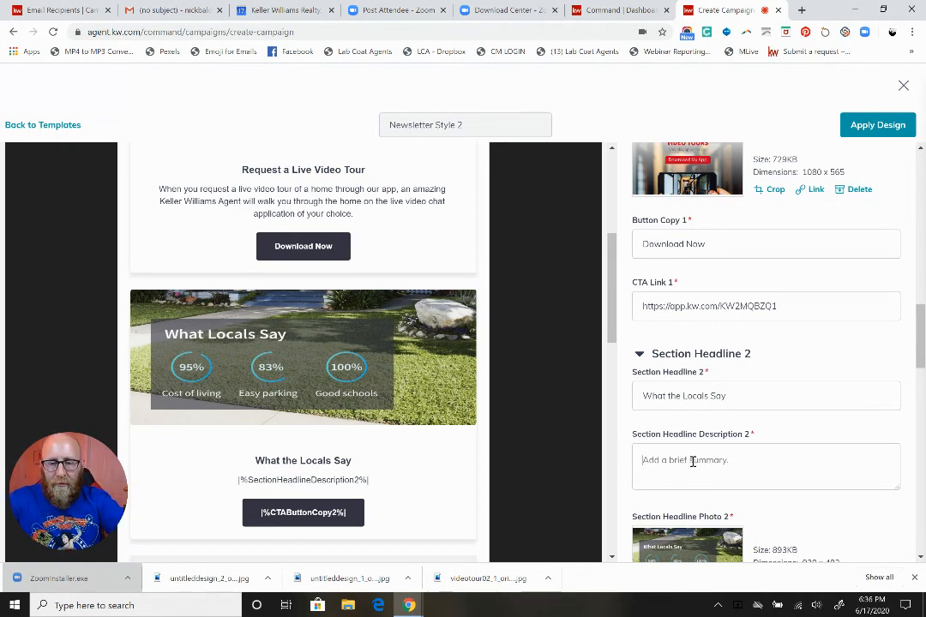
Write Section Description 2 about the app's integrated real-time info on what people in the area are saying
{"action": "type", "text": "The Keller Williams App"}
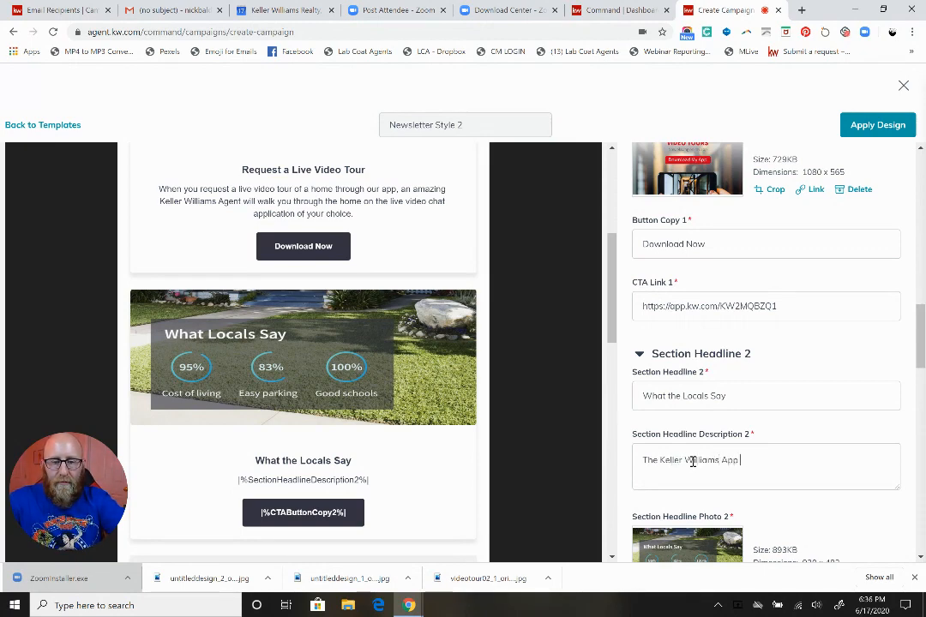
{"action": "type", "text": "has integr"}
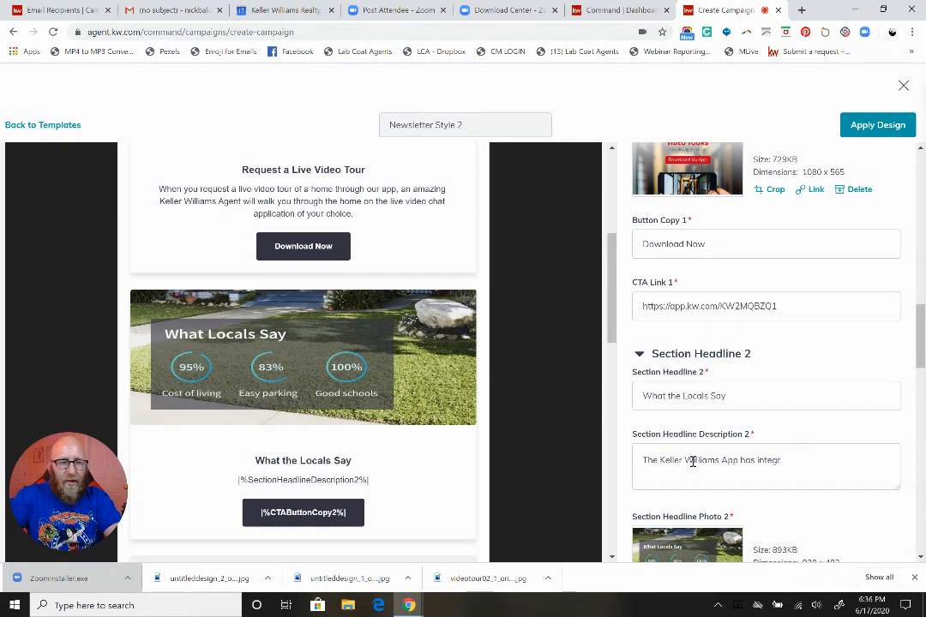
{"action": "type", "text": "real-time informati"}
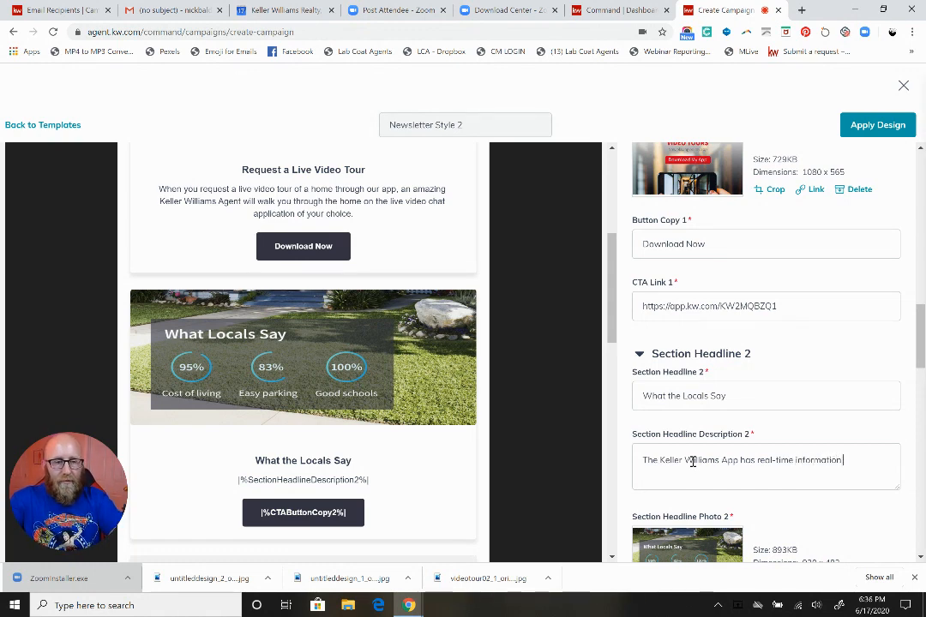
{"action": "type", "text": "on what people who live in their neighborhoods you're intereste"}
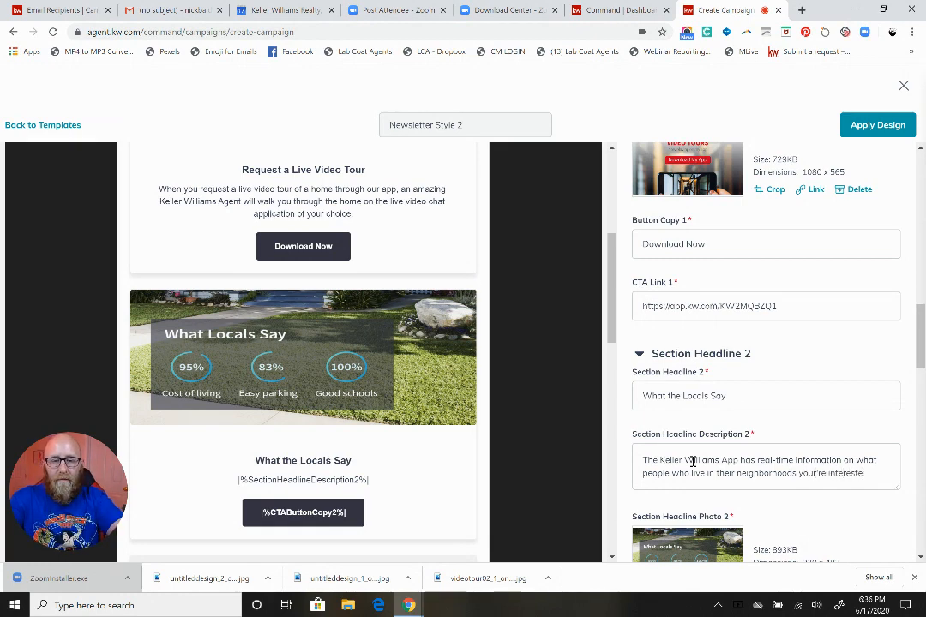
{"action": "type", "text": "in, are"}
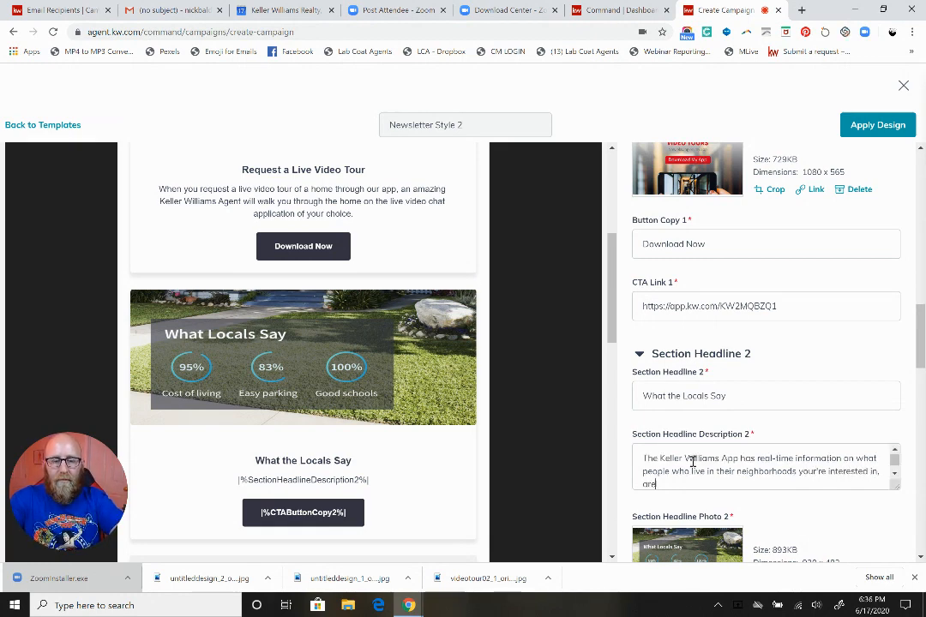
{"action": "type", "text": "saying."}
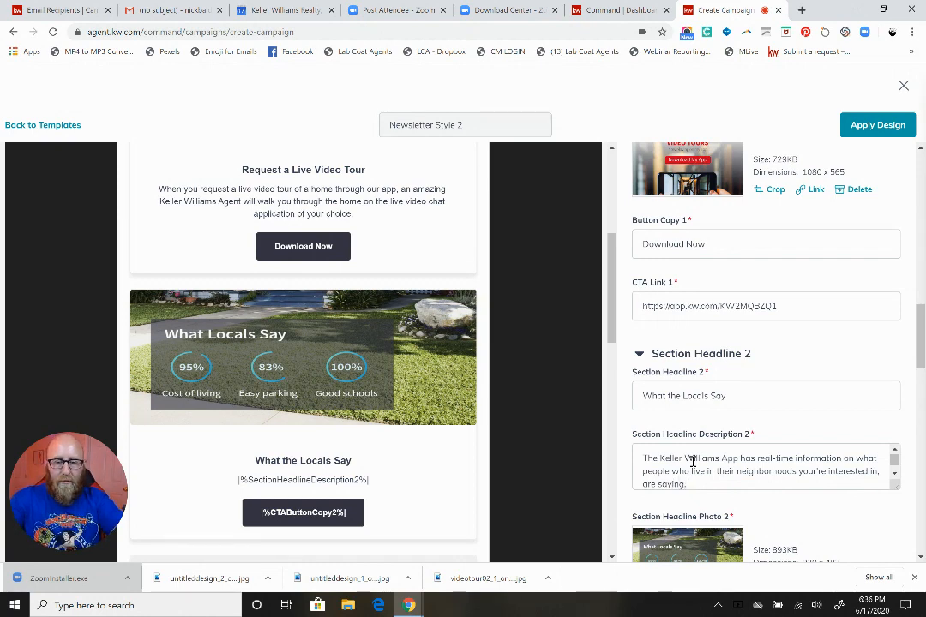
{"action": "left_click", "coordinate": [766, 471]}
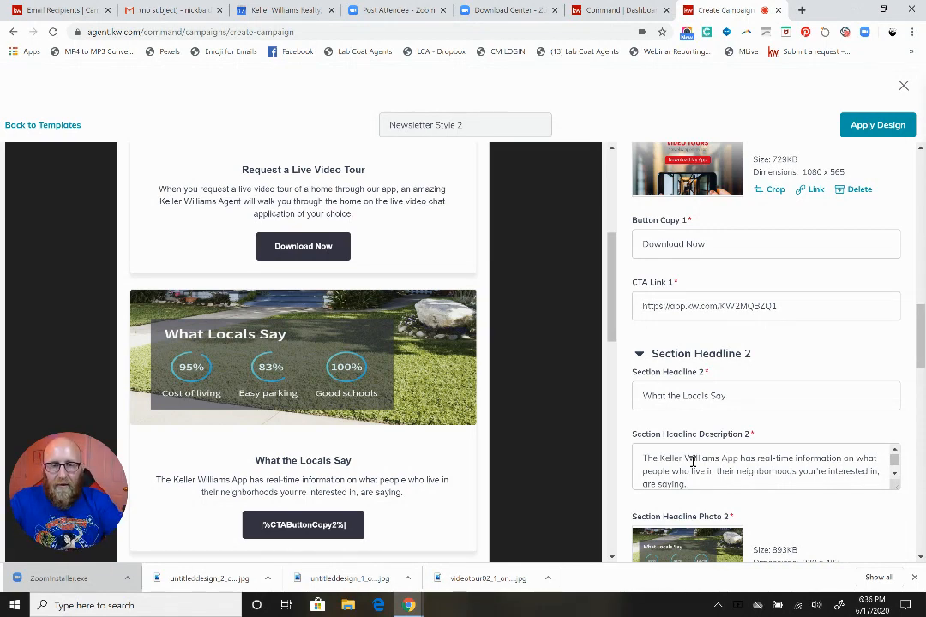
{"action": "scroll", "scroll_direction": "down", "scroll_amount": 3}
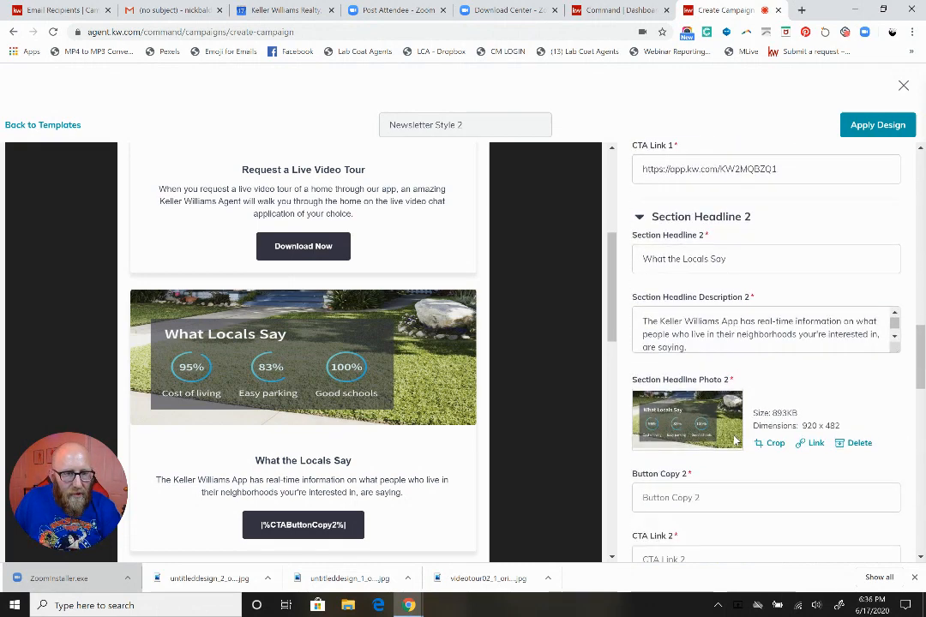
{"action": "scroll", "scroll_direction": "down", "scroll_amount": 3}
{"action": "type", "text": "Download Now"}
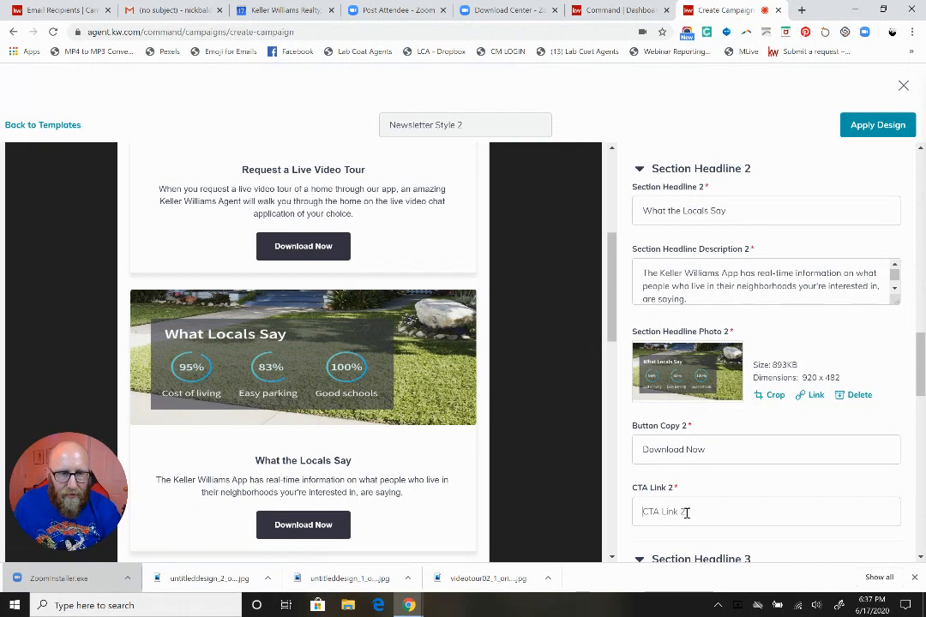
{"action": "type", "text": "https://app.kw.com/KW2MQBZQ1"}
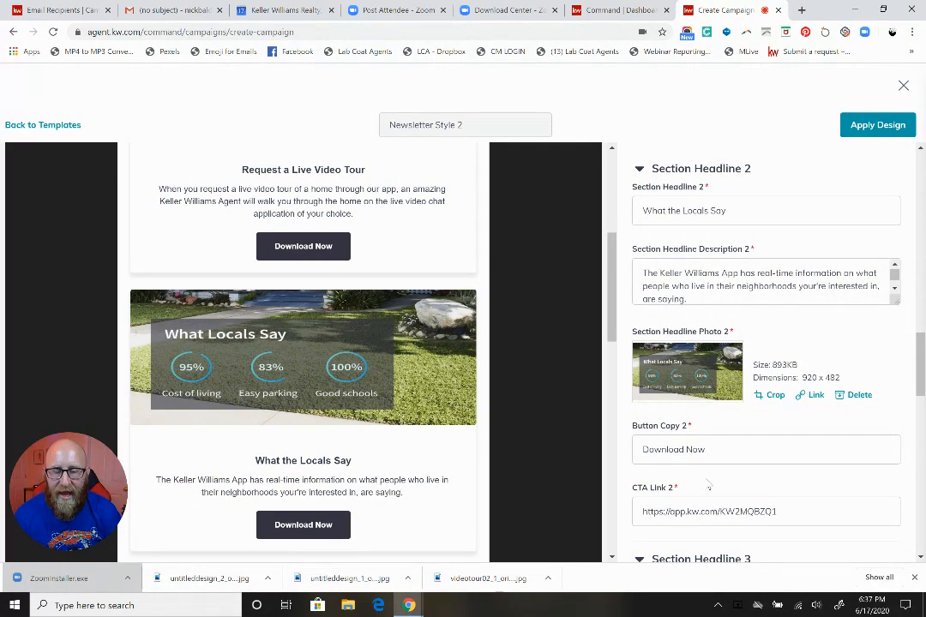
{"action": "scroll", "scroll_direction": "down", "scroll_amount": 3}
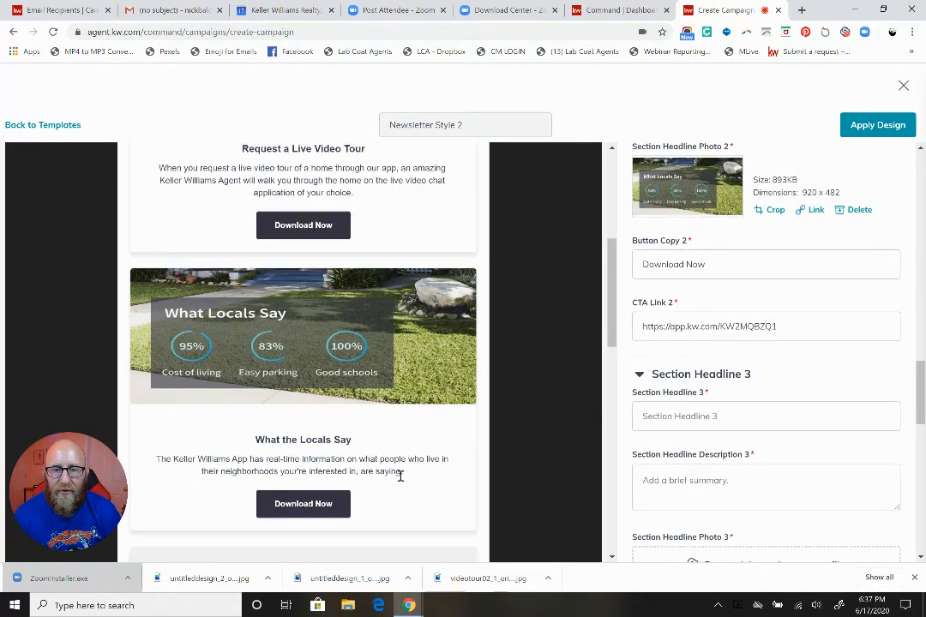
{"action": "scroll", "scroll_direction": "down", "scroll_amount": 3}
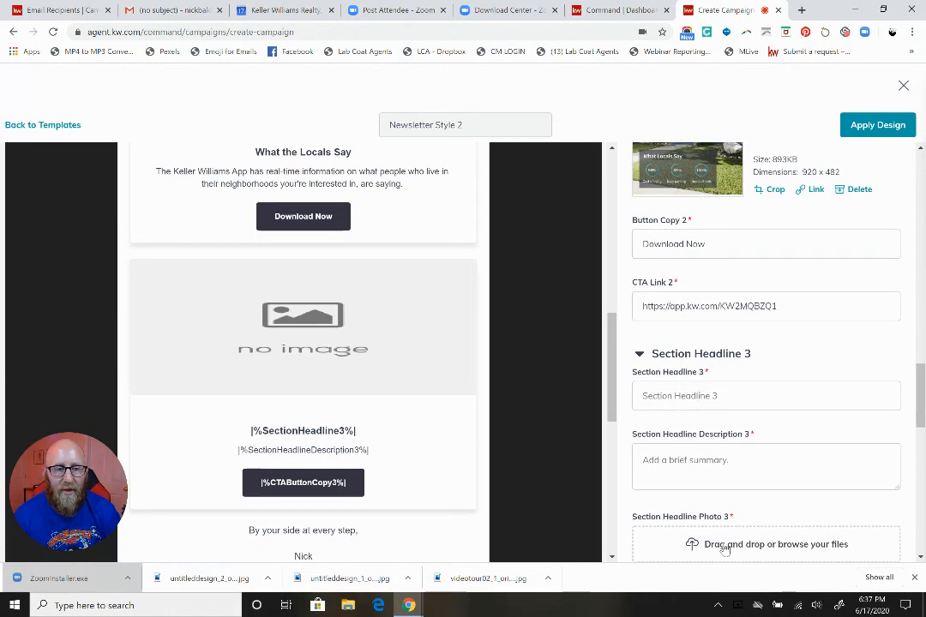
Upload the Find Your Neighborhood map from Downloads as Photo 3 and crop it
{"action": "left_click", "coordinate": [766, 544]}
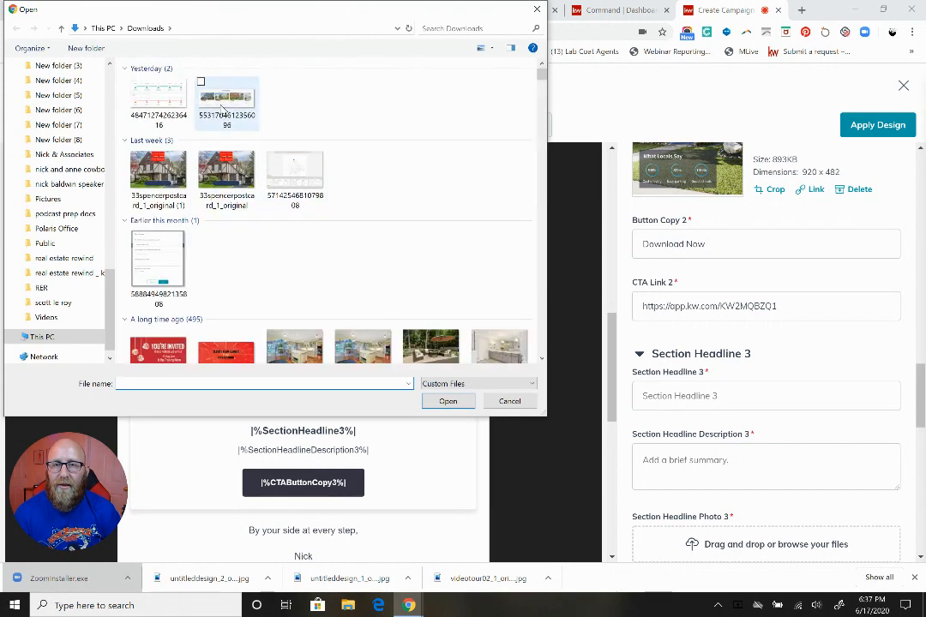
{"action": "left_click", "coordinate": [226, 116]}
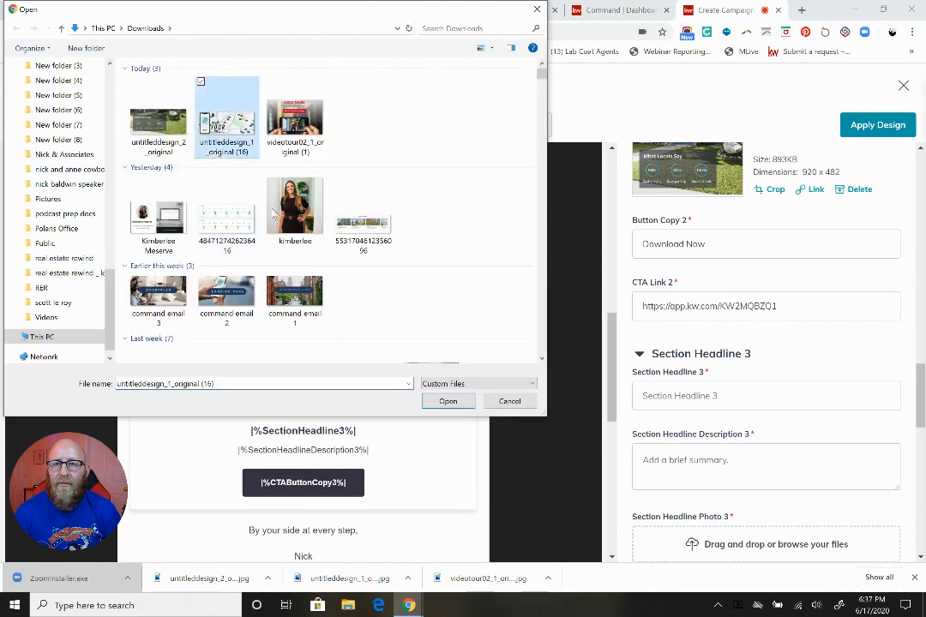
{"action": "left_click", "coordinate": [448, 401]}
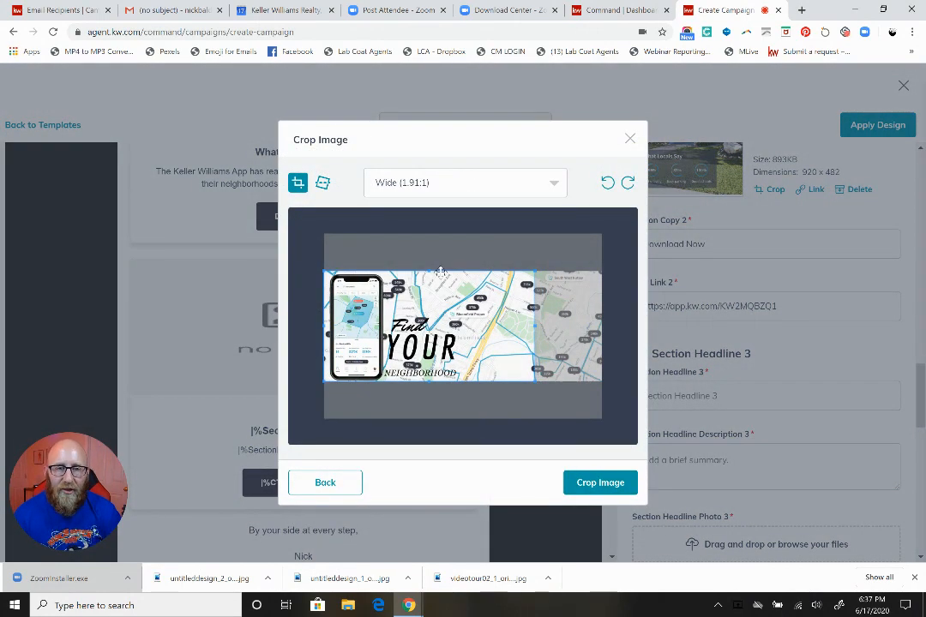
{"action": "left_click_drag", "start_coordinate": [440, 272], "coordinate": [502, 340]}
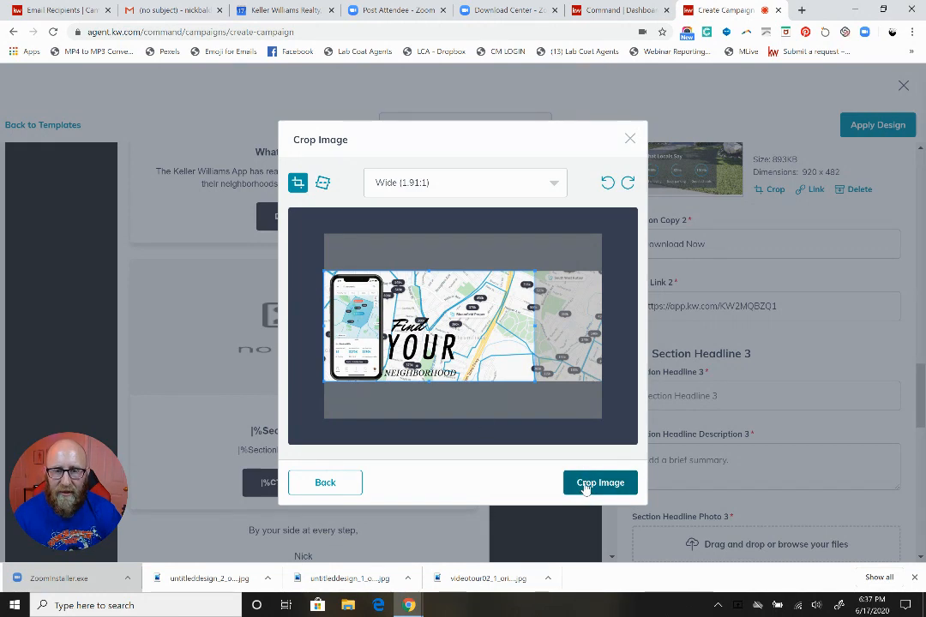
{"action": "left_click", "coordinate": [600, 482]}
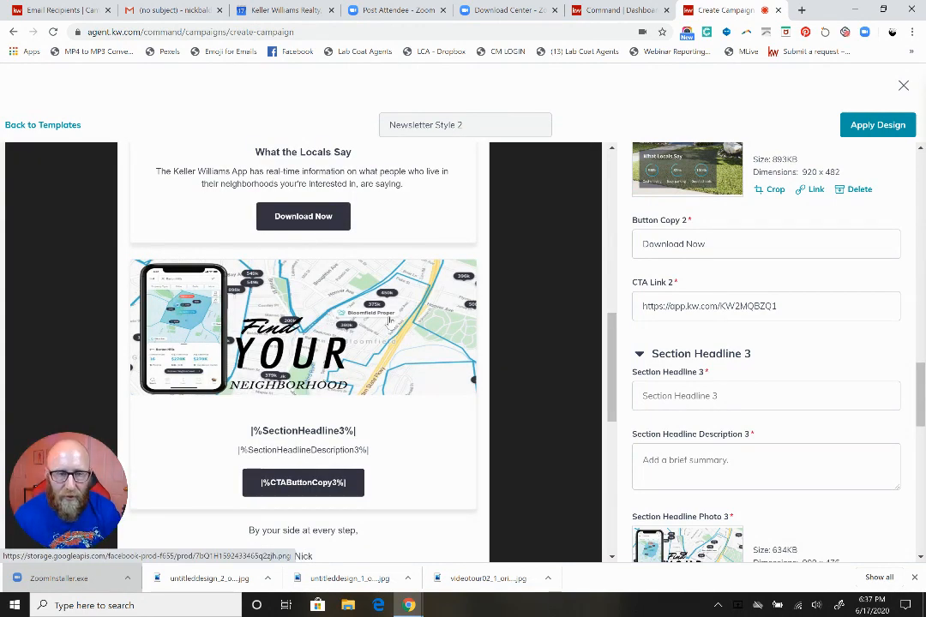
Enter 'Find Your Neighborhood' as the third section's headline
{"action": "left_click", "coordinate": [766, 396]}
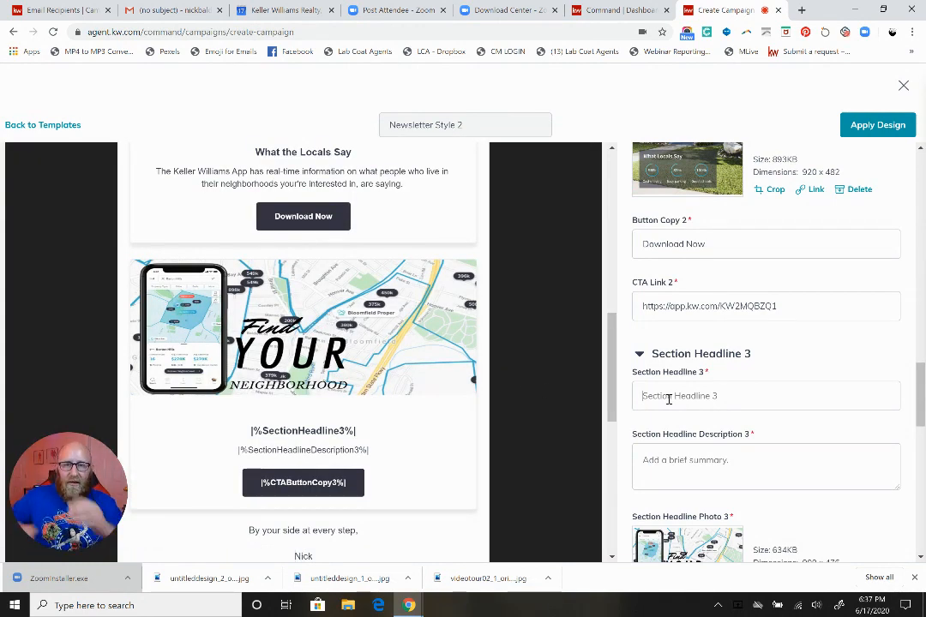
{"action": "type", "text": "Find"}
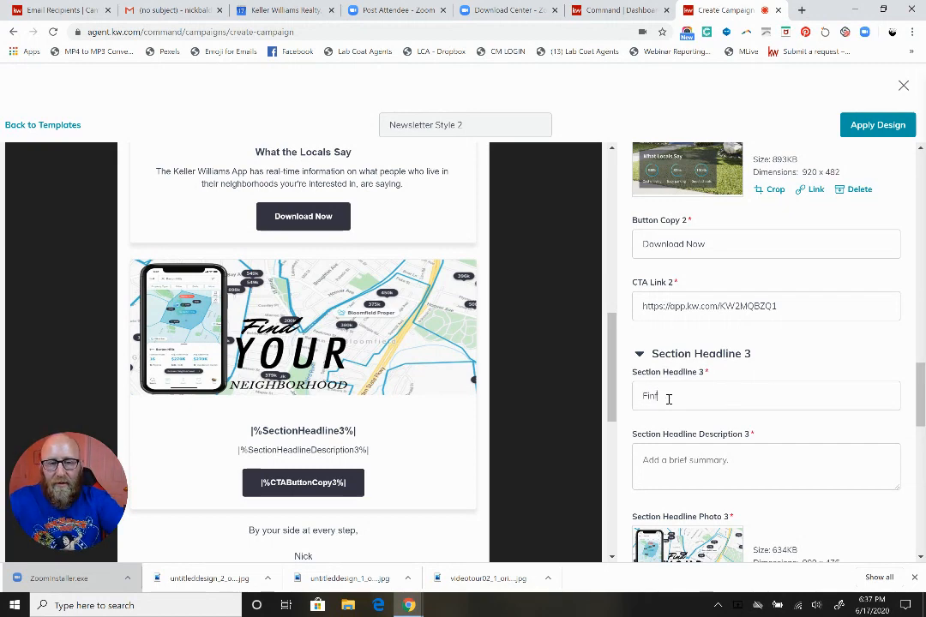
{"action": "type", "text": "Find Your Neighborhood"}
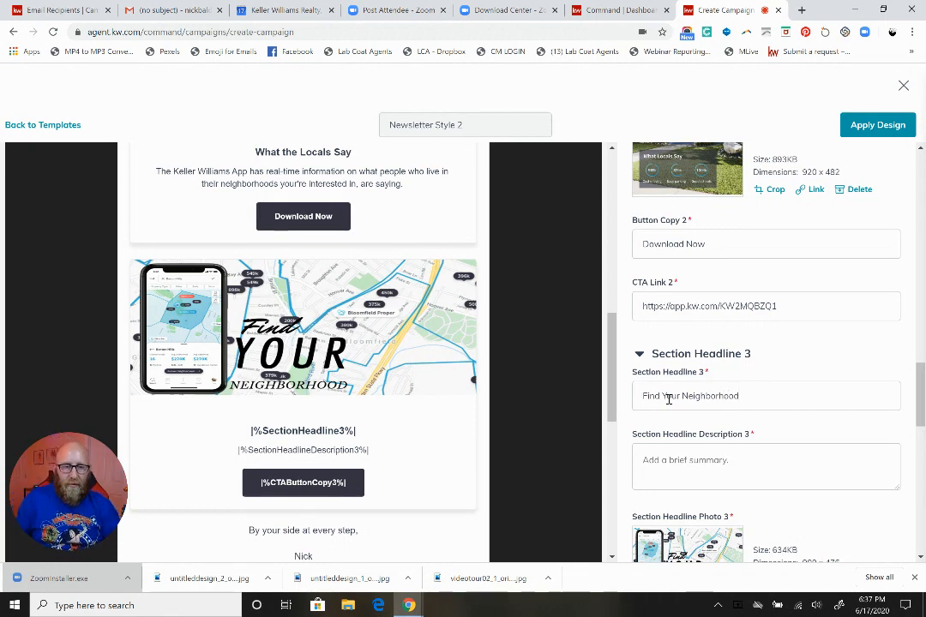
Write the description: Keller Williams partnered with Nextdoor for hyper-local home data, because a home search is more than a zip code
{"action": "type", "text": "Ke"}
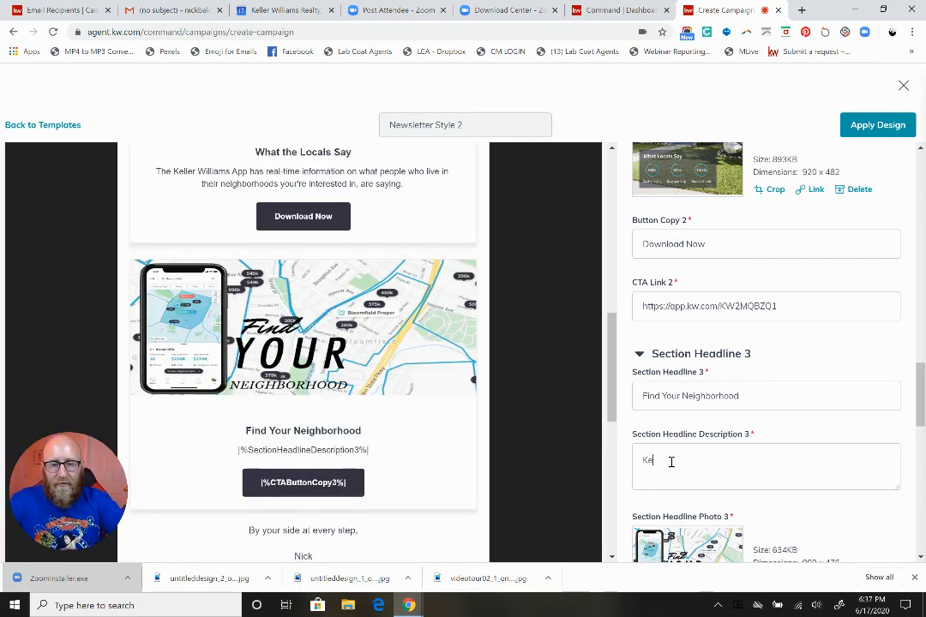
{"action": "type", "text": "Keller Williams"}
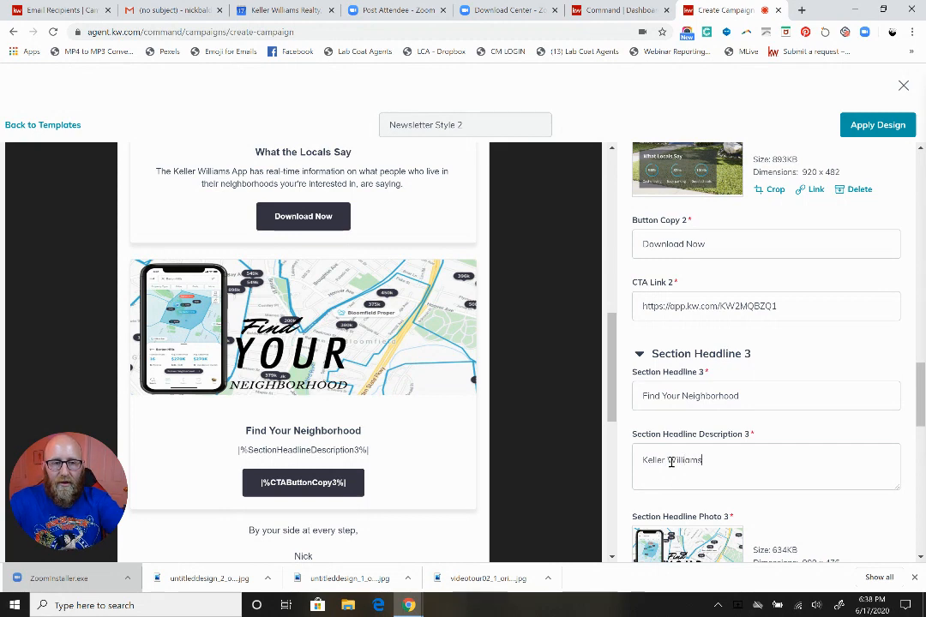
{"action": "type", "text": "has partnered with the social network,"}
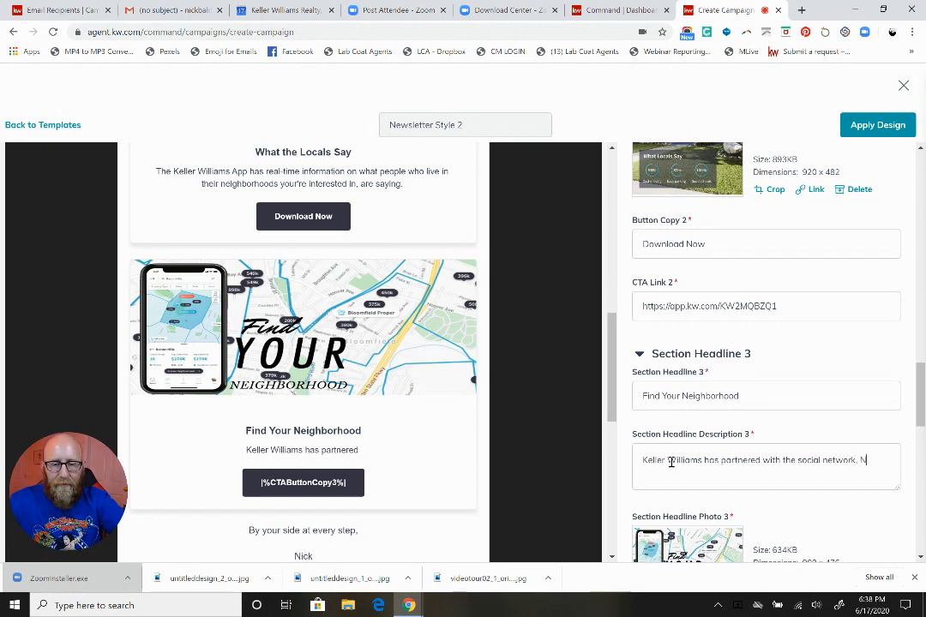
{"action": "type", "text": "Nextdoor, to bring"}
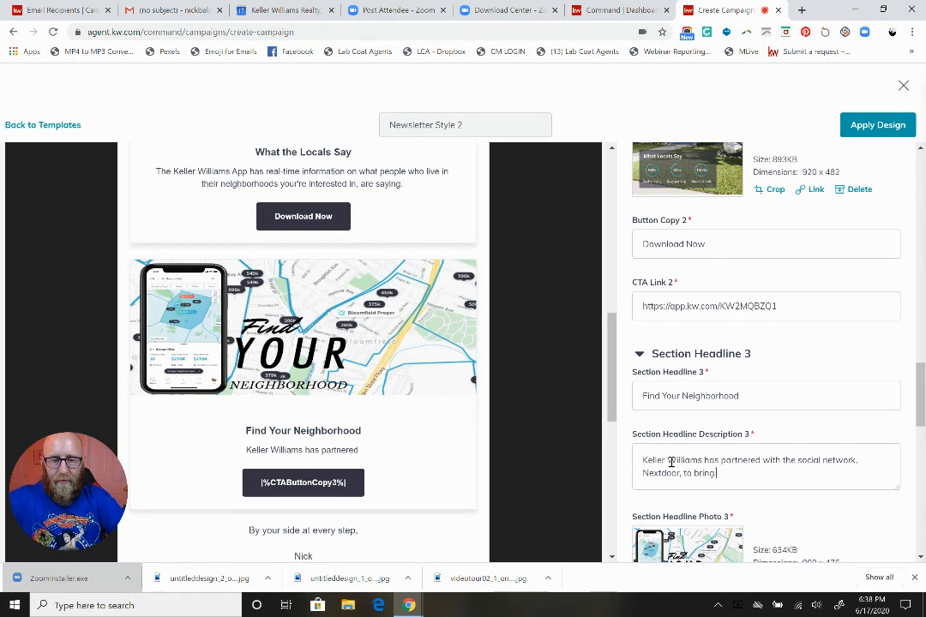
{"action": "type", "text": "you"}
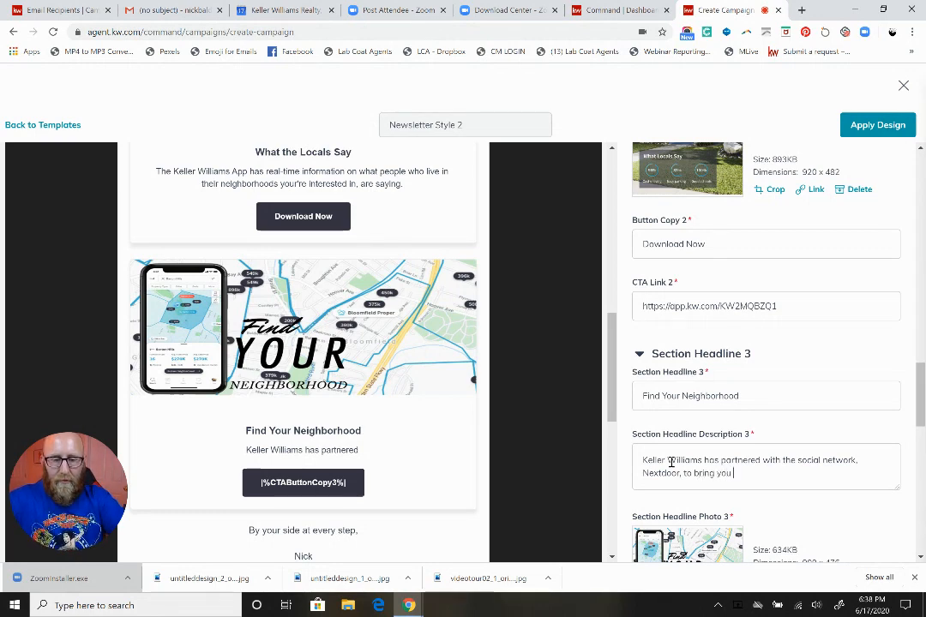
{"action": "type", "text": "home data on a"}
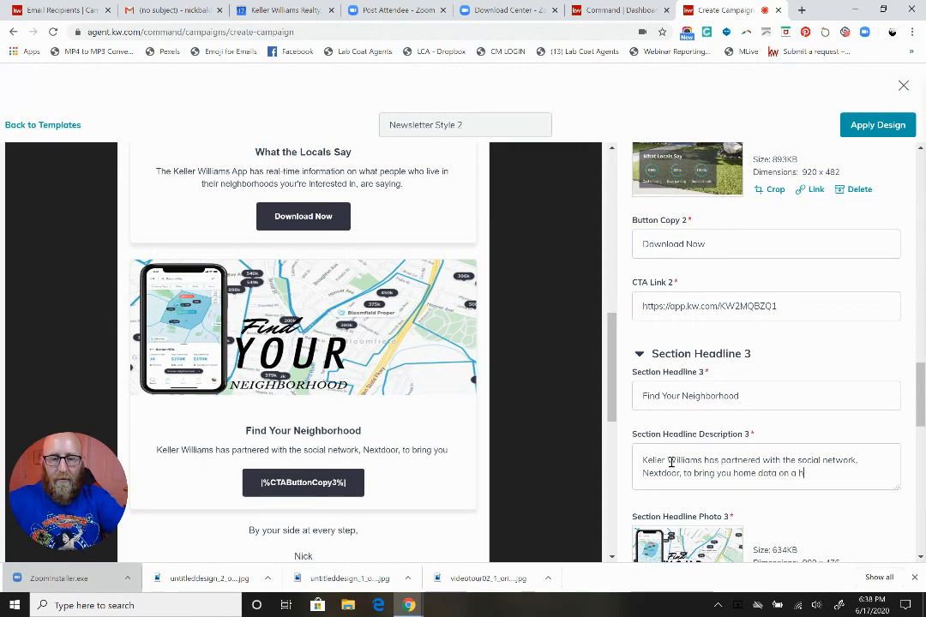
{"action": "type", "text": "hyper-local level. Search by individual neighborhoods,"}
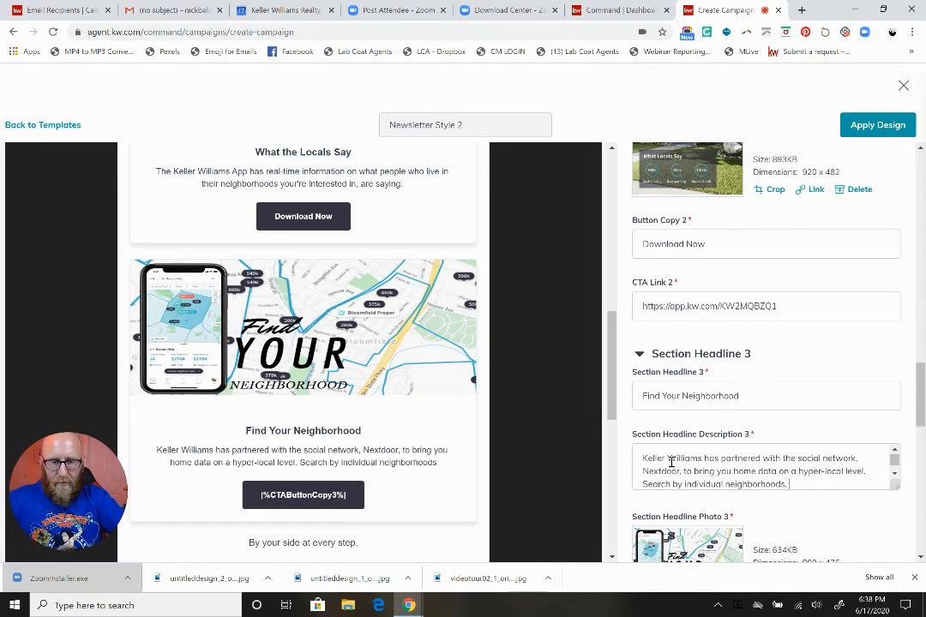
{"action": "type", "text": "because"}
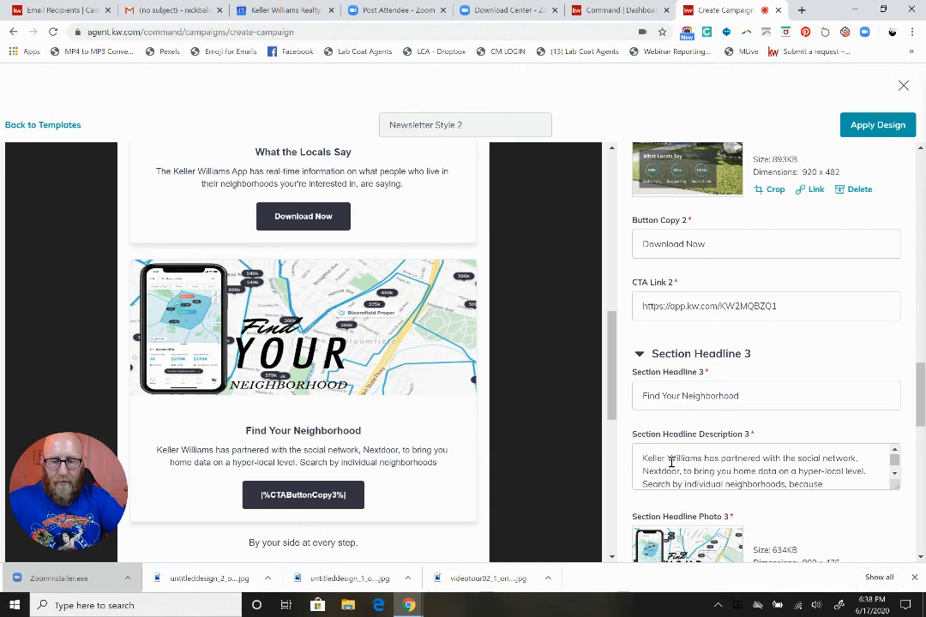
{"action": "type", "text": "a home search is more than just a zip code."}
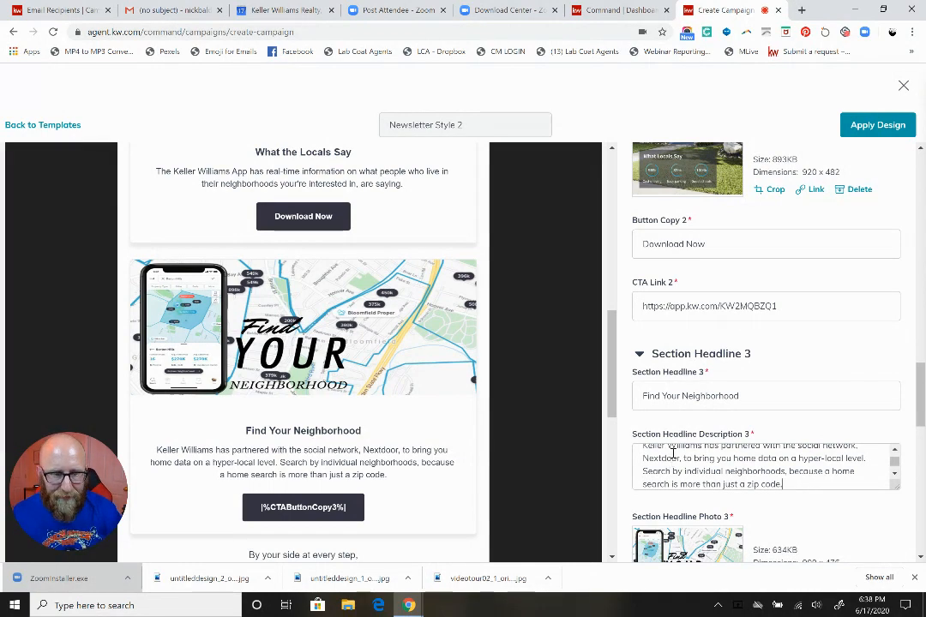
{"action": "scroll", "scroll_direction": "down", "scroll_amount": 3}
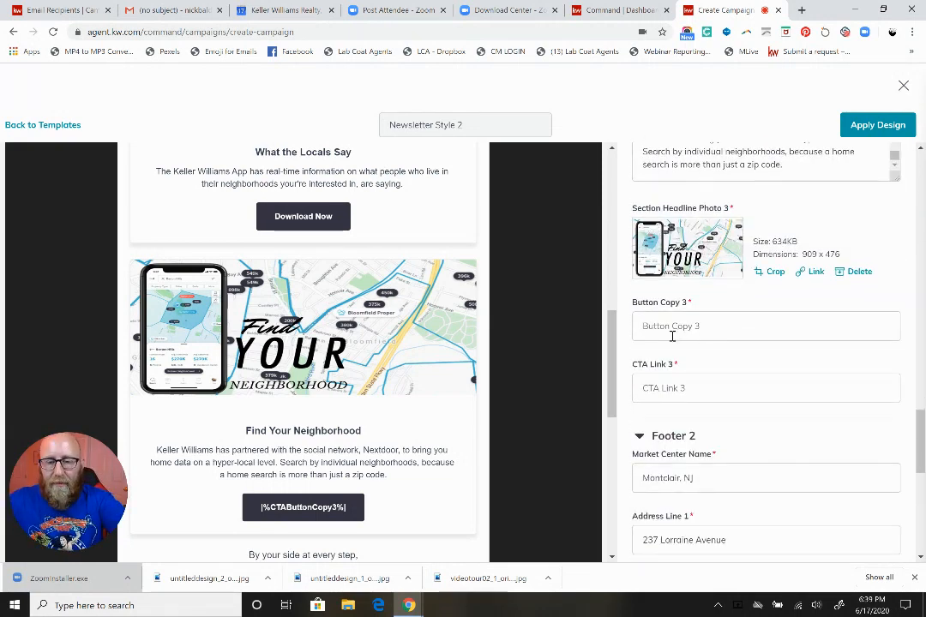
{"action": "type", "text": "Download Now"}
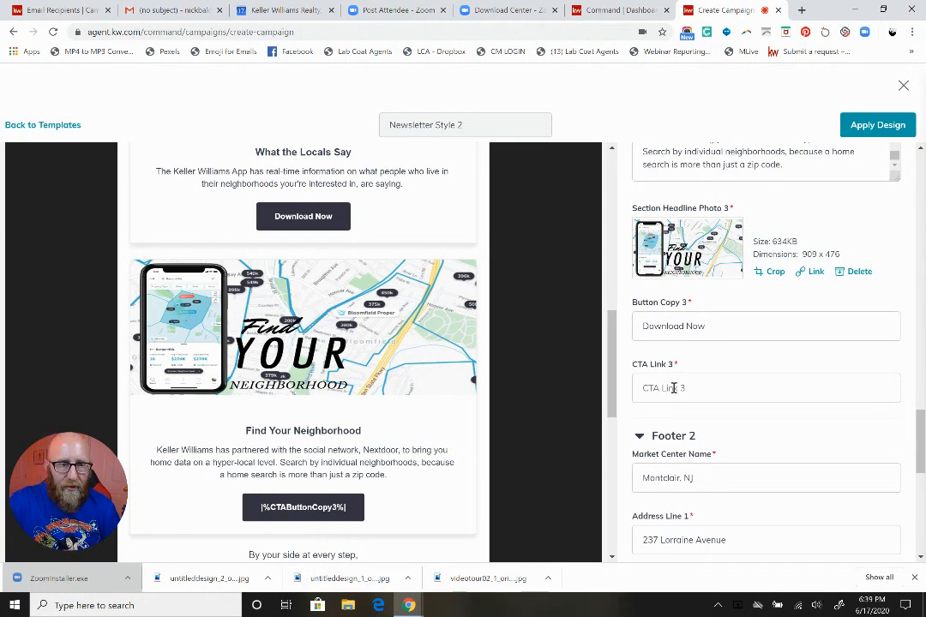
{"action": "type", "text": "https://app.kw.com/KW2MQBZQ1"}
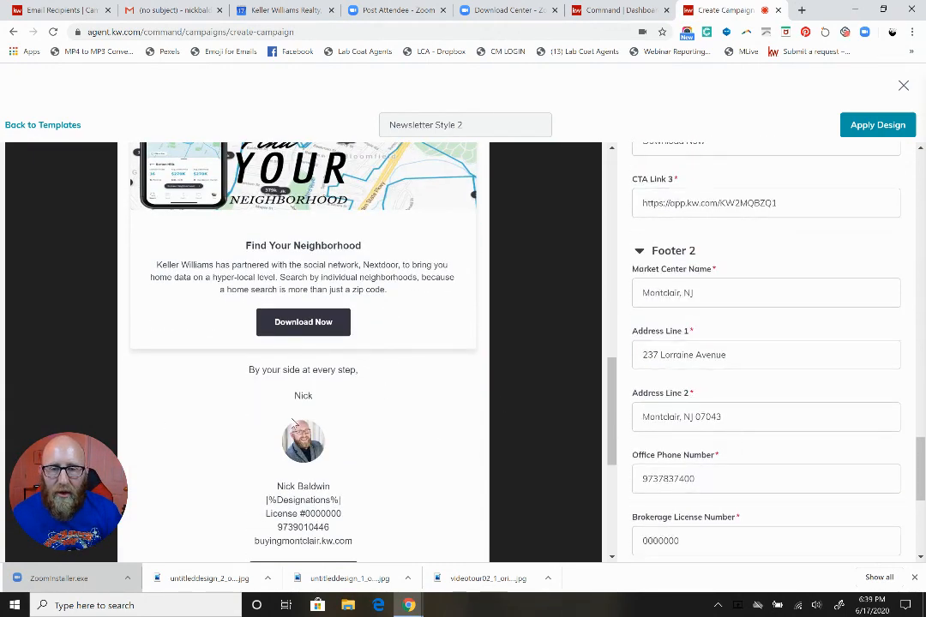
{"action": "scroll", "scroll_direction": "down", "scroll_amount": 3}
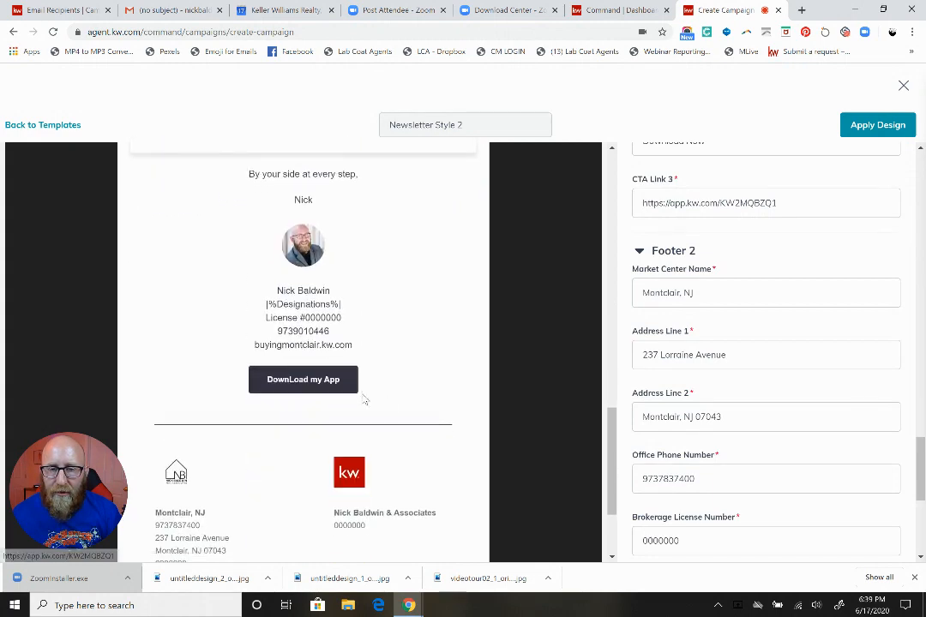
{"action": "scroll", "scroll_direction": "down", "scroll_amount": 3}
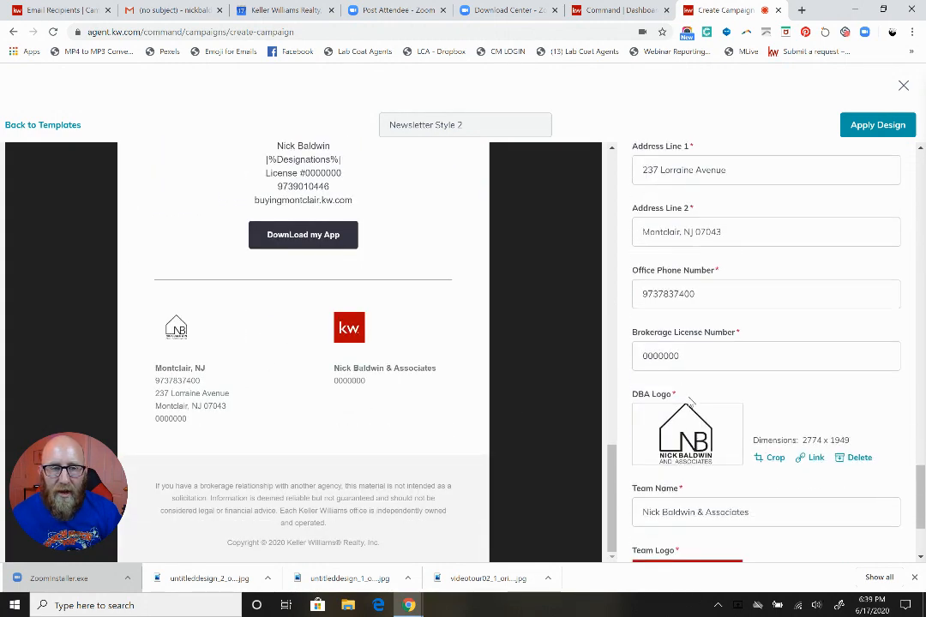
{"action": "scroll", "scroll_direction": "down", "scroll_amount": 3}
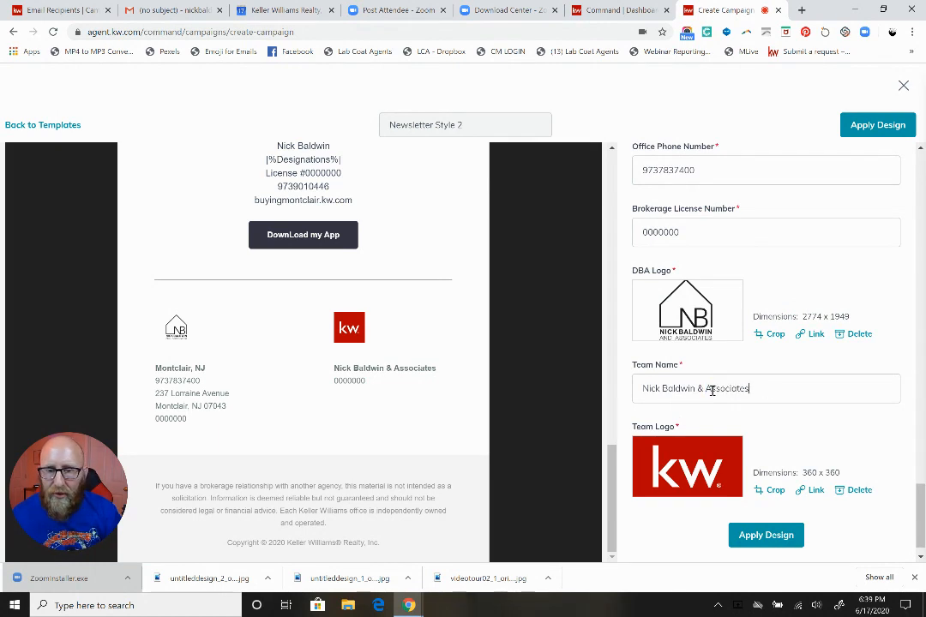
{"action": "double_click", "coordinate": [696, 388]}
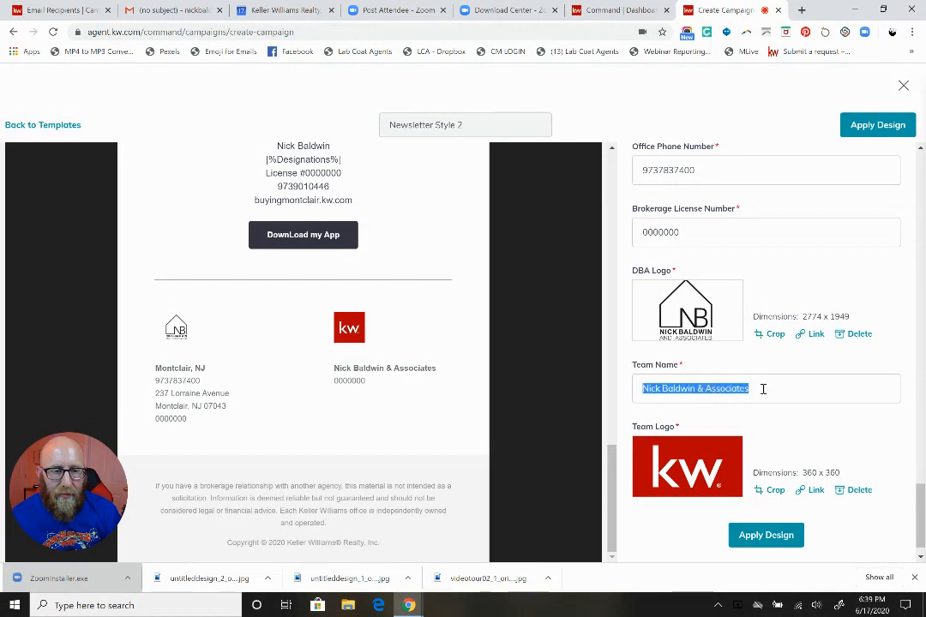
{"action": "scroll", "scroll_direction": "down", "scroll_amount": 3}
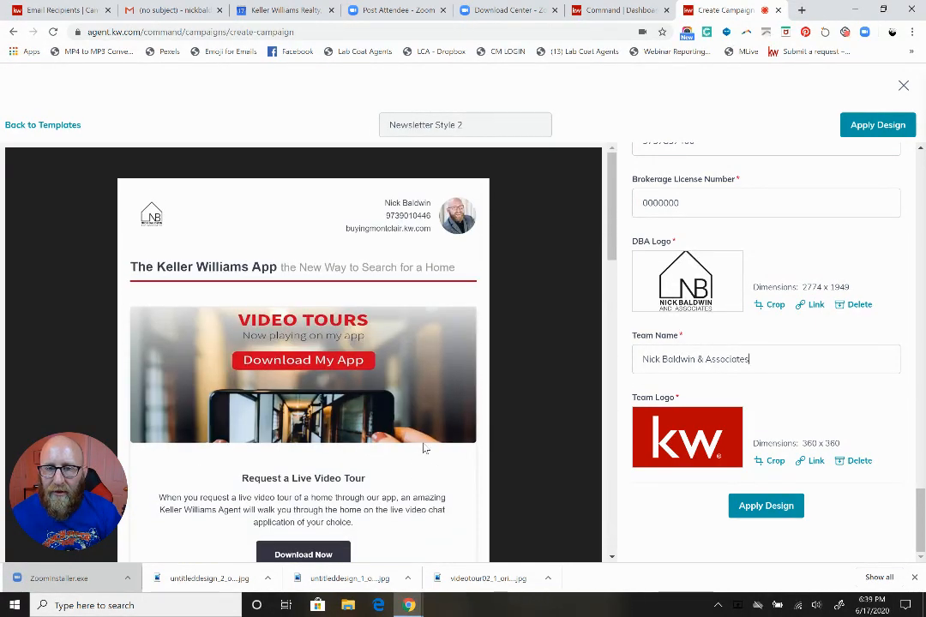
{"action": "scroll", "scroll_direction": "down", "scroll_amount": 3}
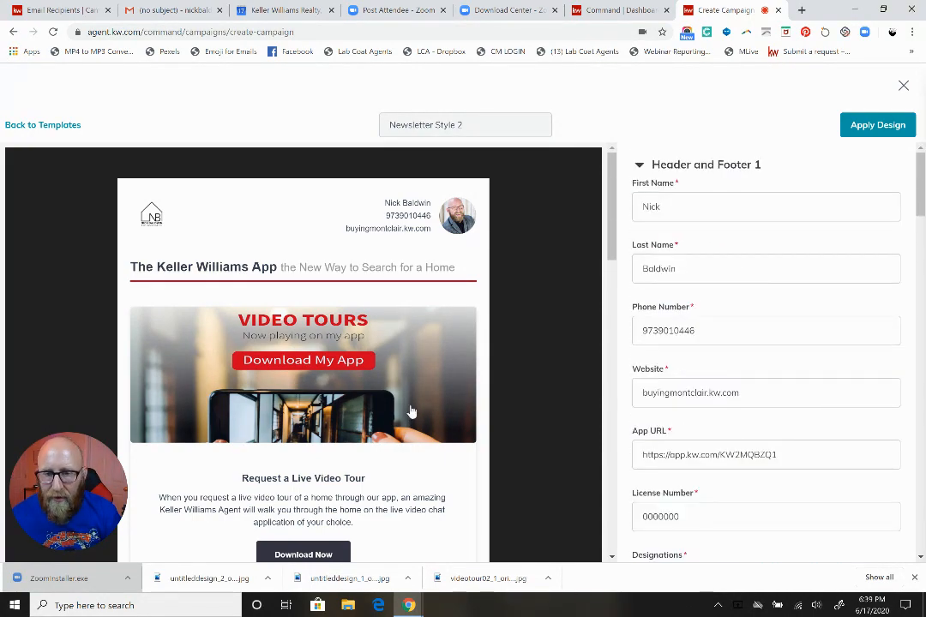
{"action": "scroll", "scroll_direction": "down", "scroll_amount": 3}
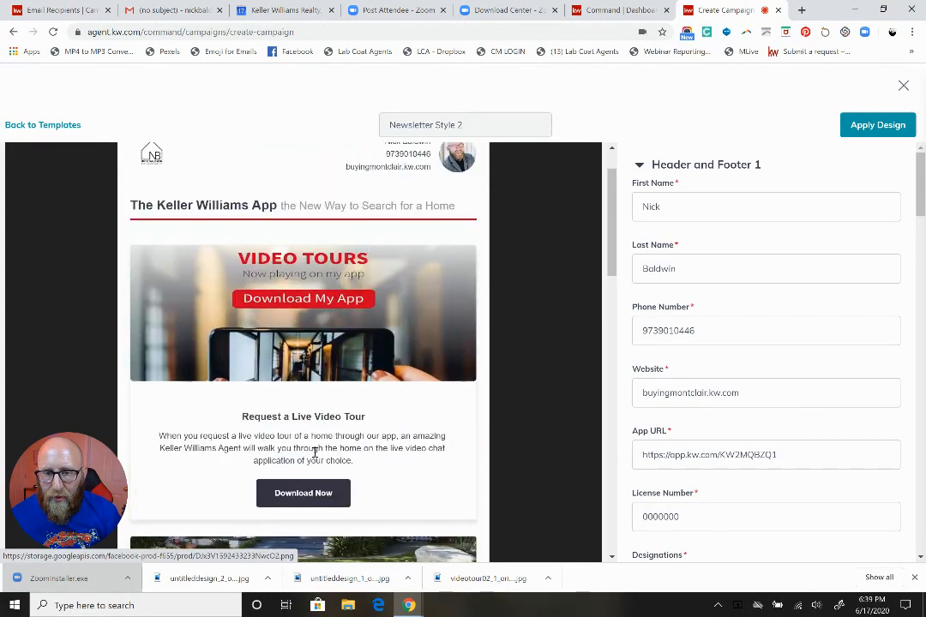
{"action": "scroll", "scroll_direction": "down", "scroll_amount": 3}
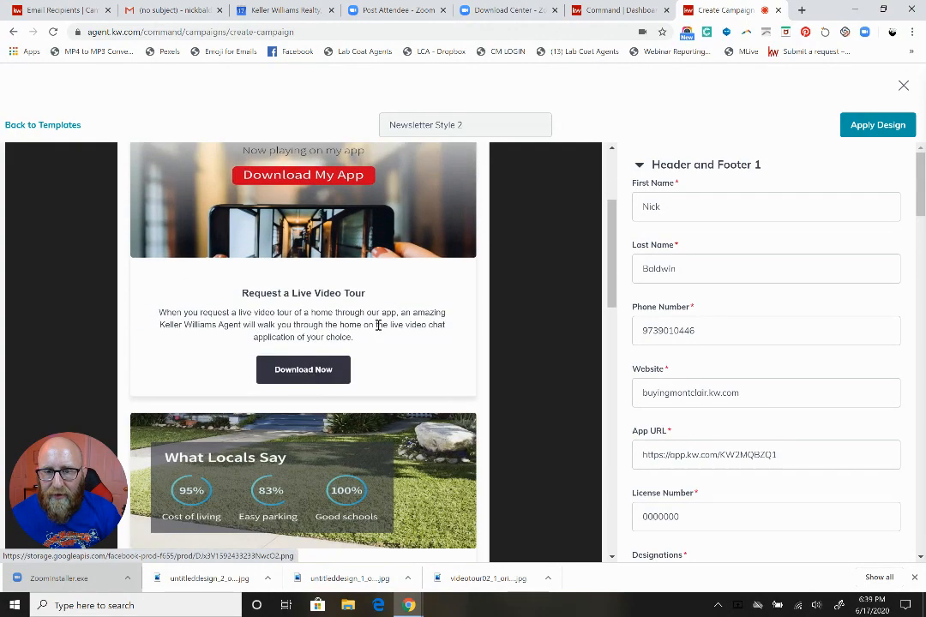
{"action": "scroll", "scroll_direction": "down", "scroll_amount": 3}
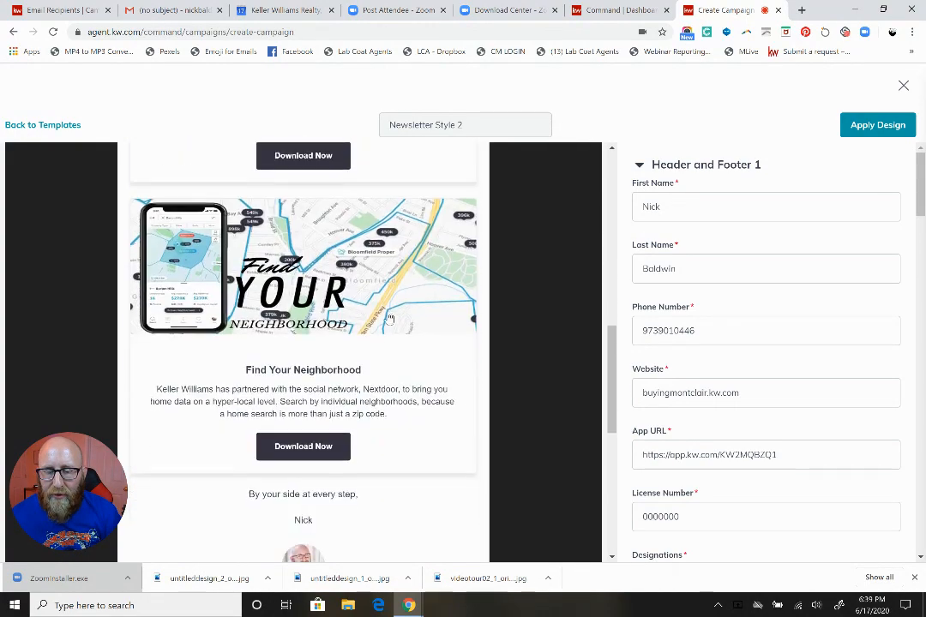
{"action": "scroll", "scroll_direction": "down", "scroll_amount": 3}
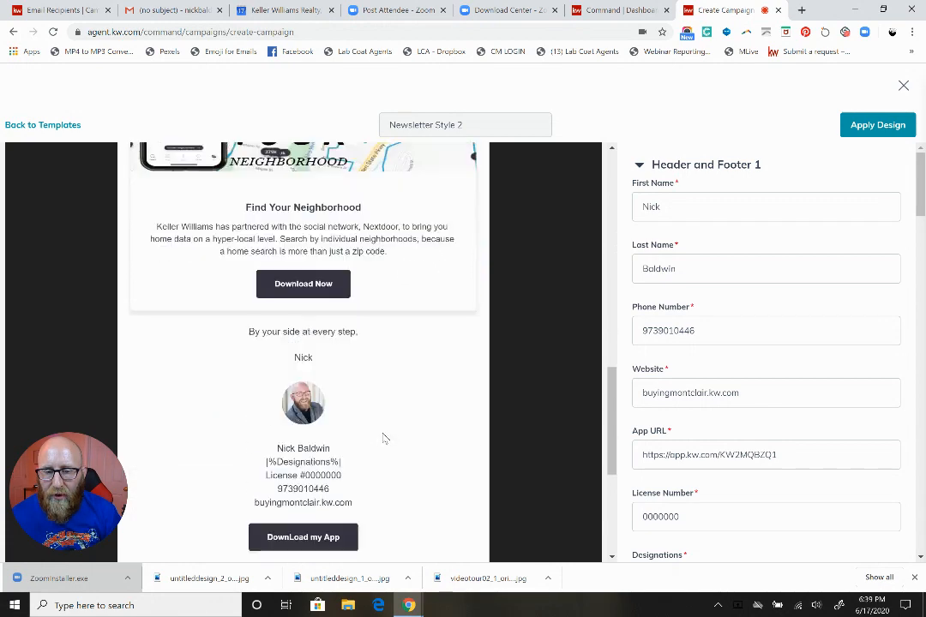
{"action": "scroll", "scroll_direction": "down", "scroll_amount": 3}
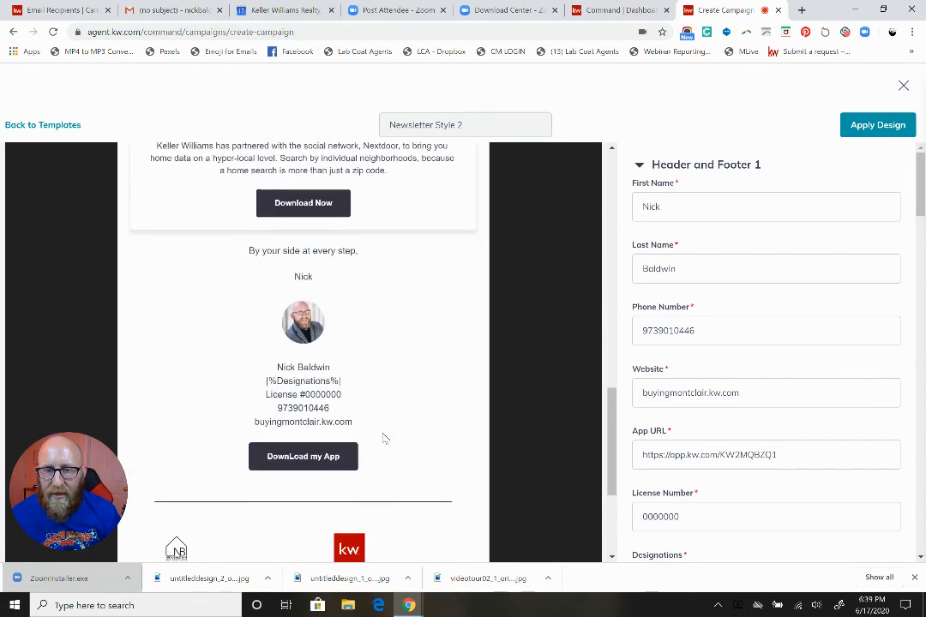
{"action": "scroll", "scroll_direction": "down", "scroll_amount": 3}
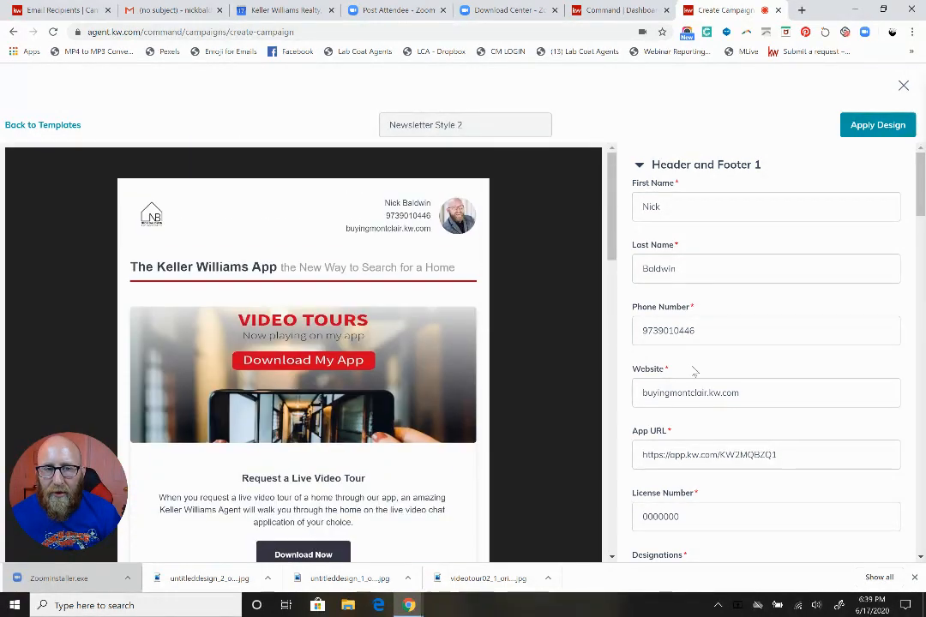
Enter 'Regional Technology Trainer' in Designations and apply the design to the campaign
{"action": "left_click", "coordinate": [877, 125]}
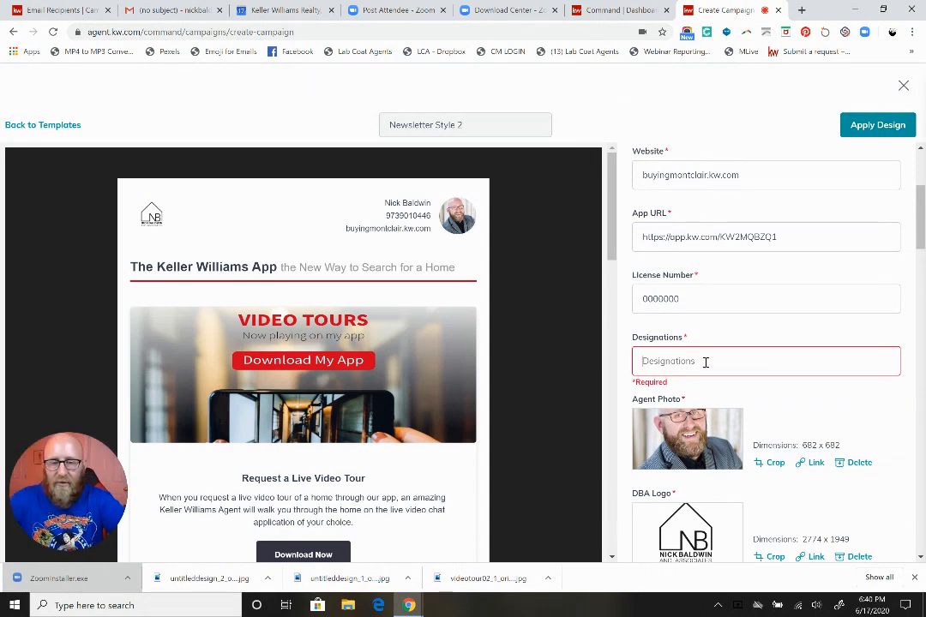
{"action": "type", "text": "Regional Technology Trainer"}
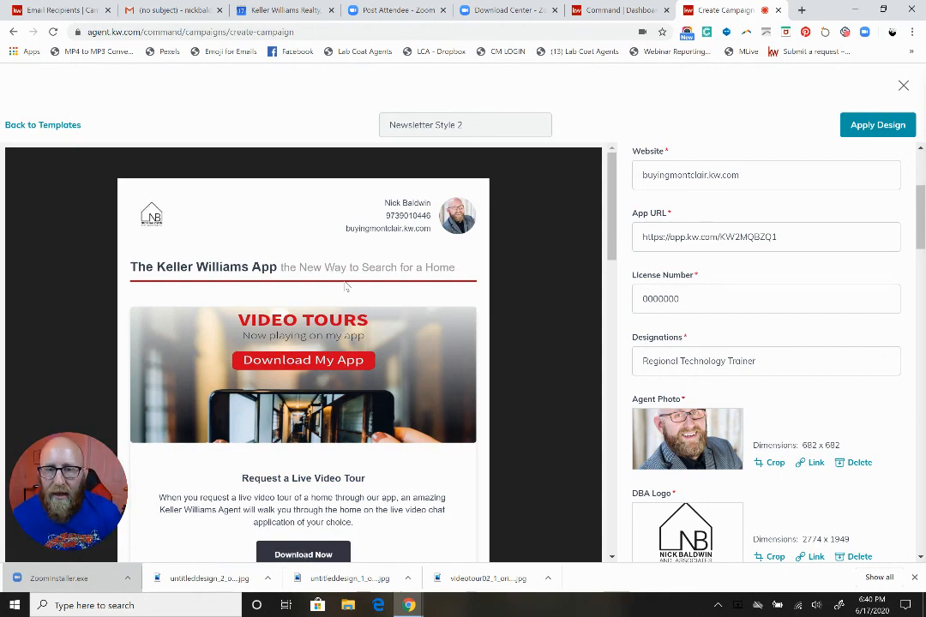
{"action": "scroll", "scroll_direction": "down", "scroll_amount": 3}
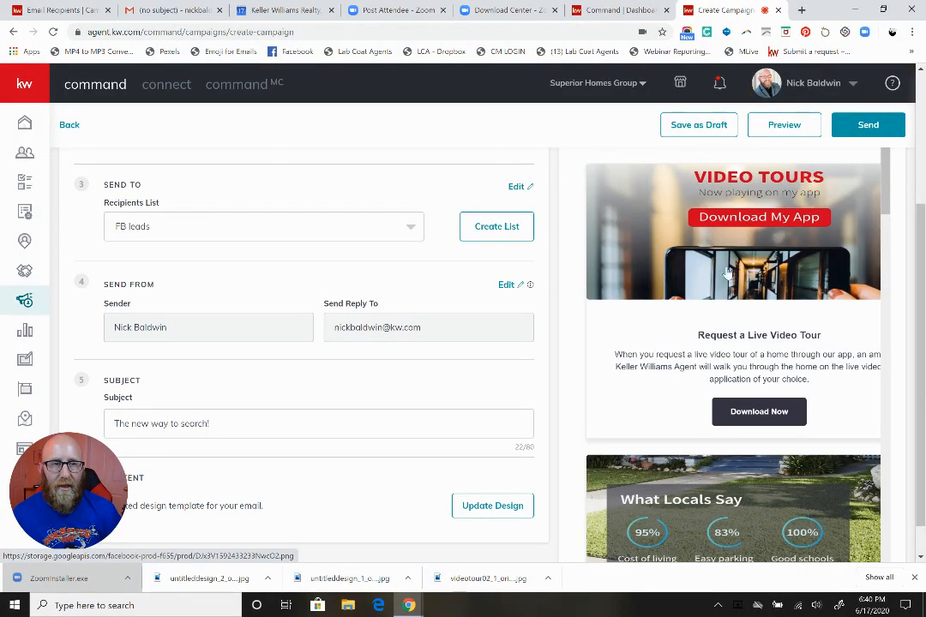
{"action": "left_click", "coordinate": [783, 125]}
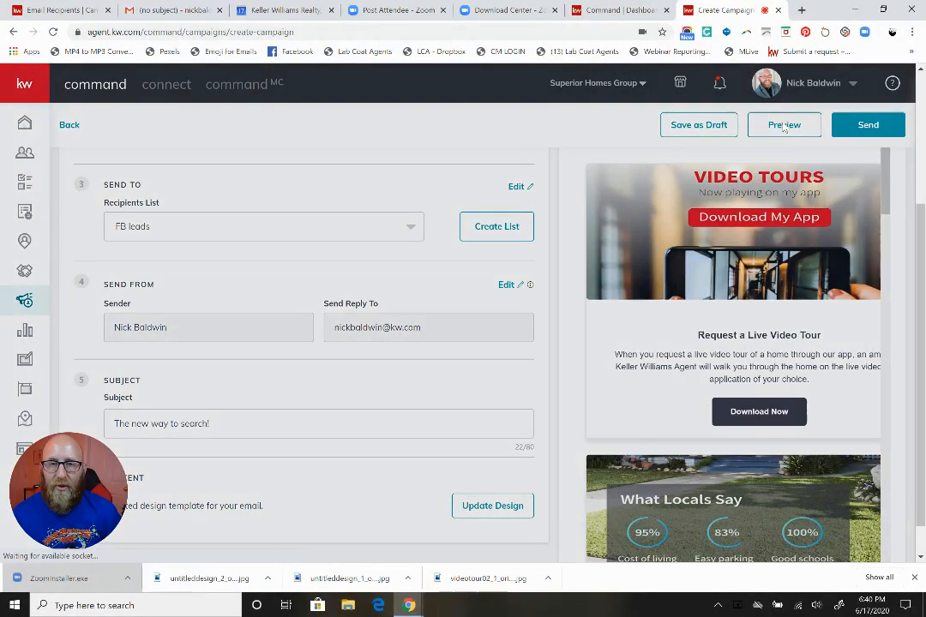
{"action": "left_click", "coordinate": [783, 124]}
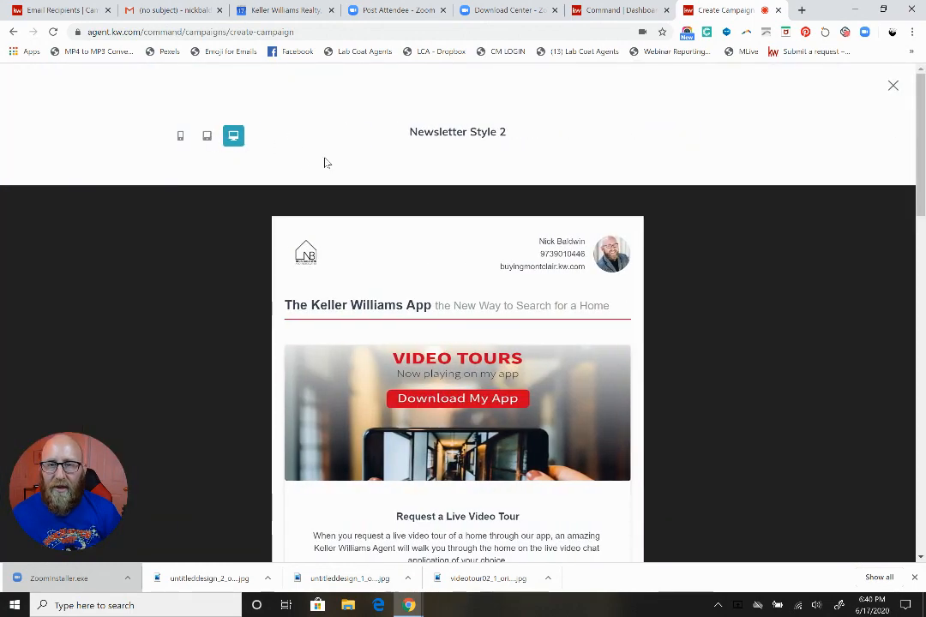
{"action": "left_click", "coordinate": [206, 135]}
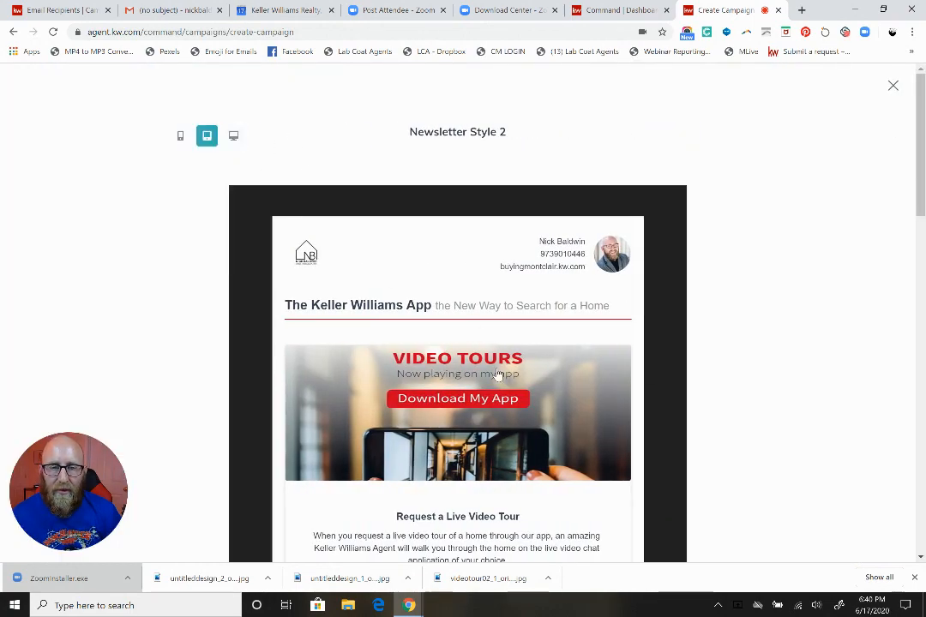
{"action": "scroll", "scroll_direction": "down", "scroll_amount": 3}
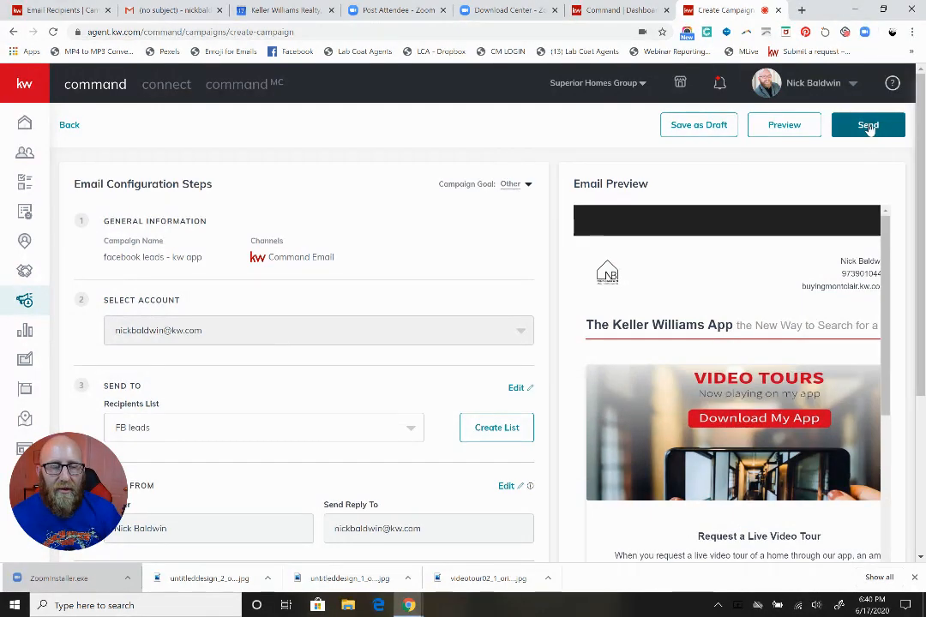
Send the campaign now to the 20 FB leads recipients
{"action": "left_click", "coordinate": [868, 124]}
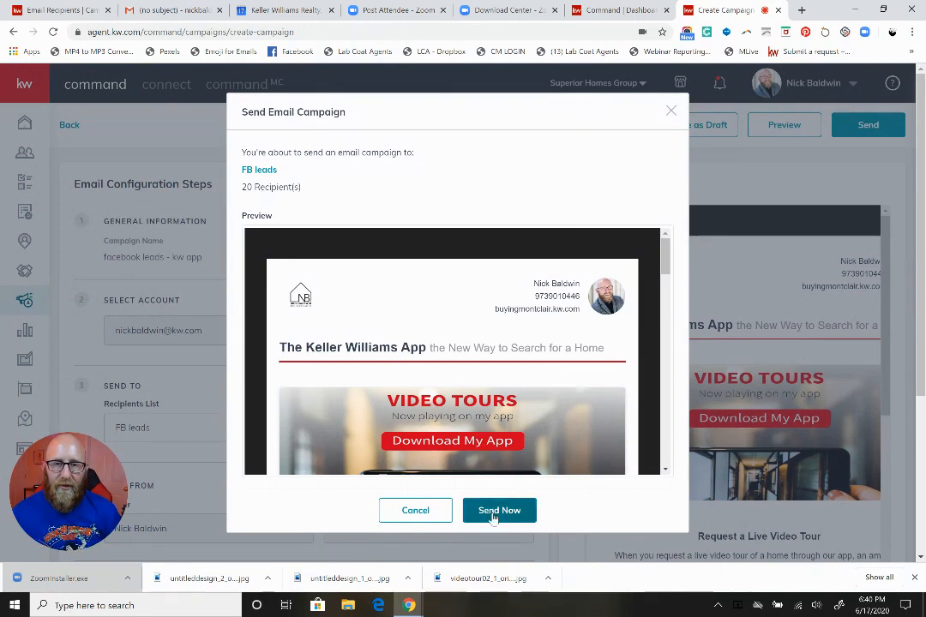
{"action": "left_click", "coordinate": [499, 511]}
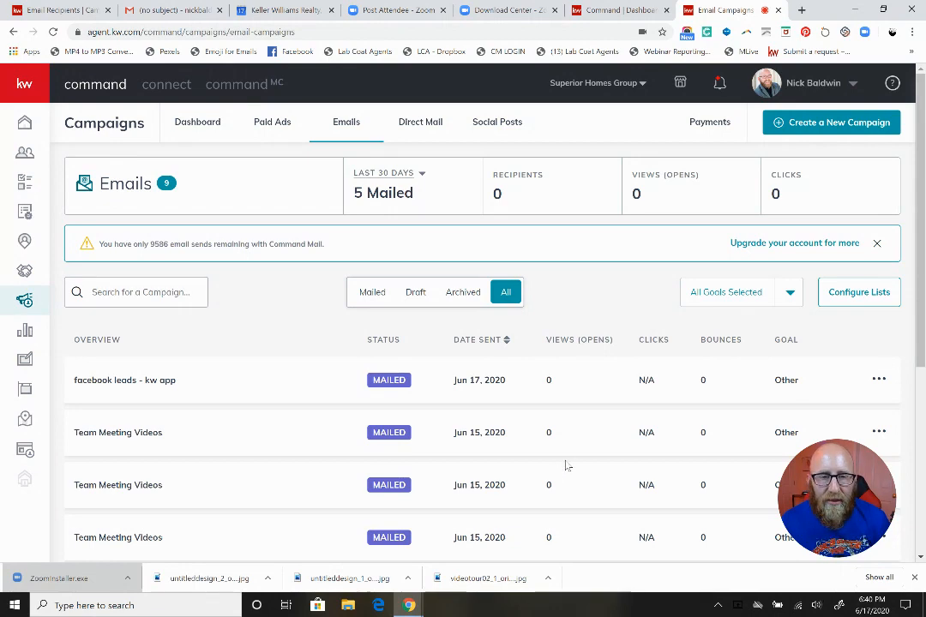
{"action": "scroll", "scroll_direction": "down", "scroll_amount": 3}
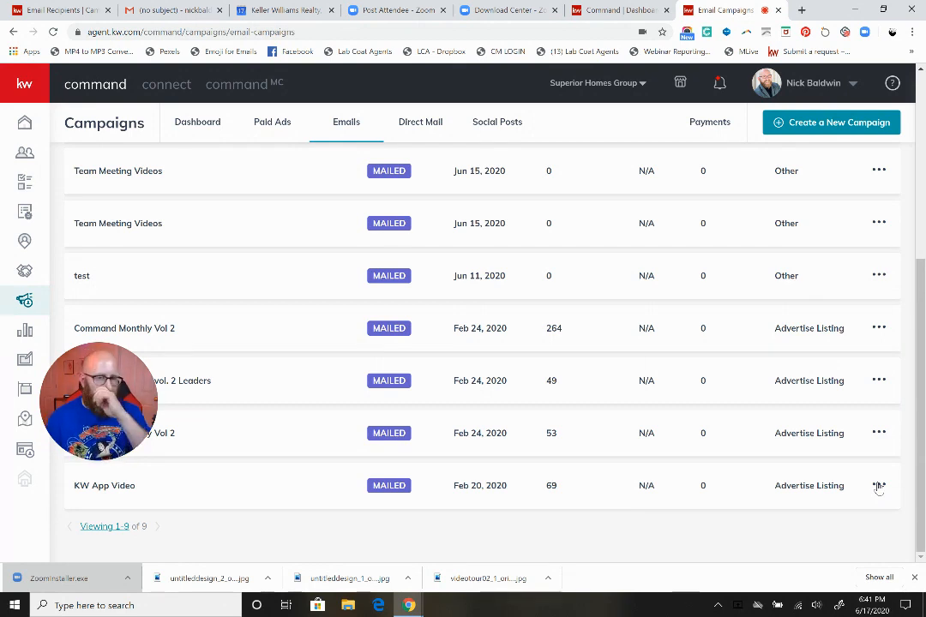
{"action": "left_click", "coordinate": [879, 485]}
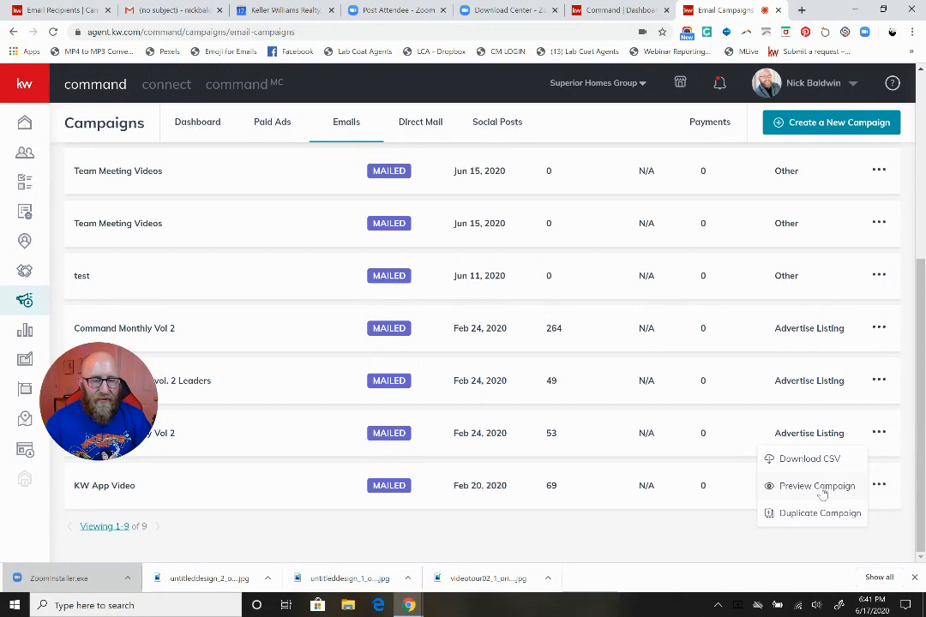
{"action": "left_click", "coordinate": [816, 485]}
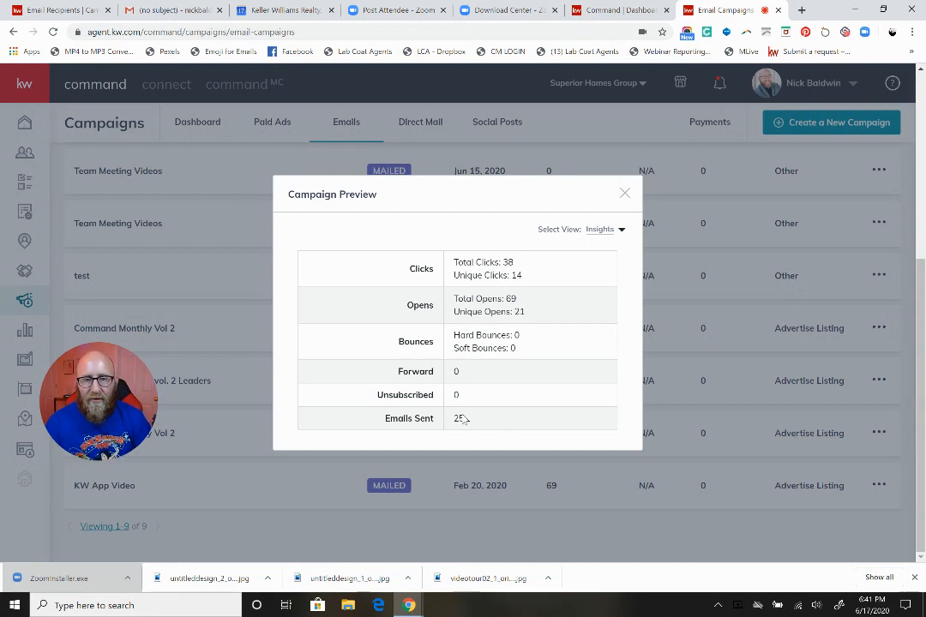
{"action": "left_click", "coordinate": [604, 229]}
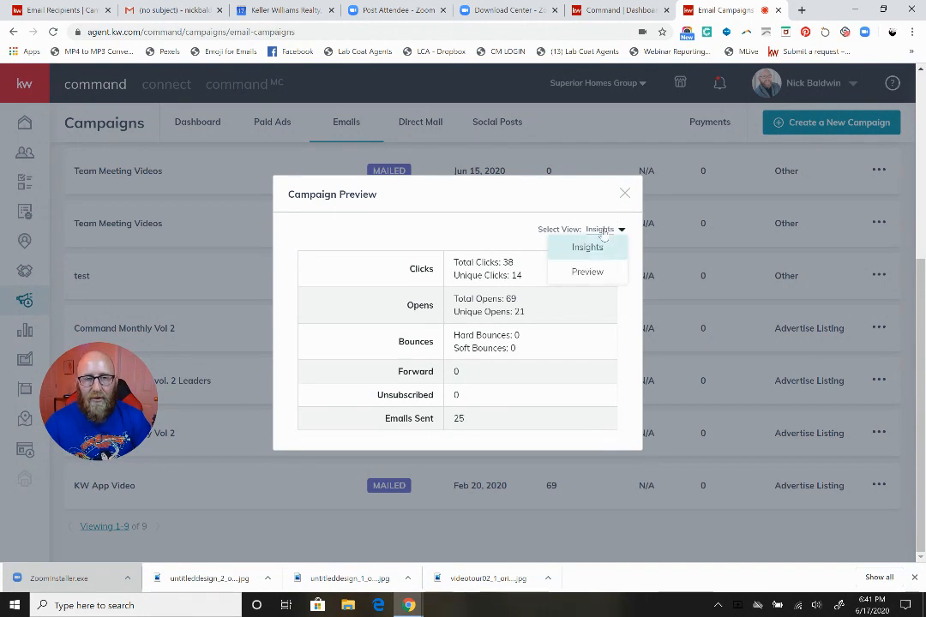
{"action": "left_click", "coordinate": [606, 228]}
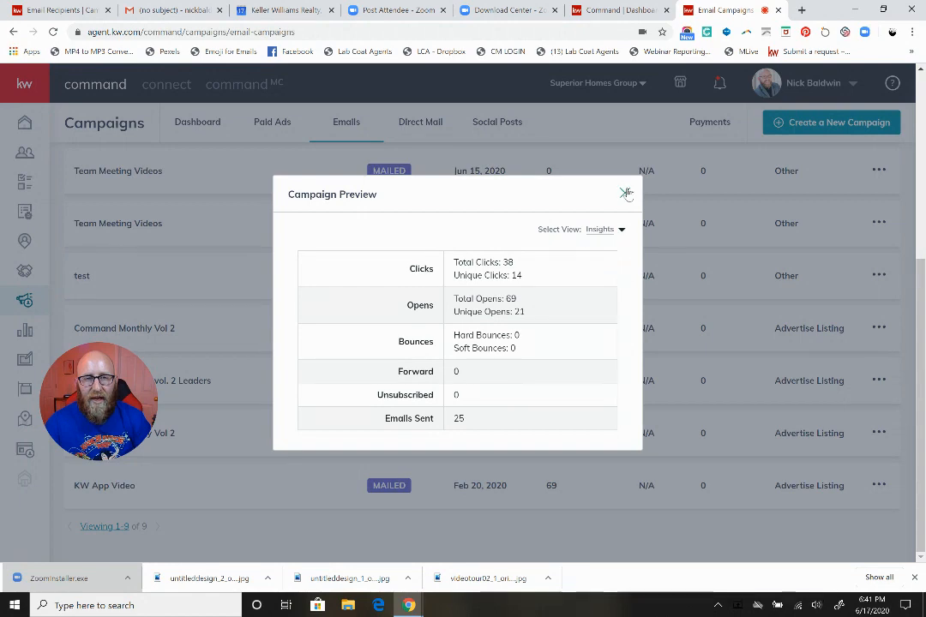
{"action": "left_click", "coordinate": [627, 193]}
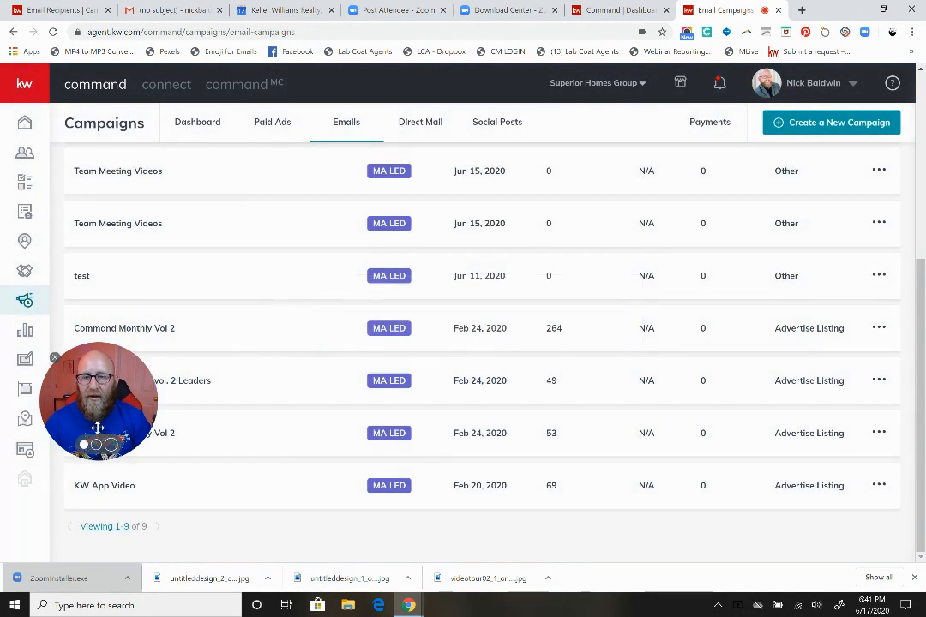